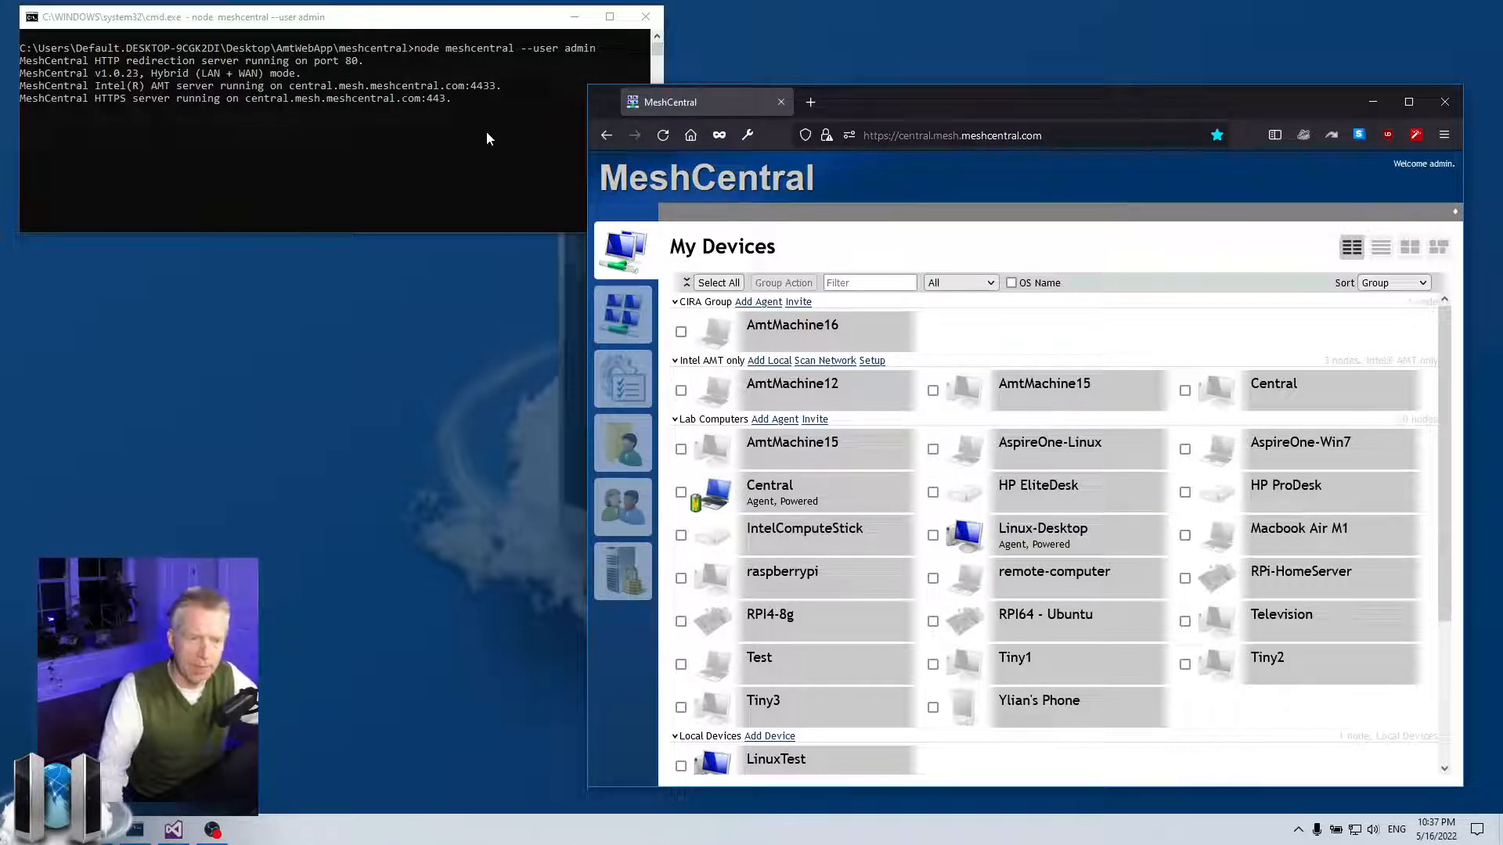
mouse_move(1055, 558)
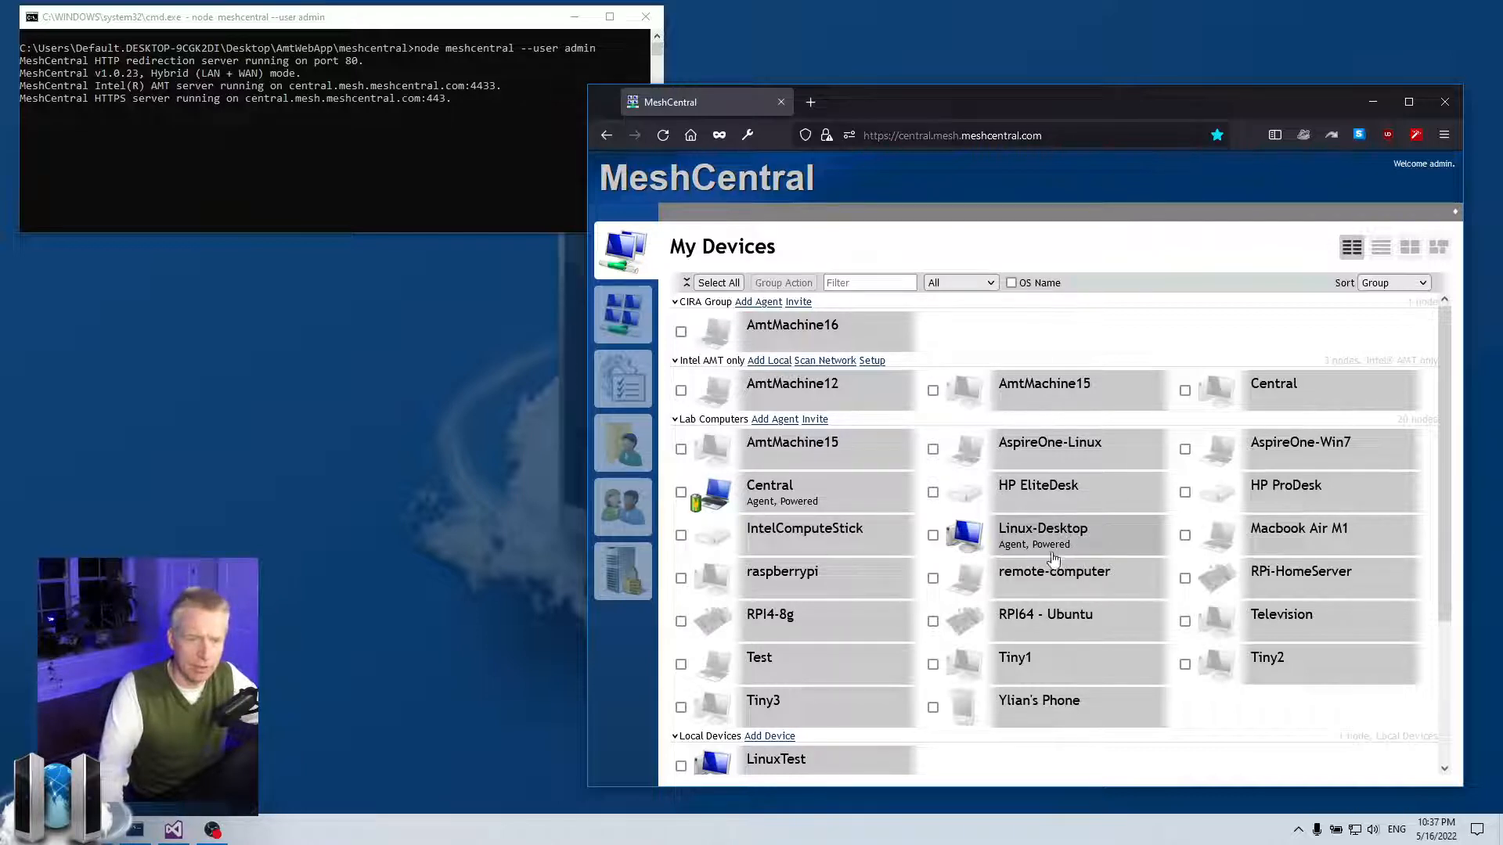
mouse_move(1058, 554)
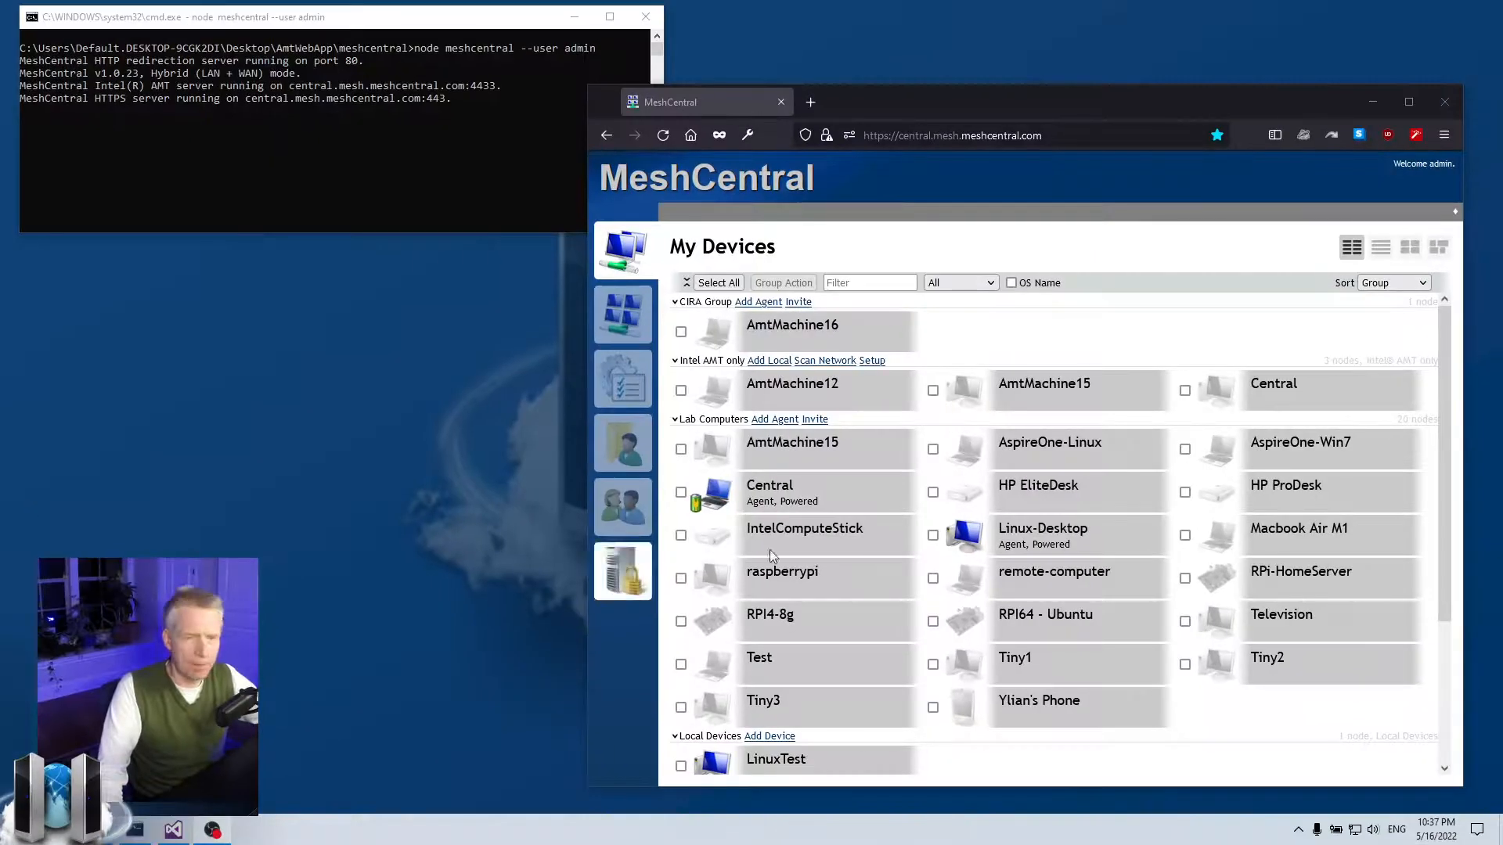
mouse_move(1028, 532)
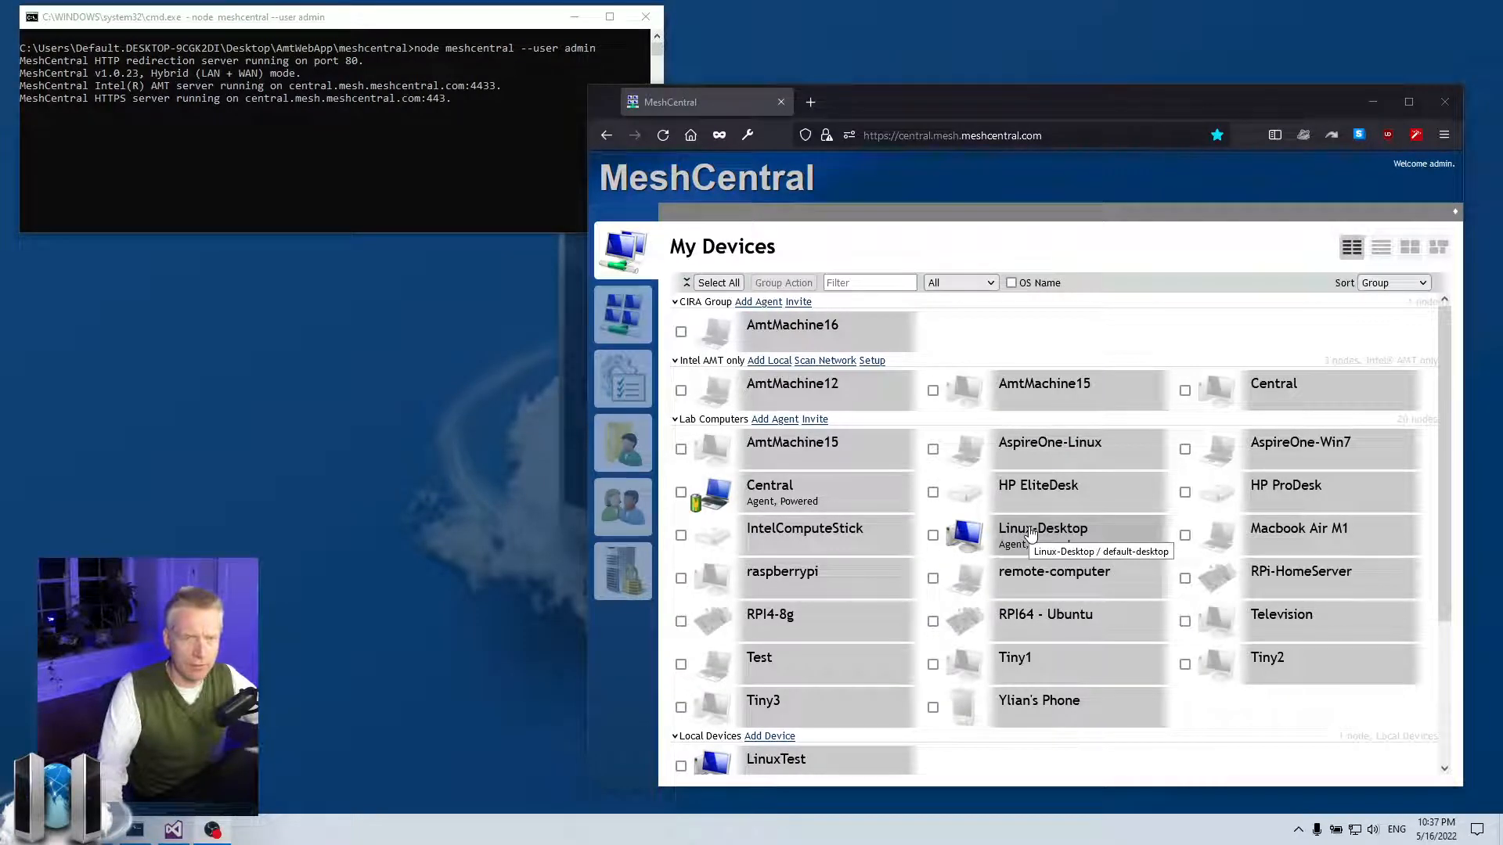
Step: Go to the Linux-Desktop device page and its remote desktop view
left_click(1042, 529)
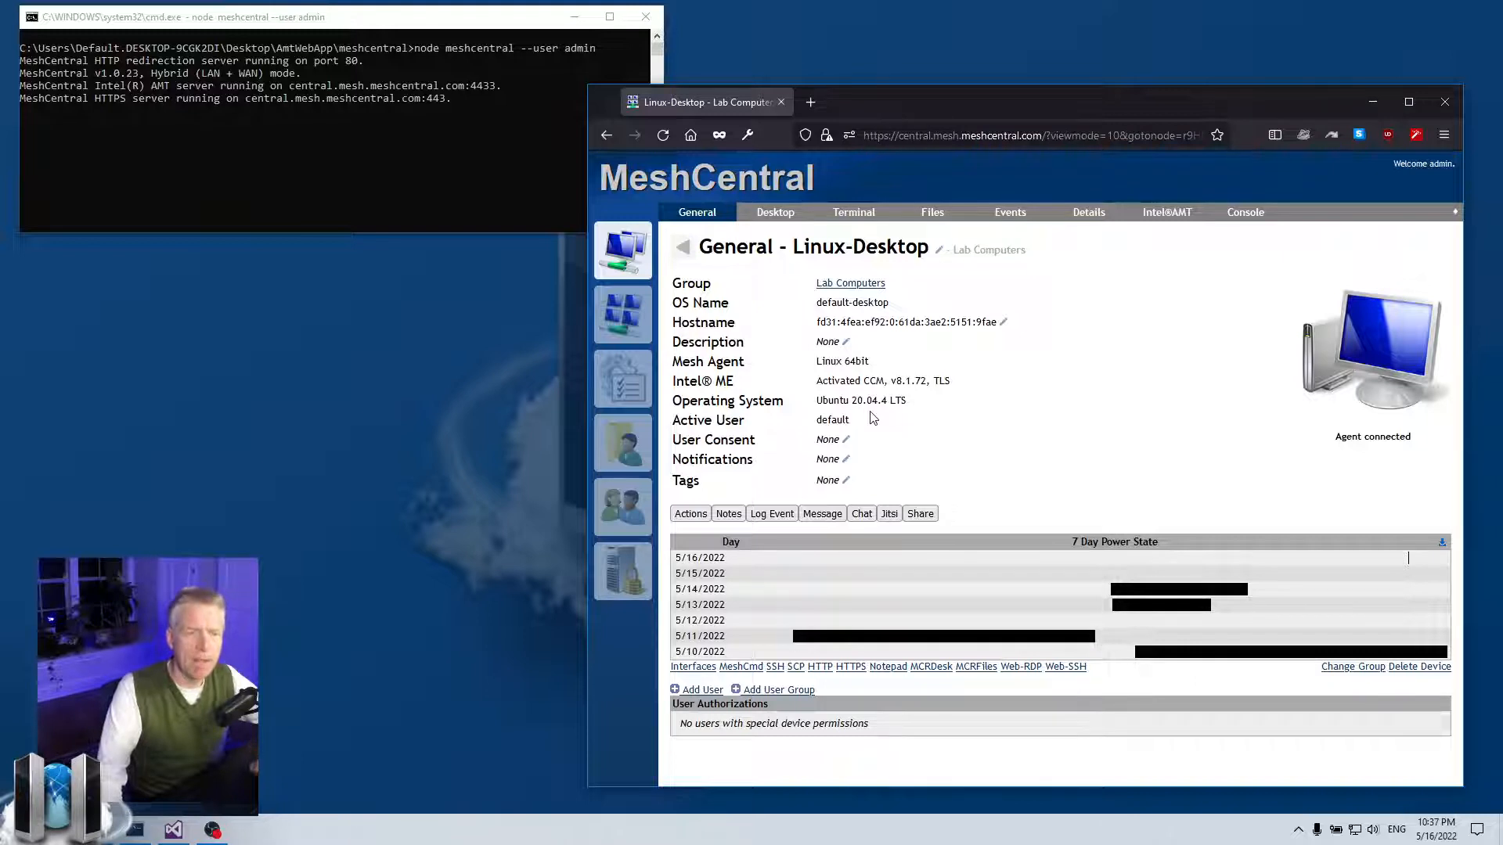
left_click(773, 213)
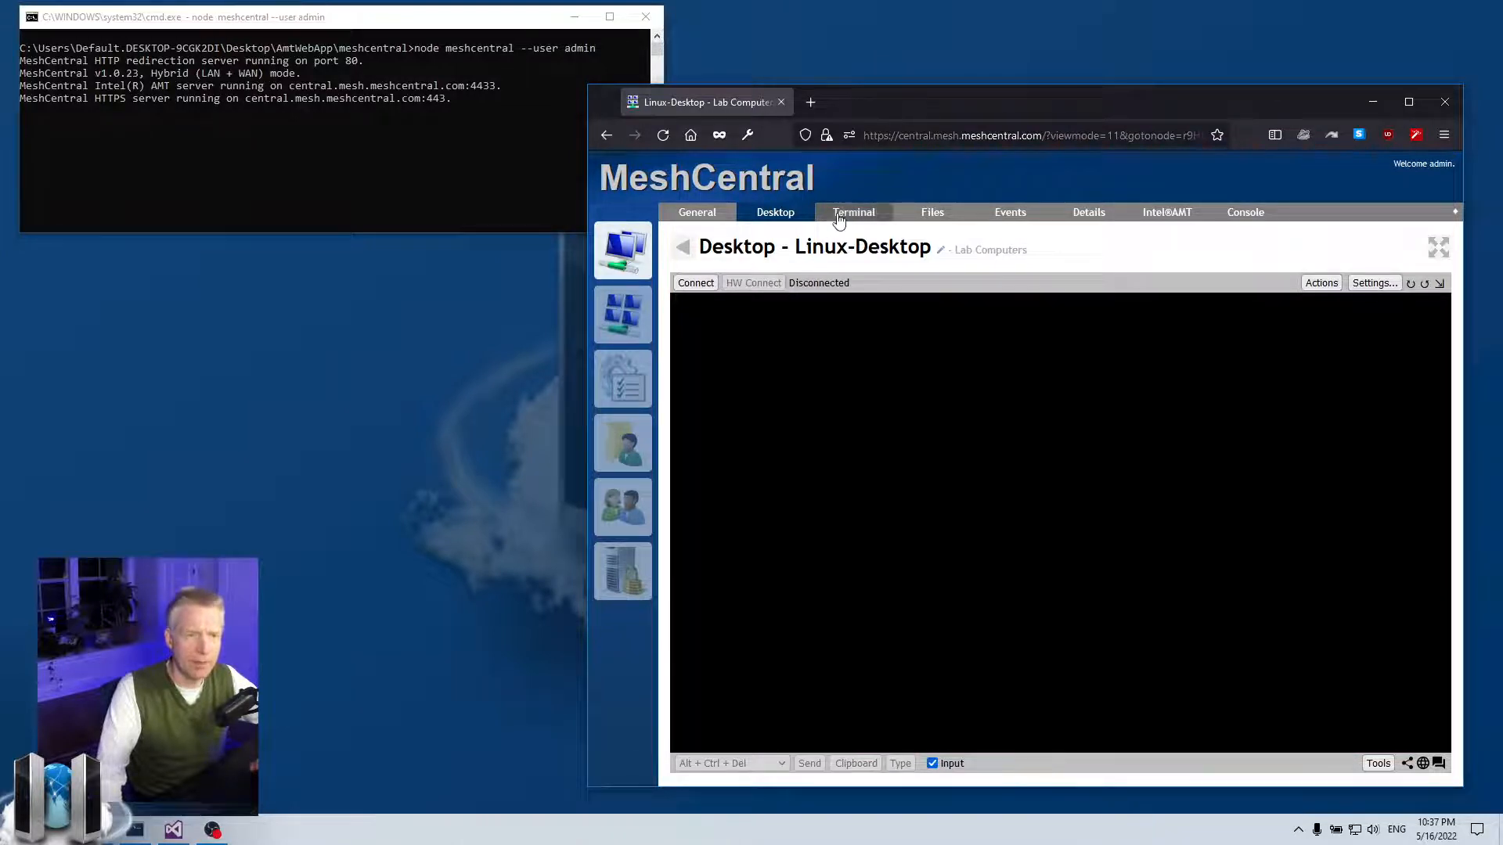
Step: Connect a root terminal to Linux-Desktop and run ls and whoami
left_click(854, 213)
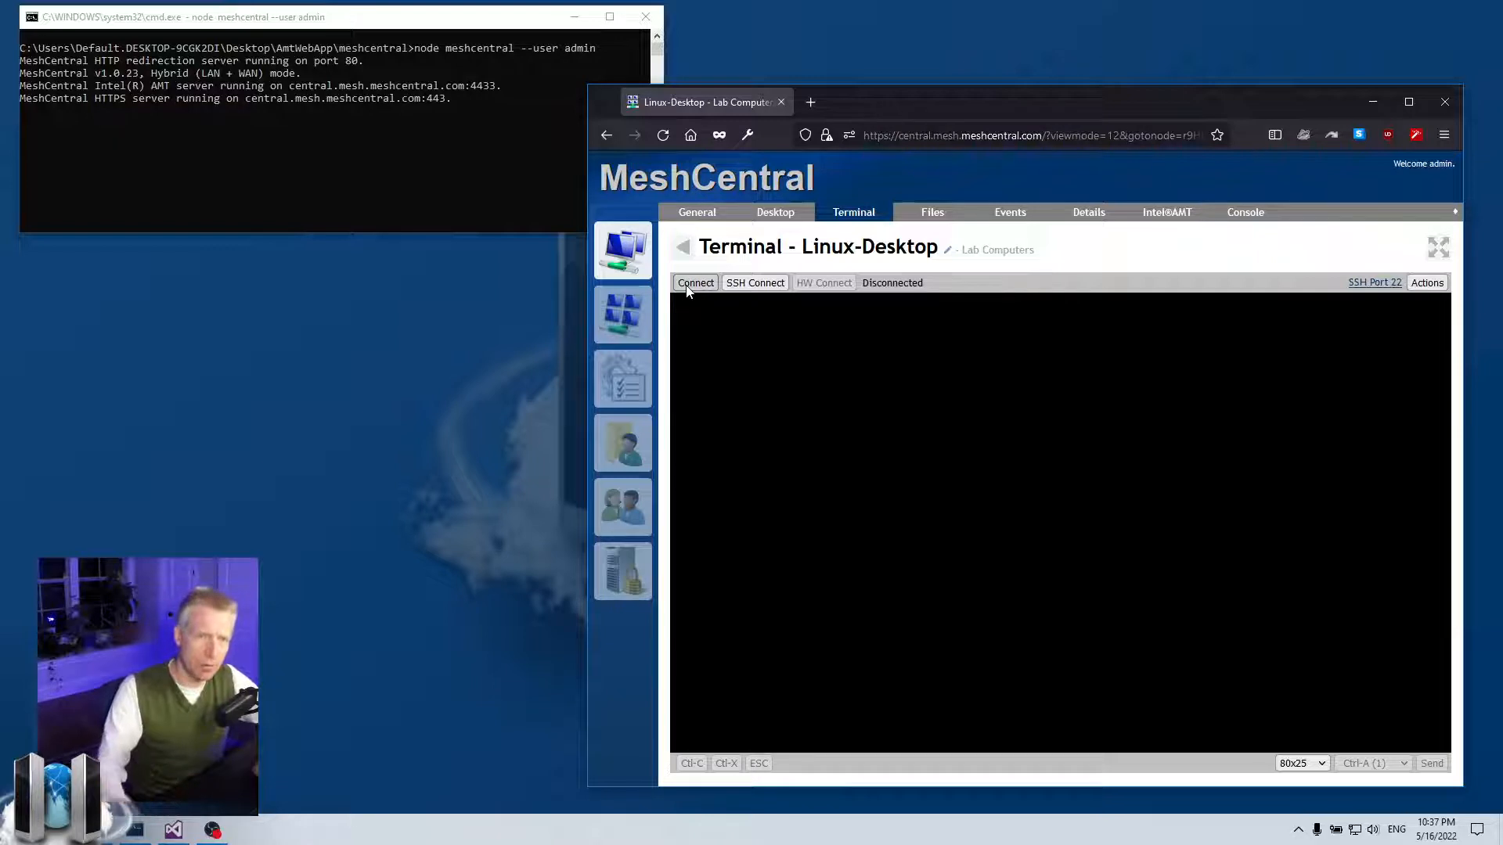
left_click(695, 282)
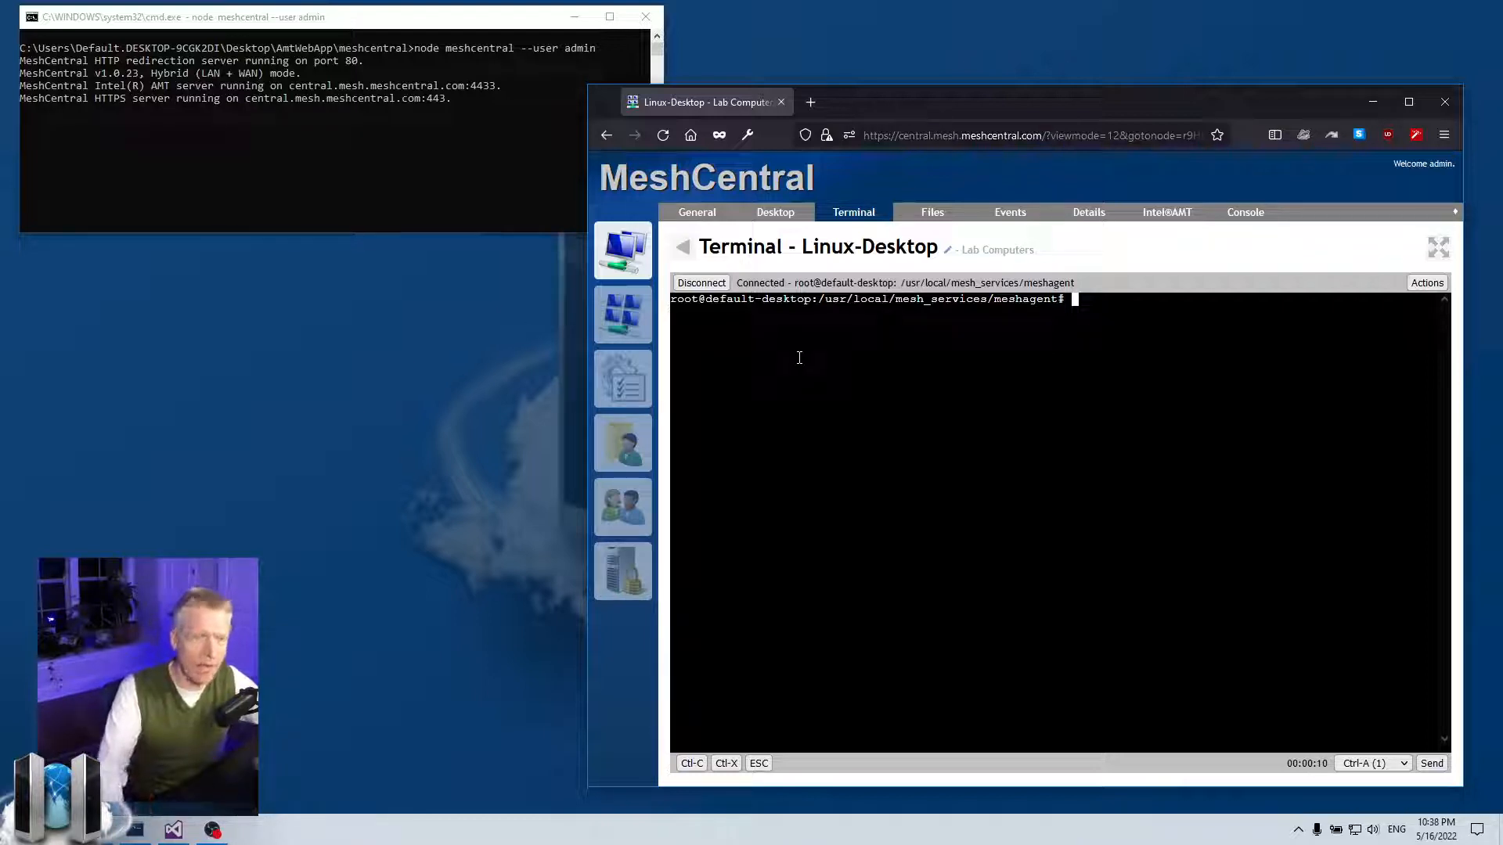
mouse_move(1077, 346)
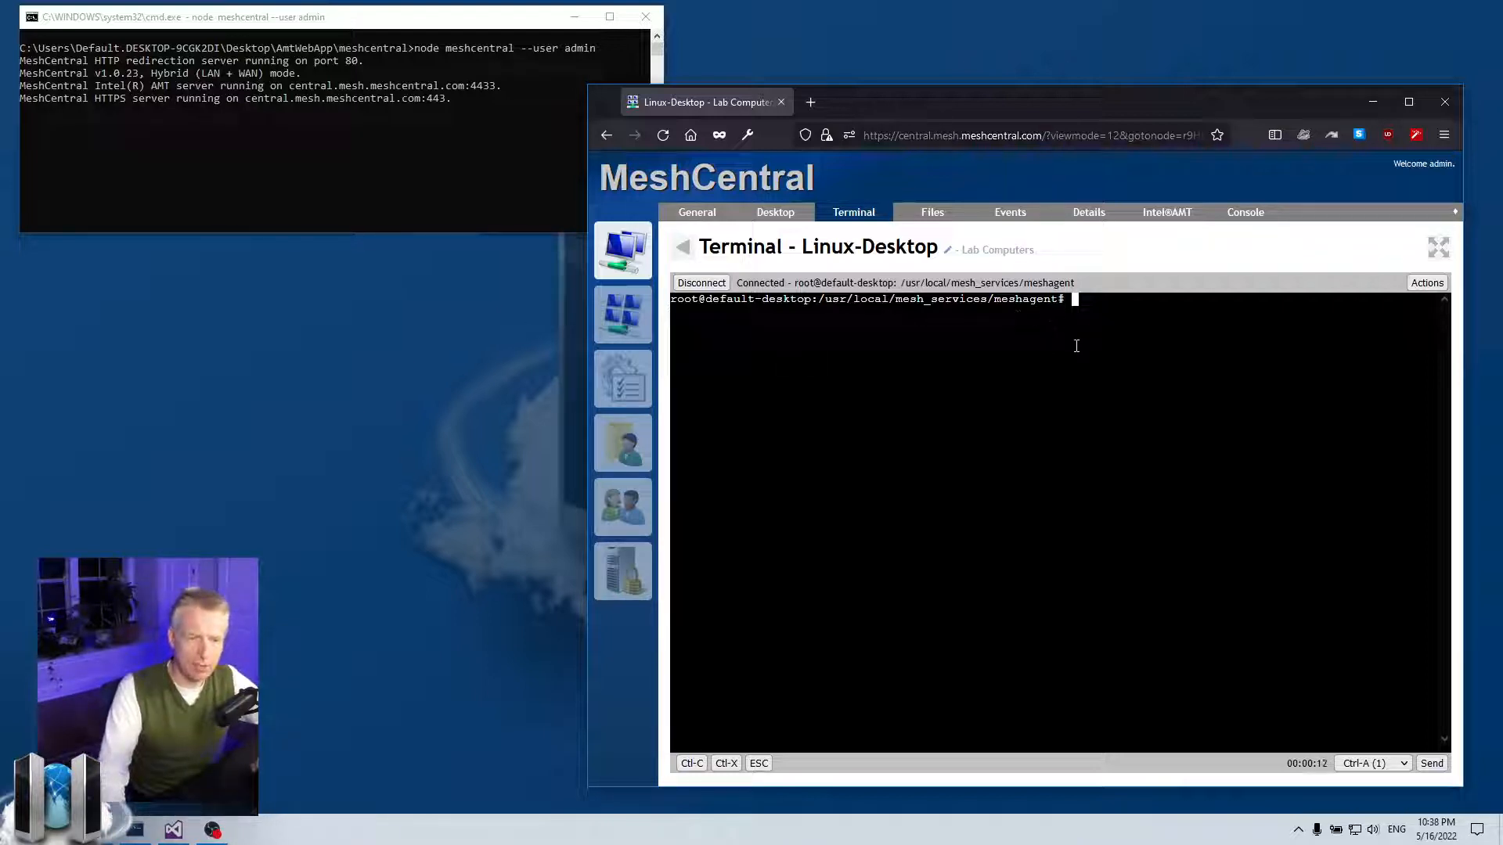
type("l")
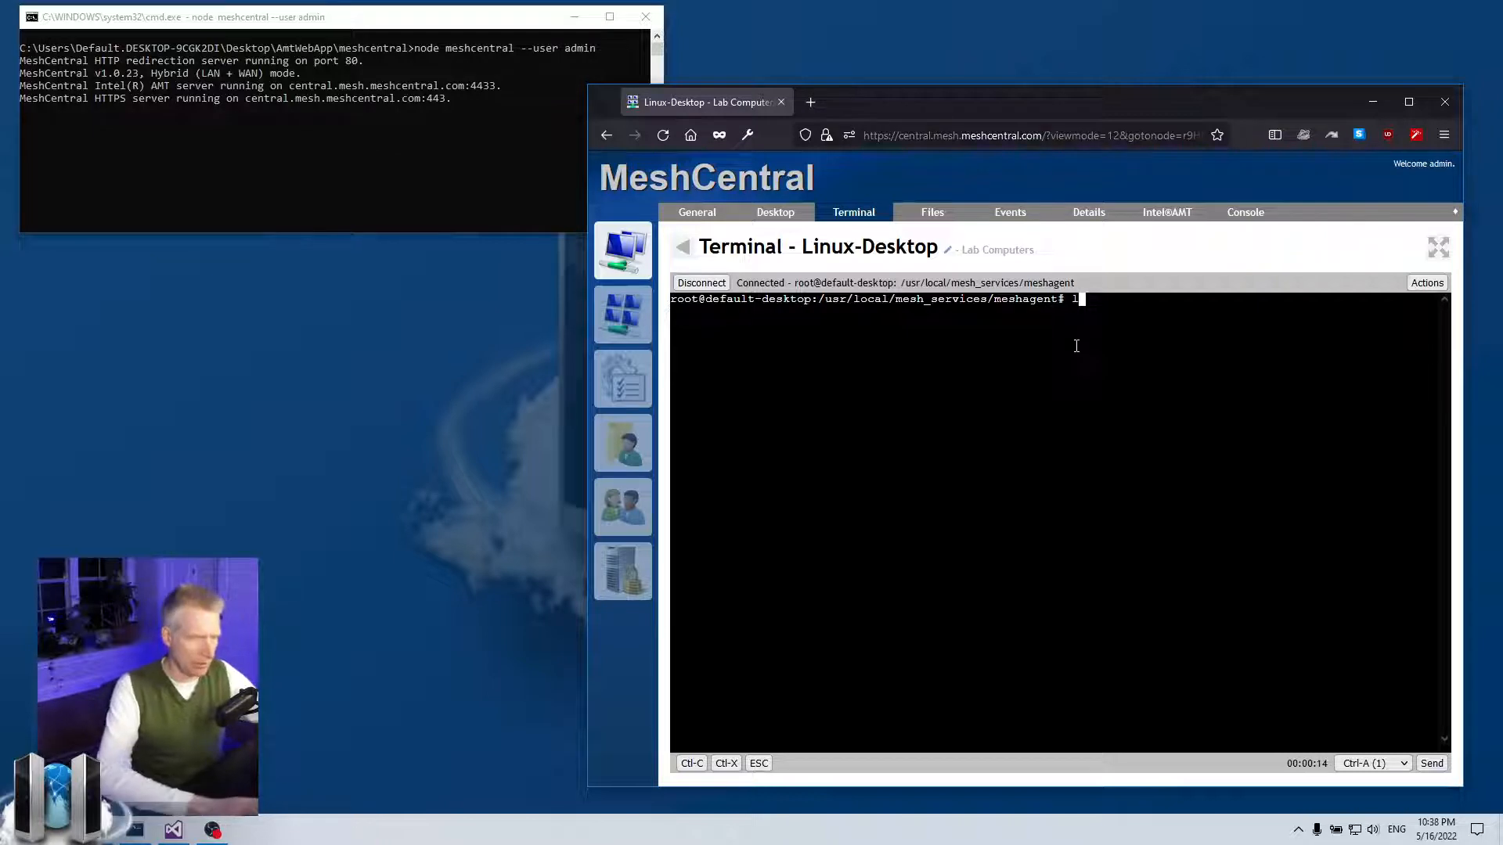
type("whoami")
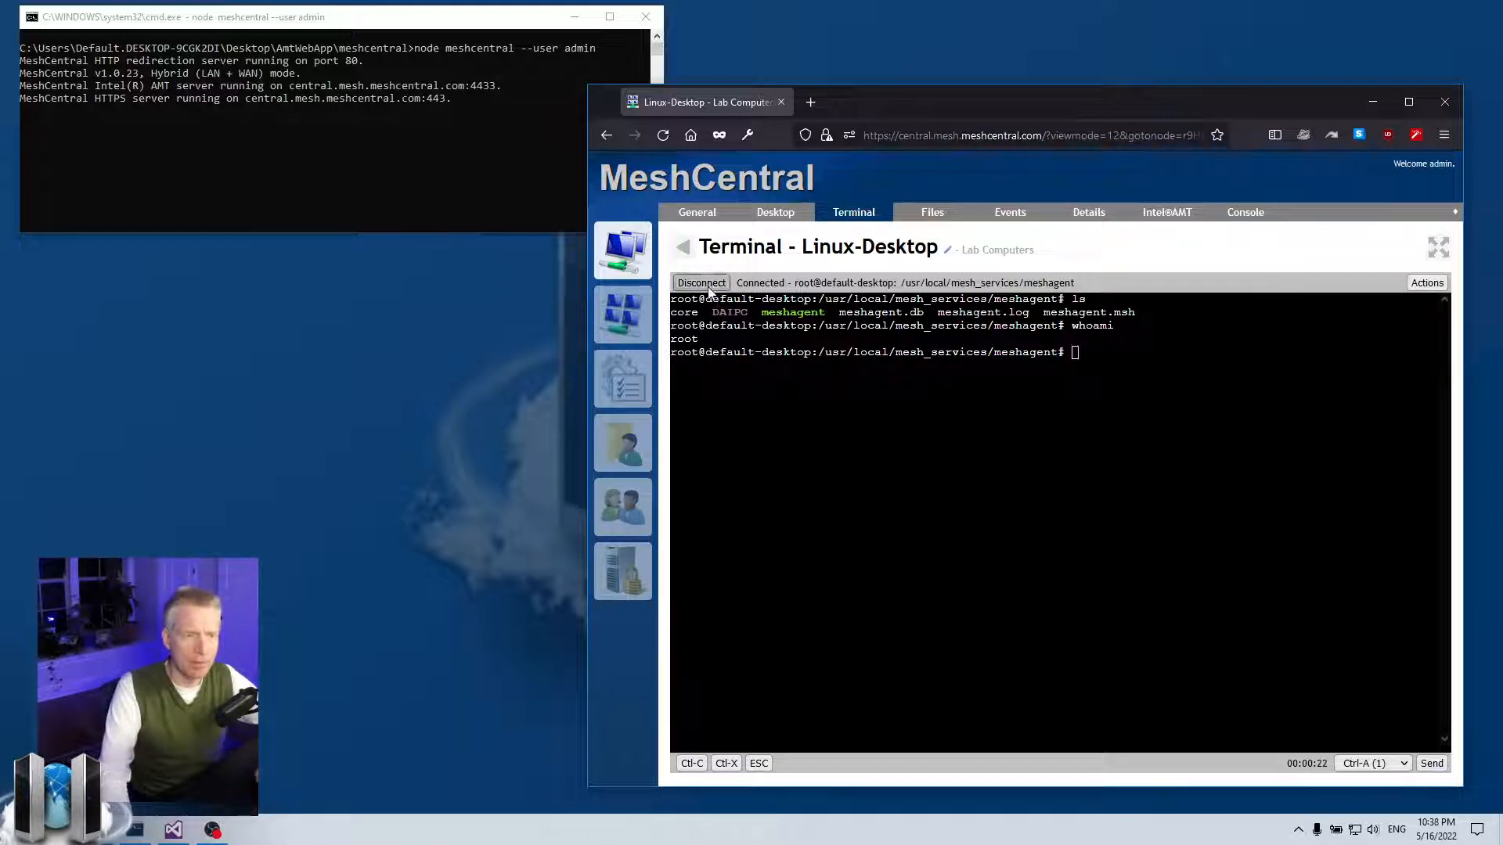
Step: Reconnect the terminal as User Shell, run whoami returning default, then disconnect
left_click(701, 281)
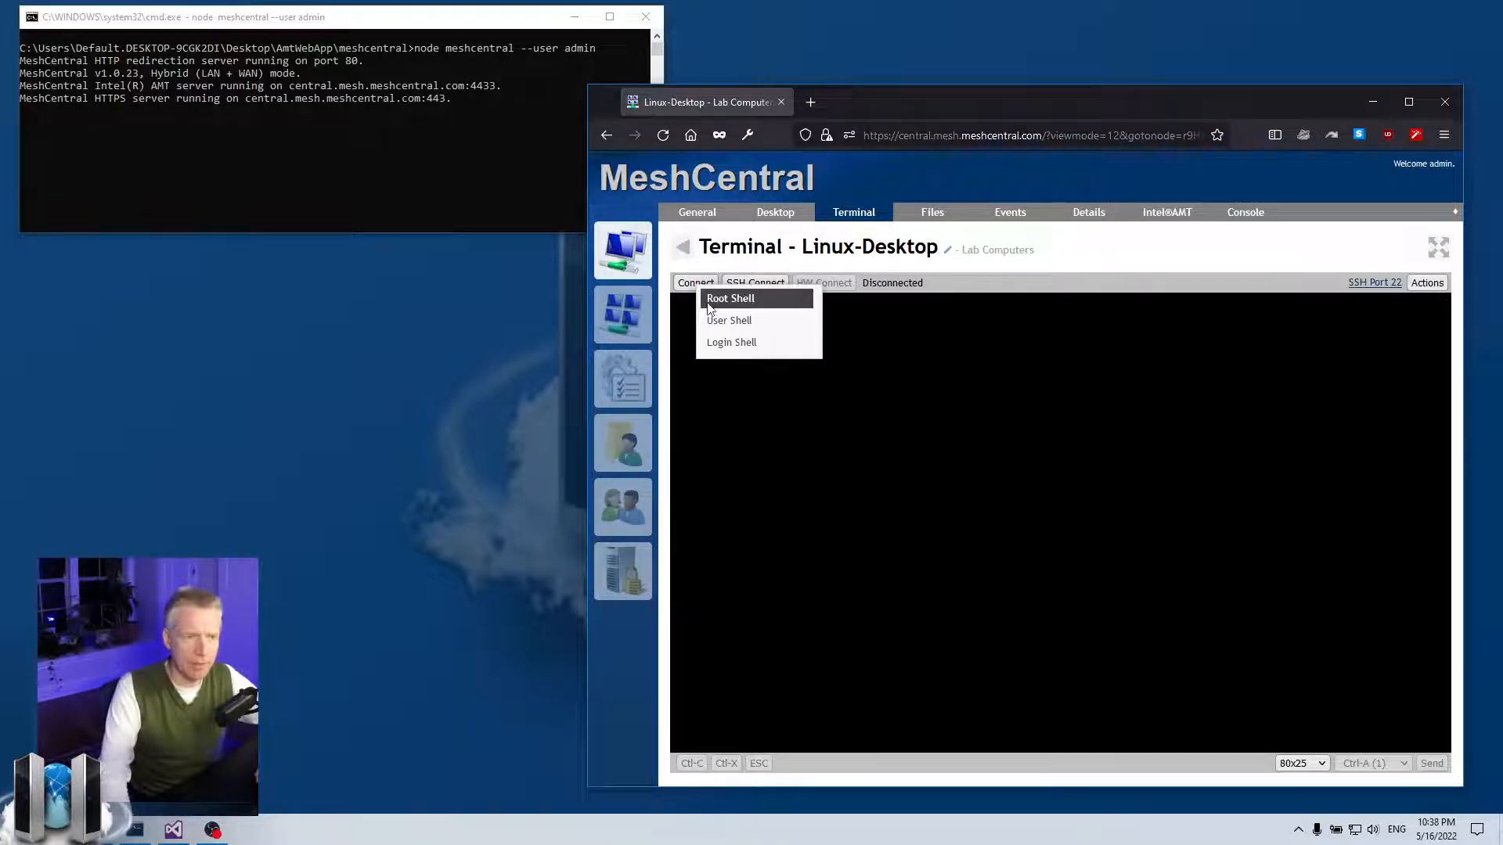
mouse_move(718, 344)
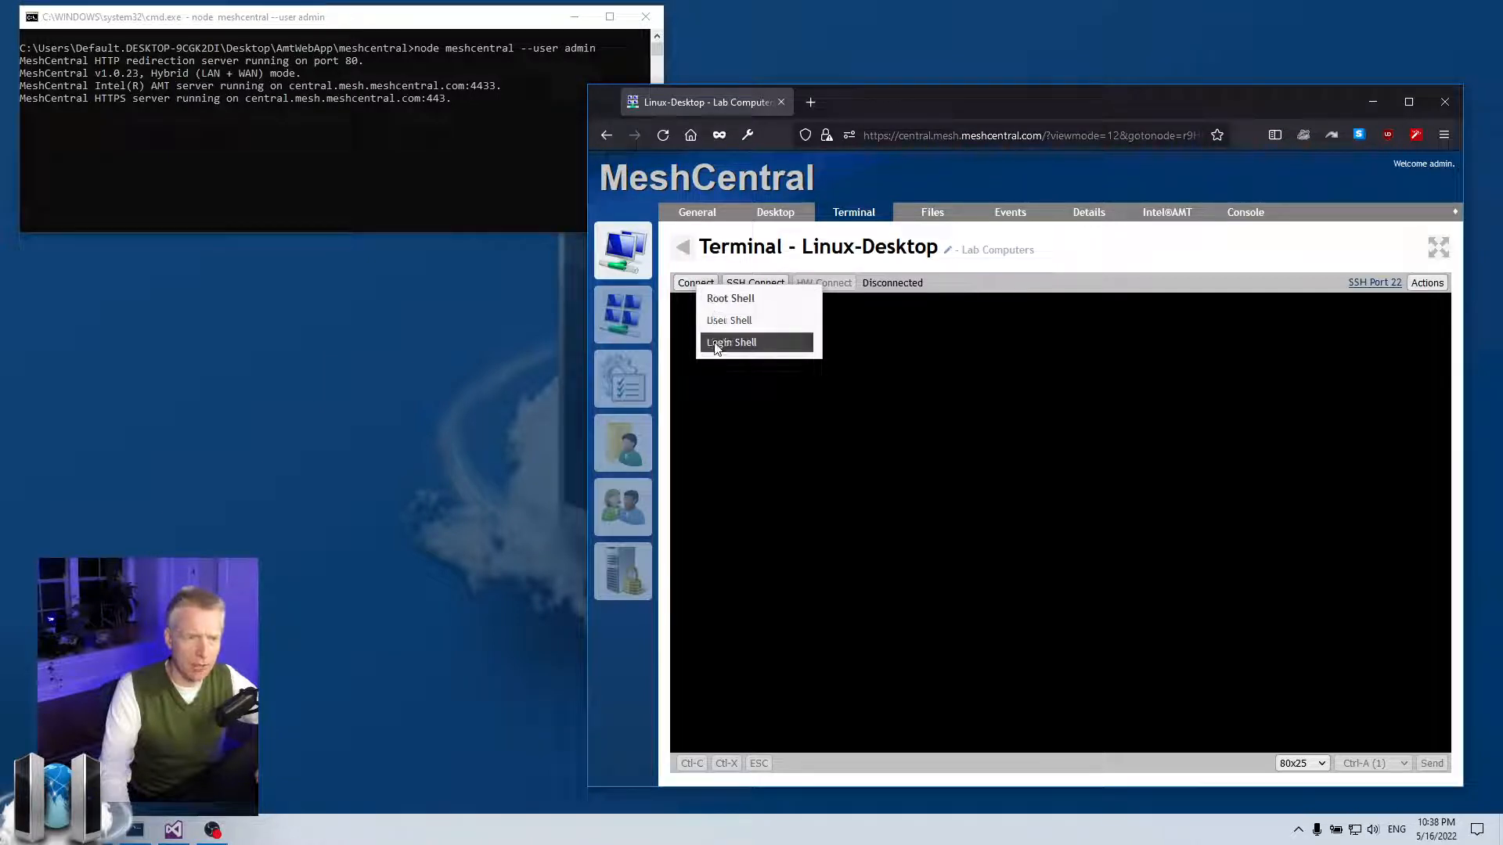
left_click(731, 342)
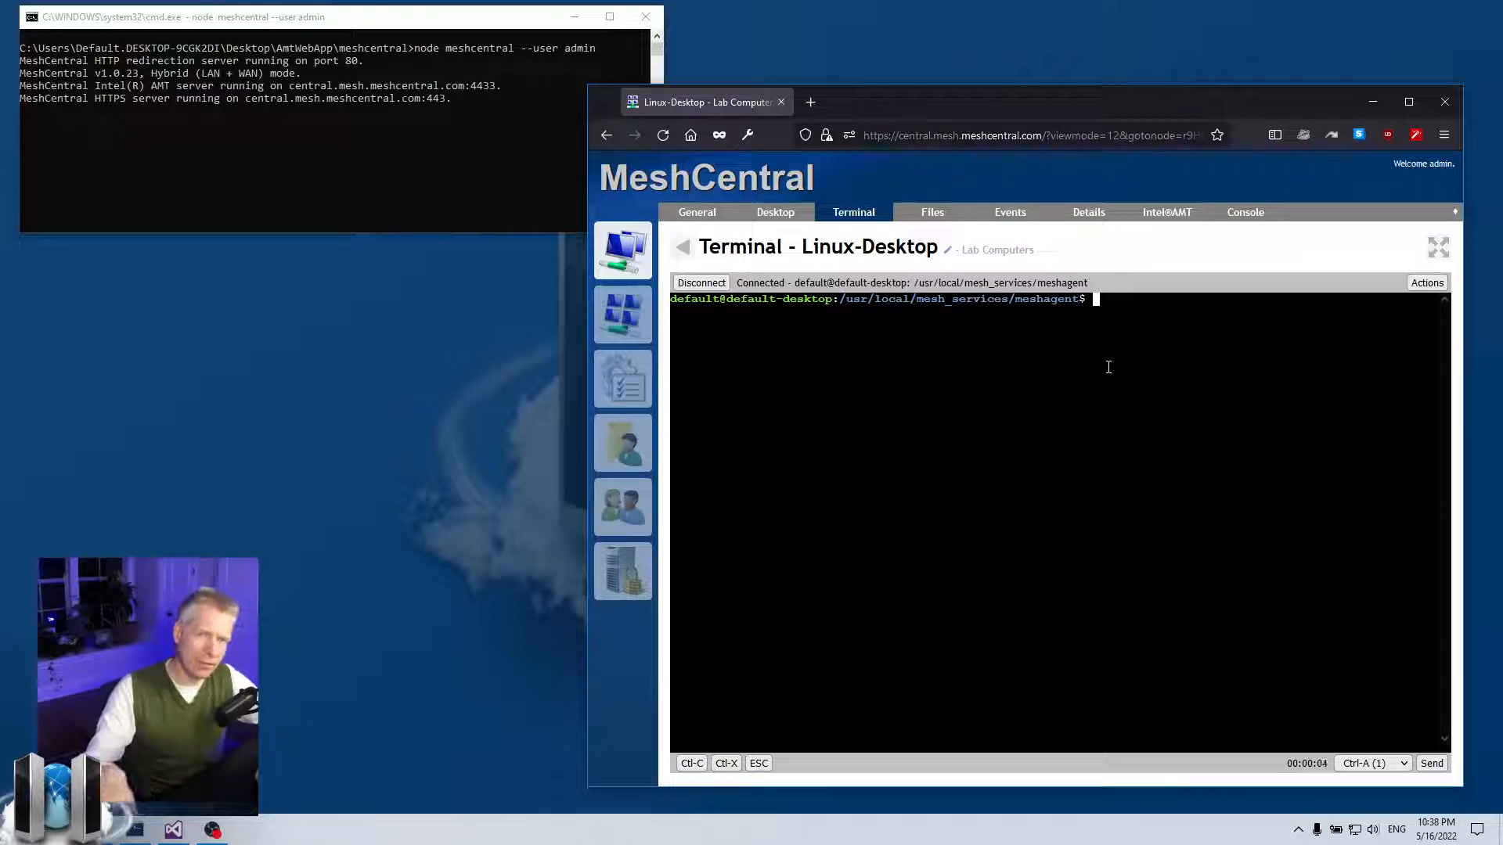
mouse_move(795, 354)
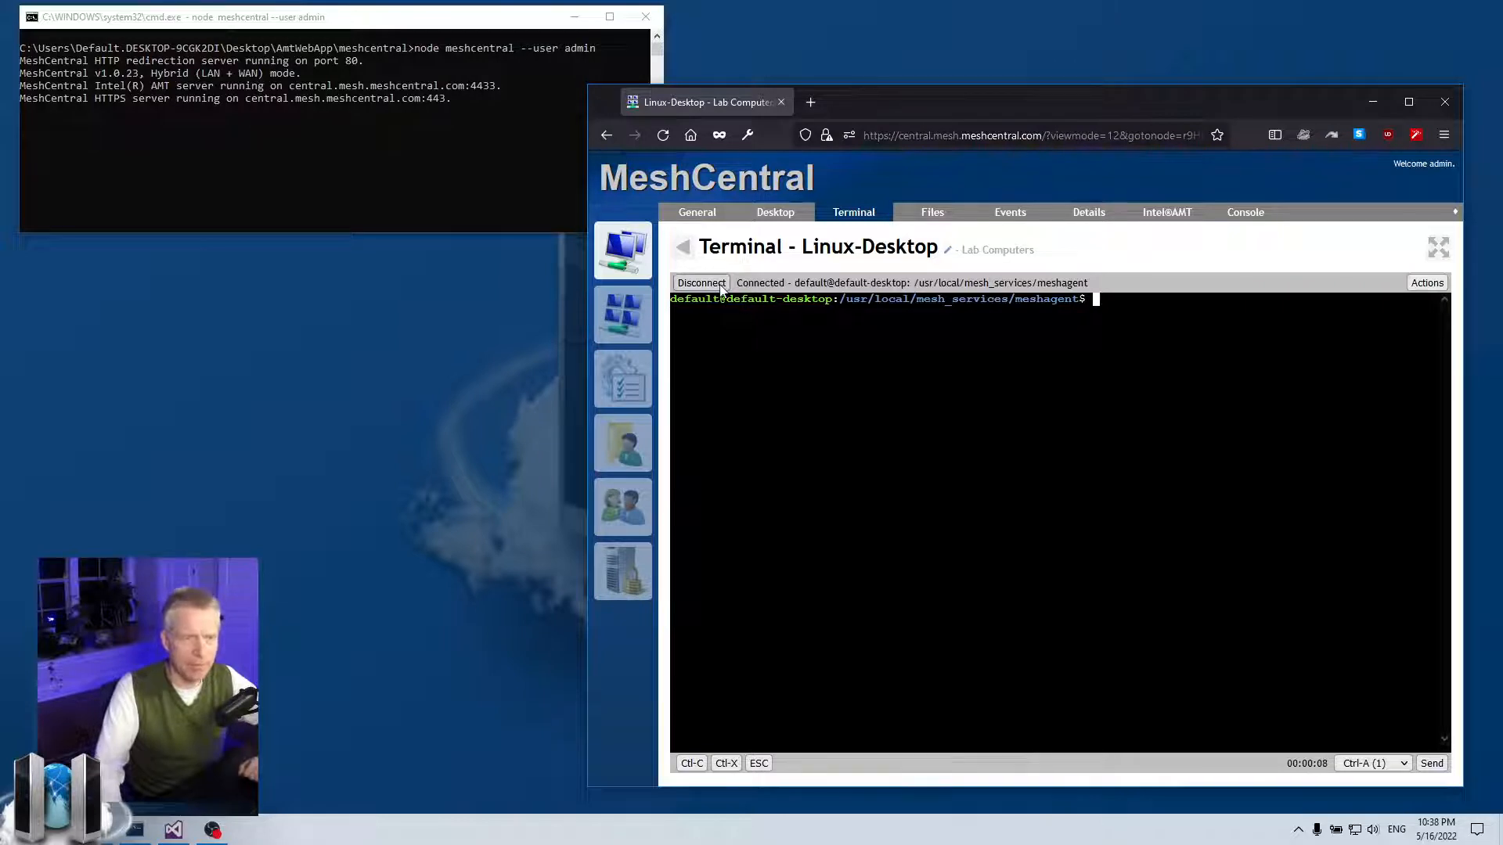
type("whoami")
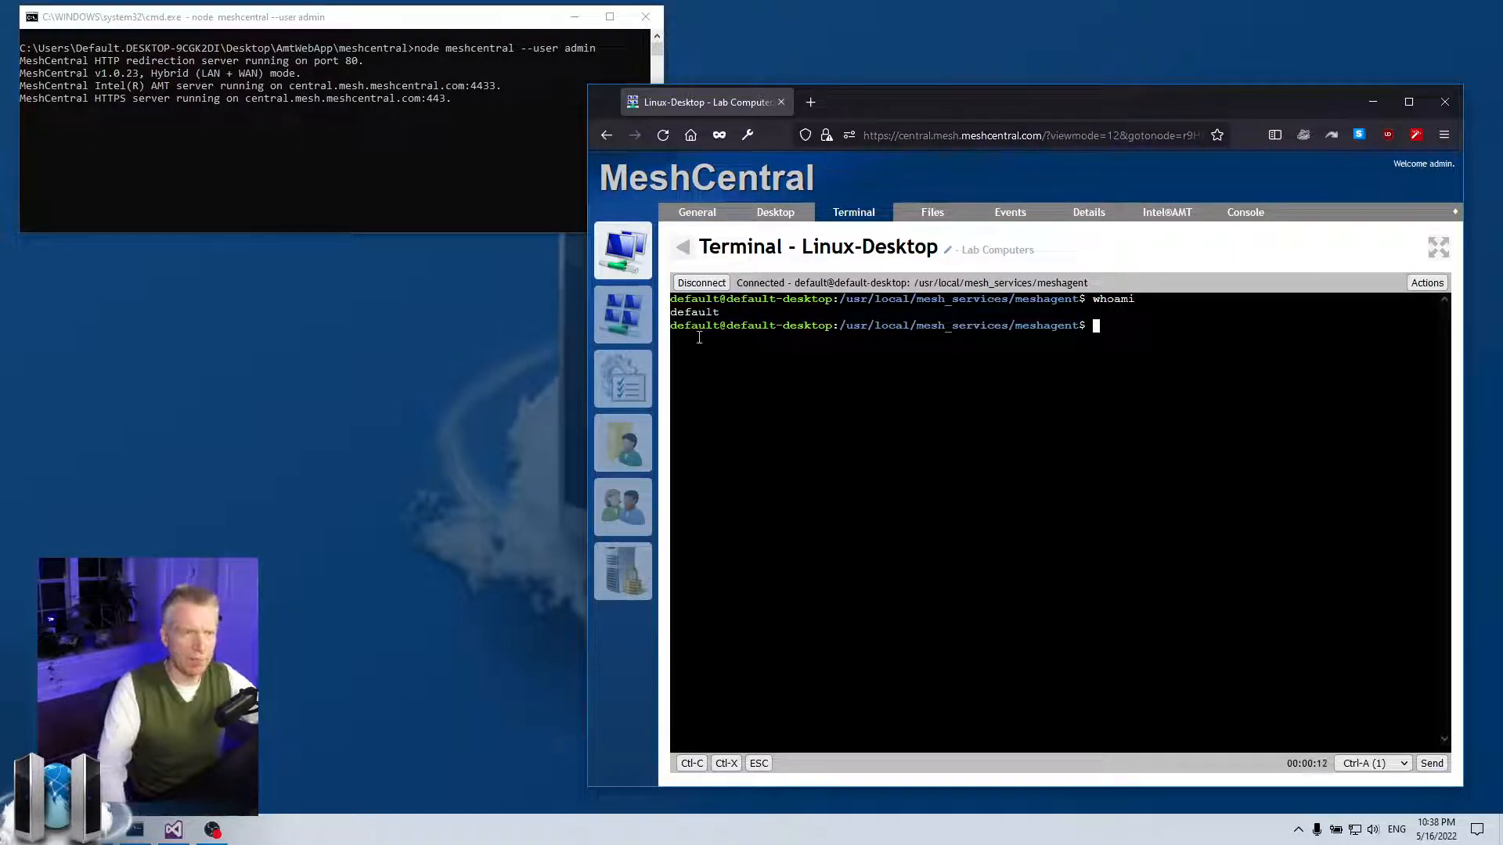
left_click(701, 281)
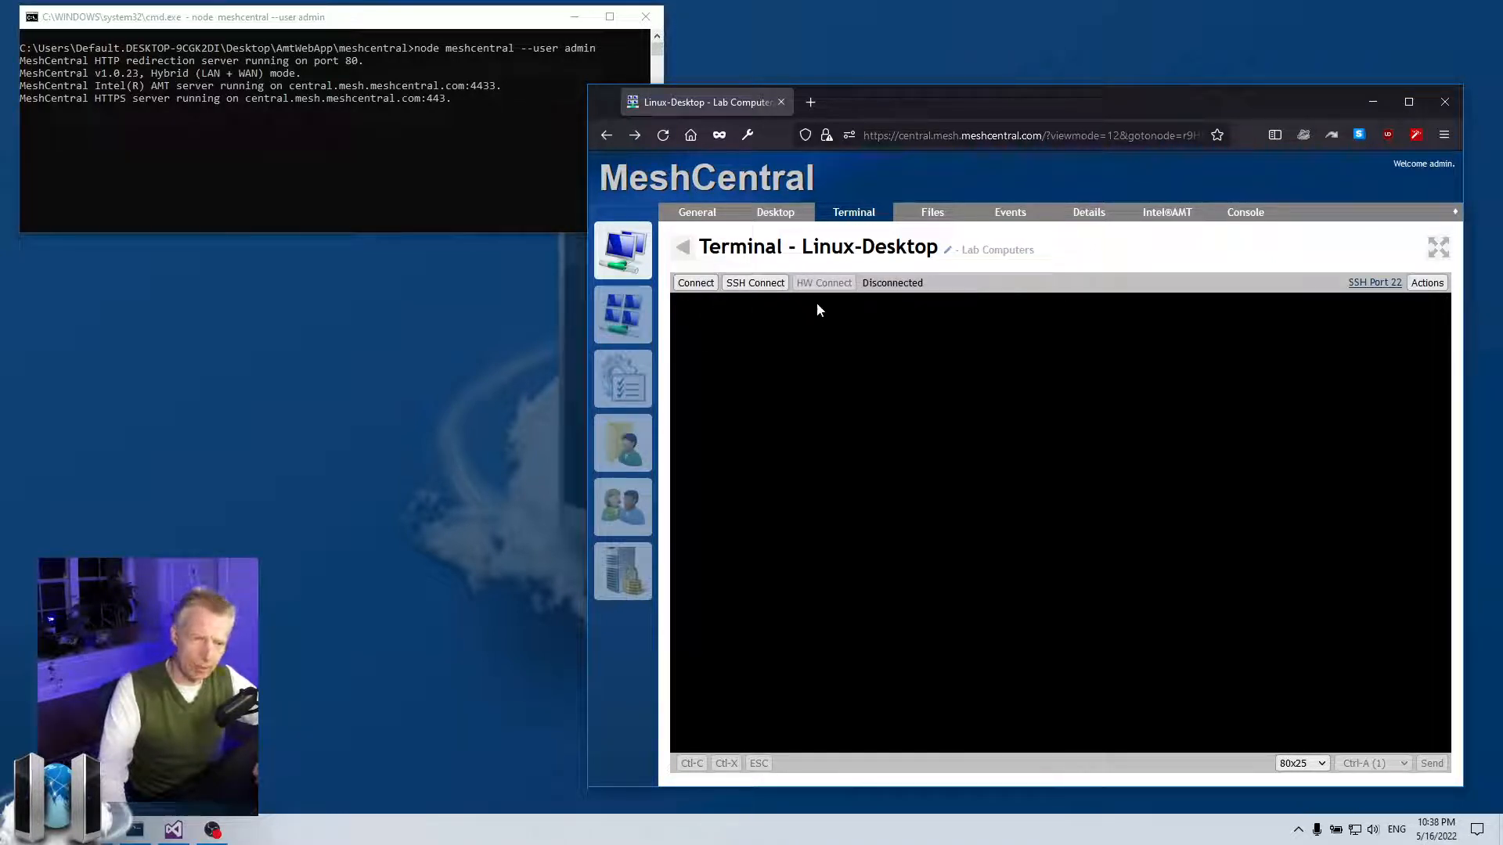
mouse_move(840, 285)
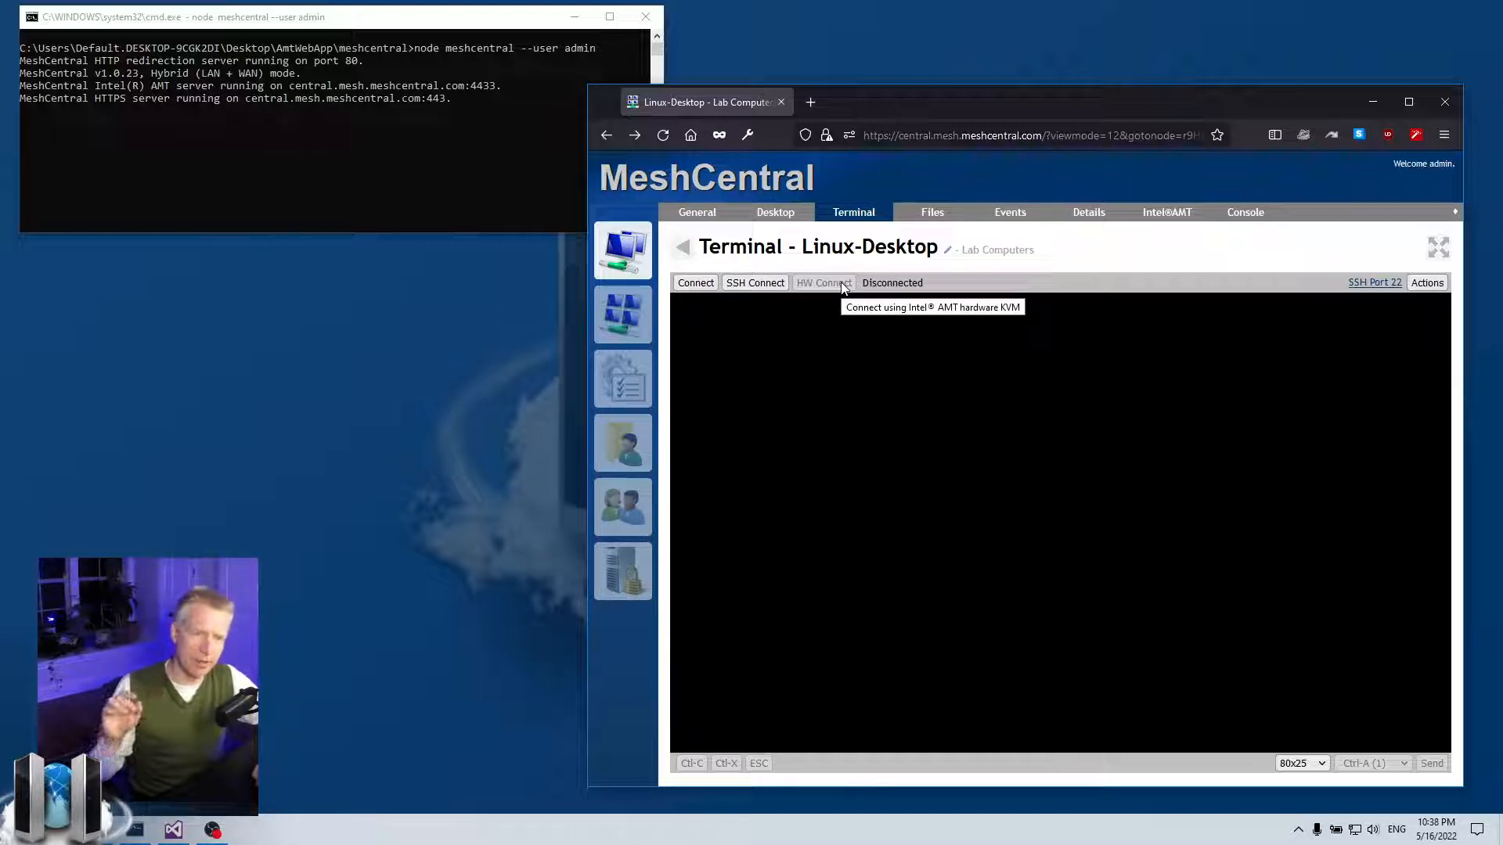
mouse_move(836, 323)
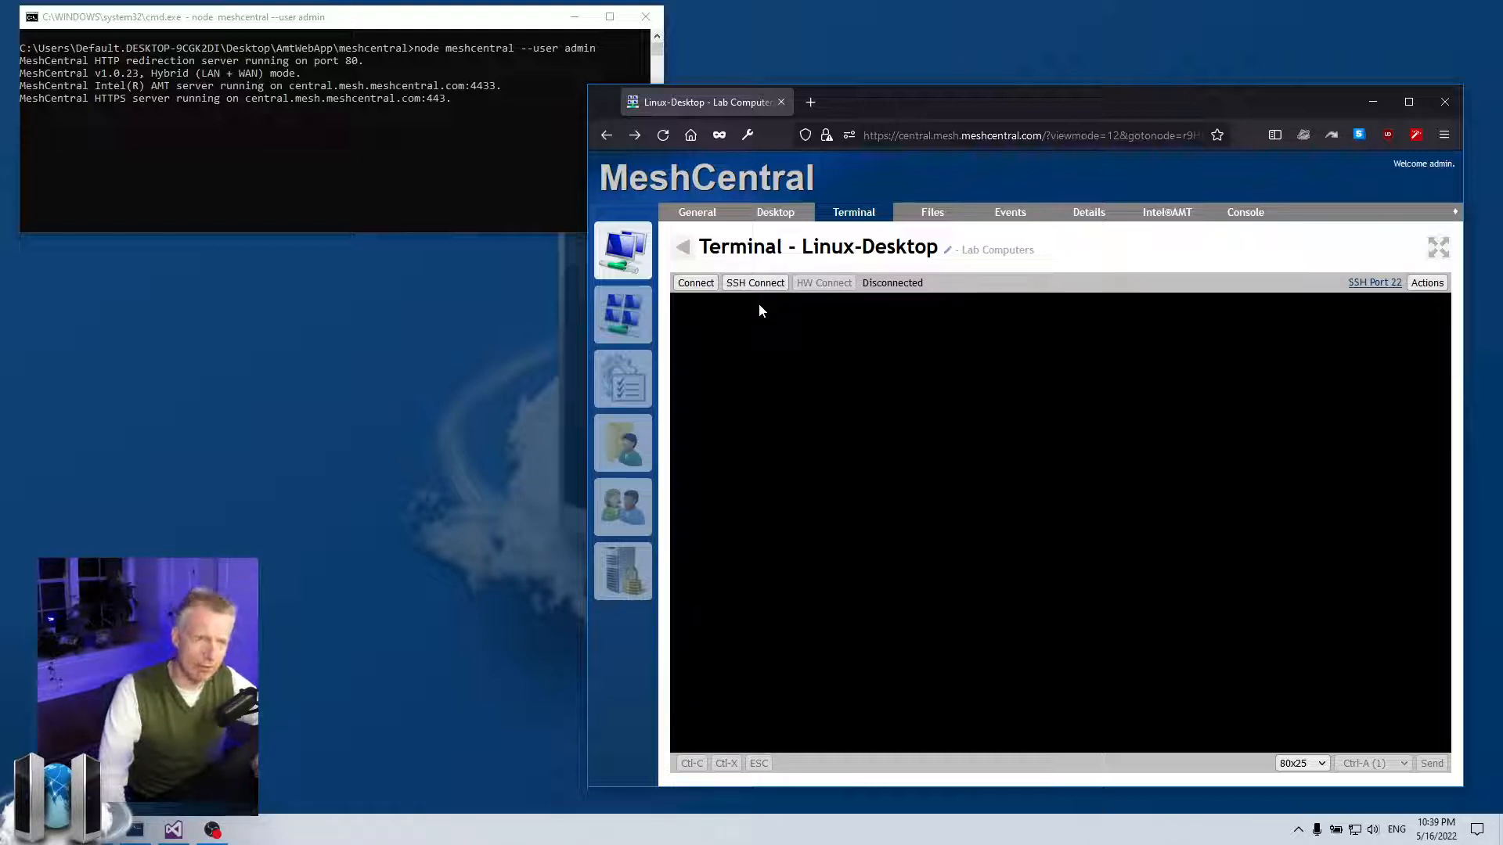
Step: SSH connect as user default with password authentication, remembering the credentials
left_click(754, 282)
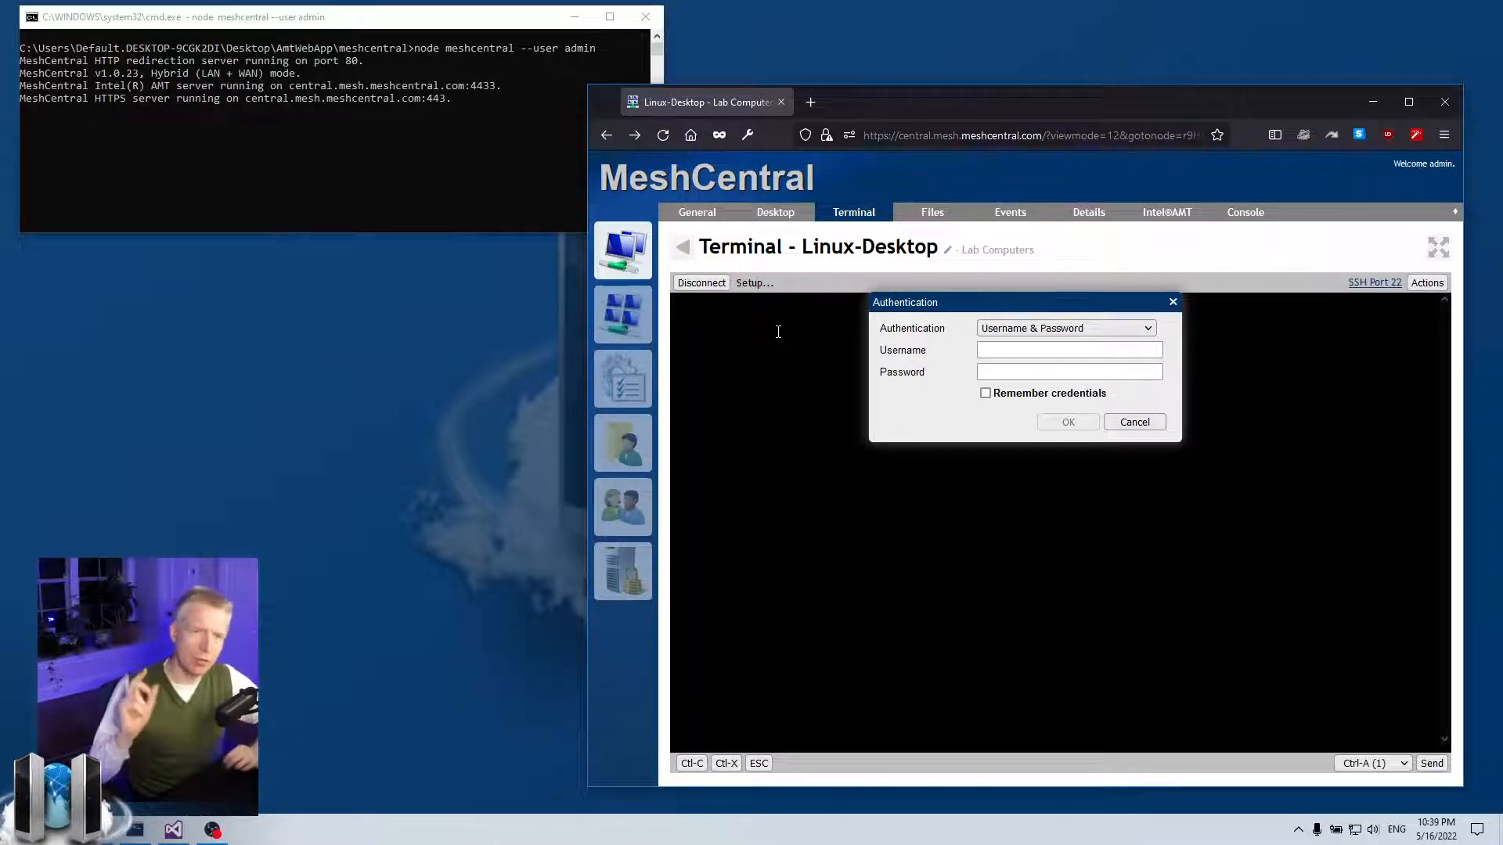
left_click(1070, 351)
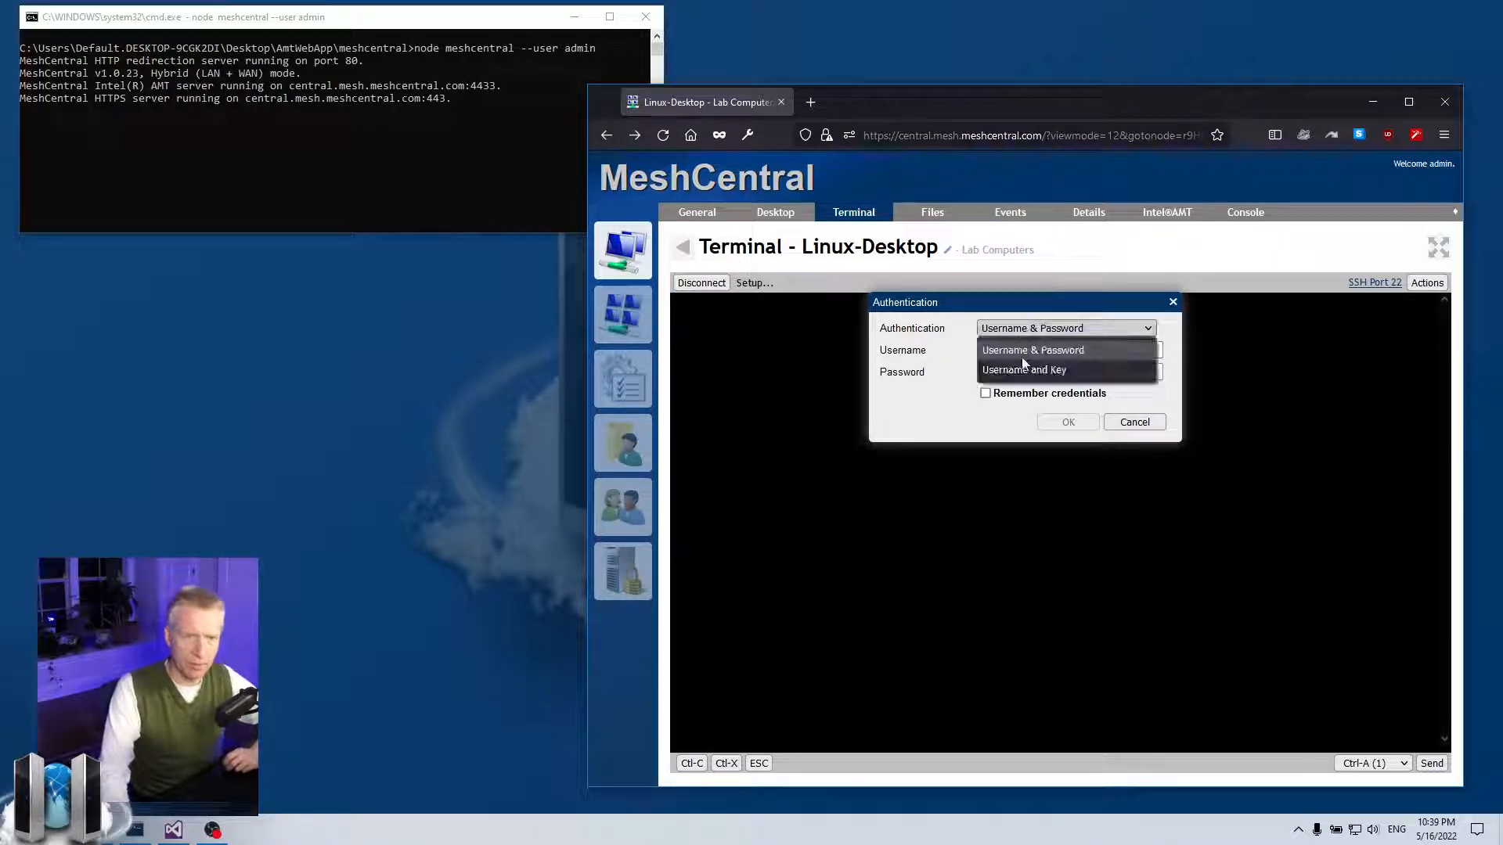
left_click(1024, 369)
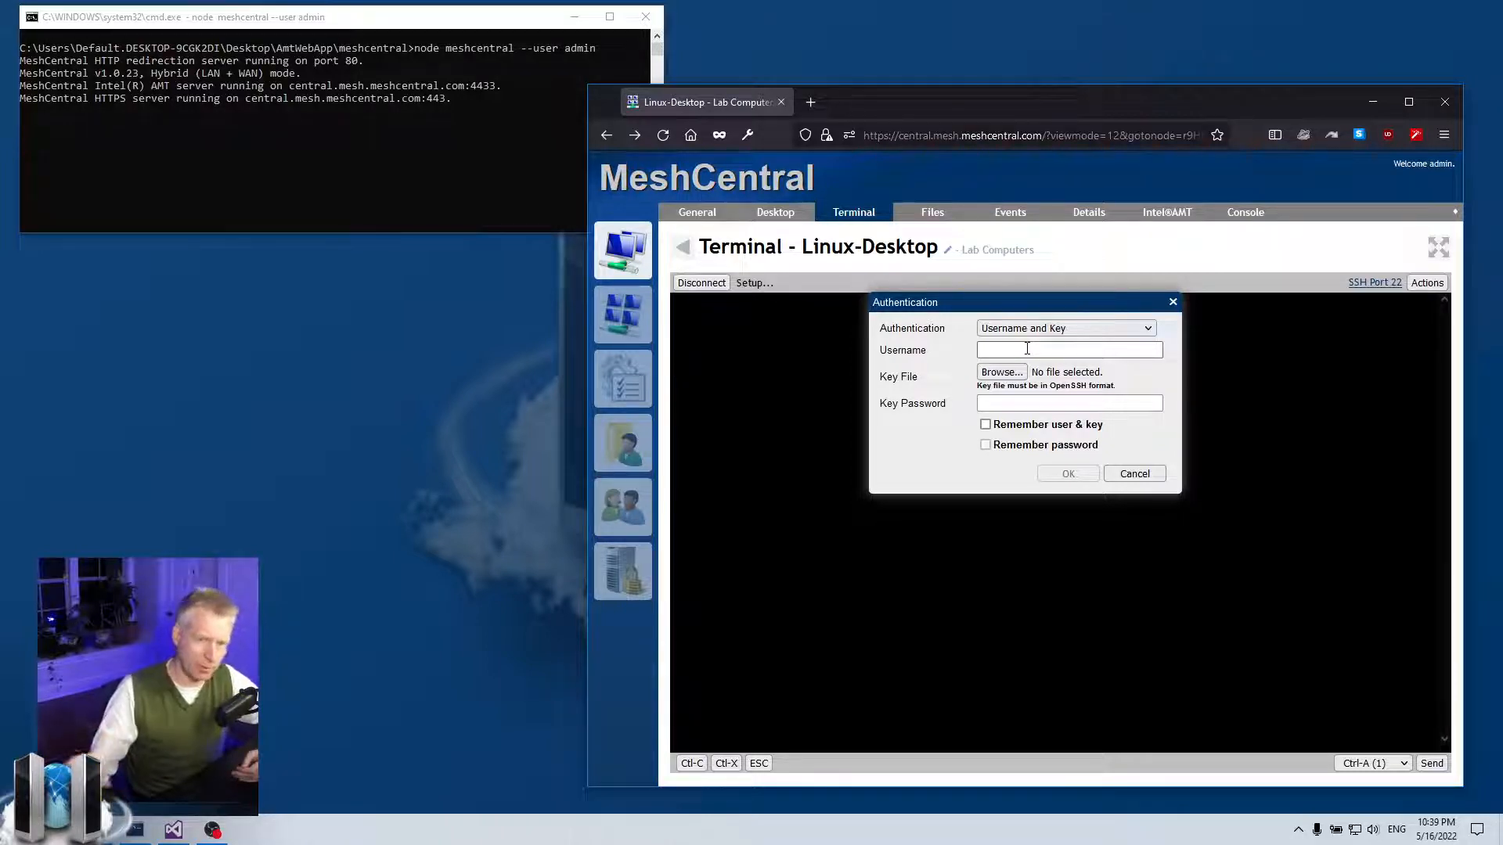
left_click(1065, 329)
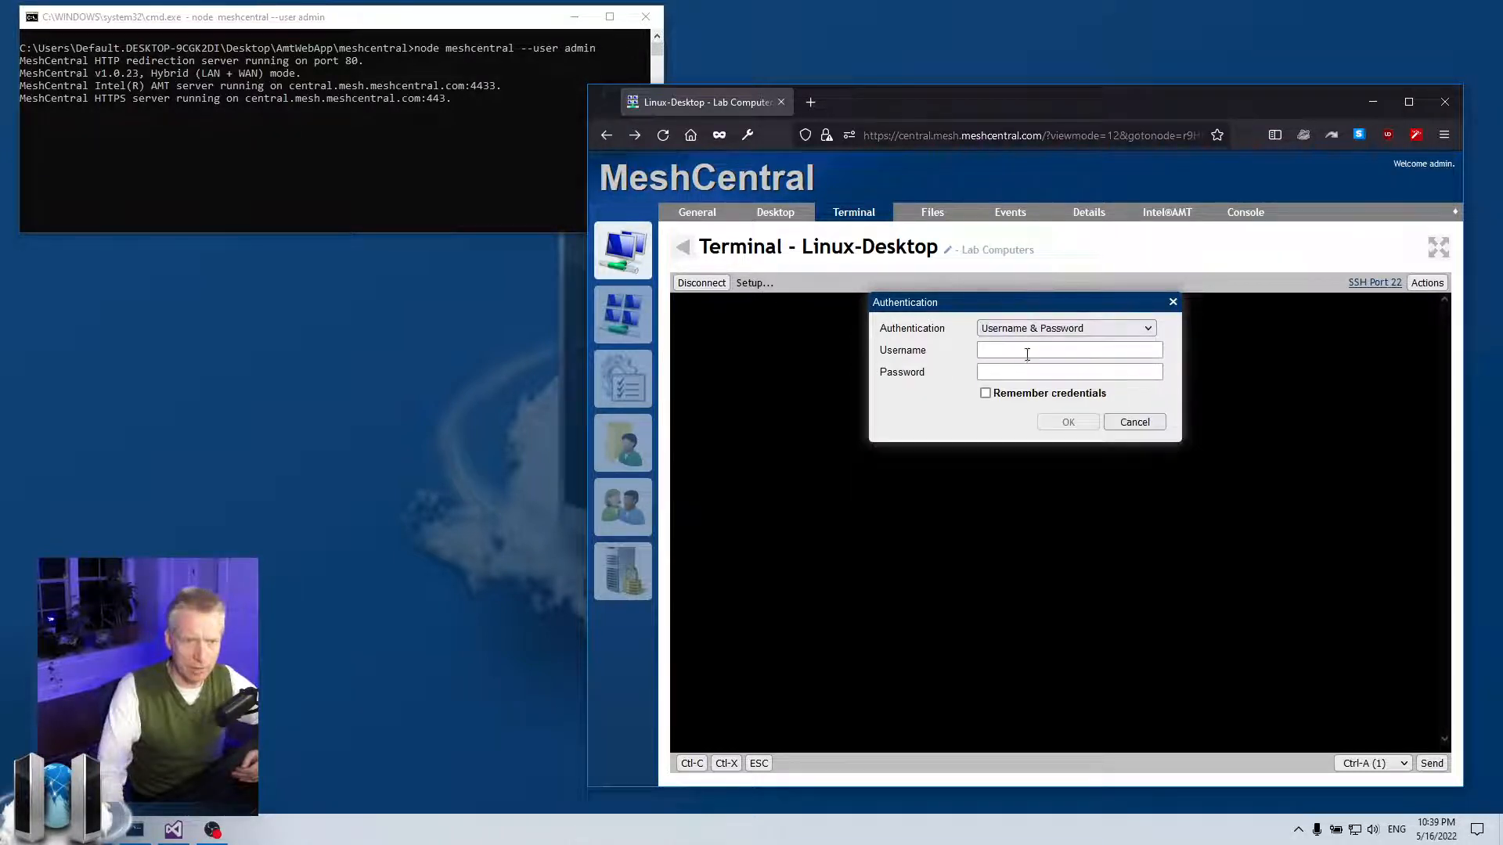
type("default")
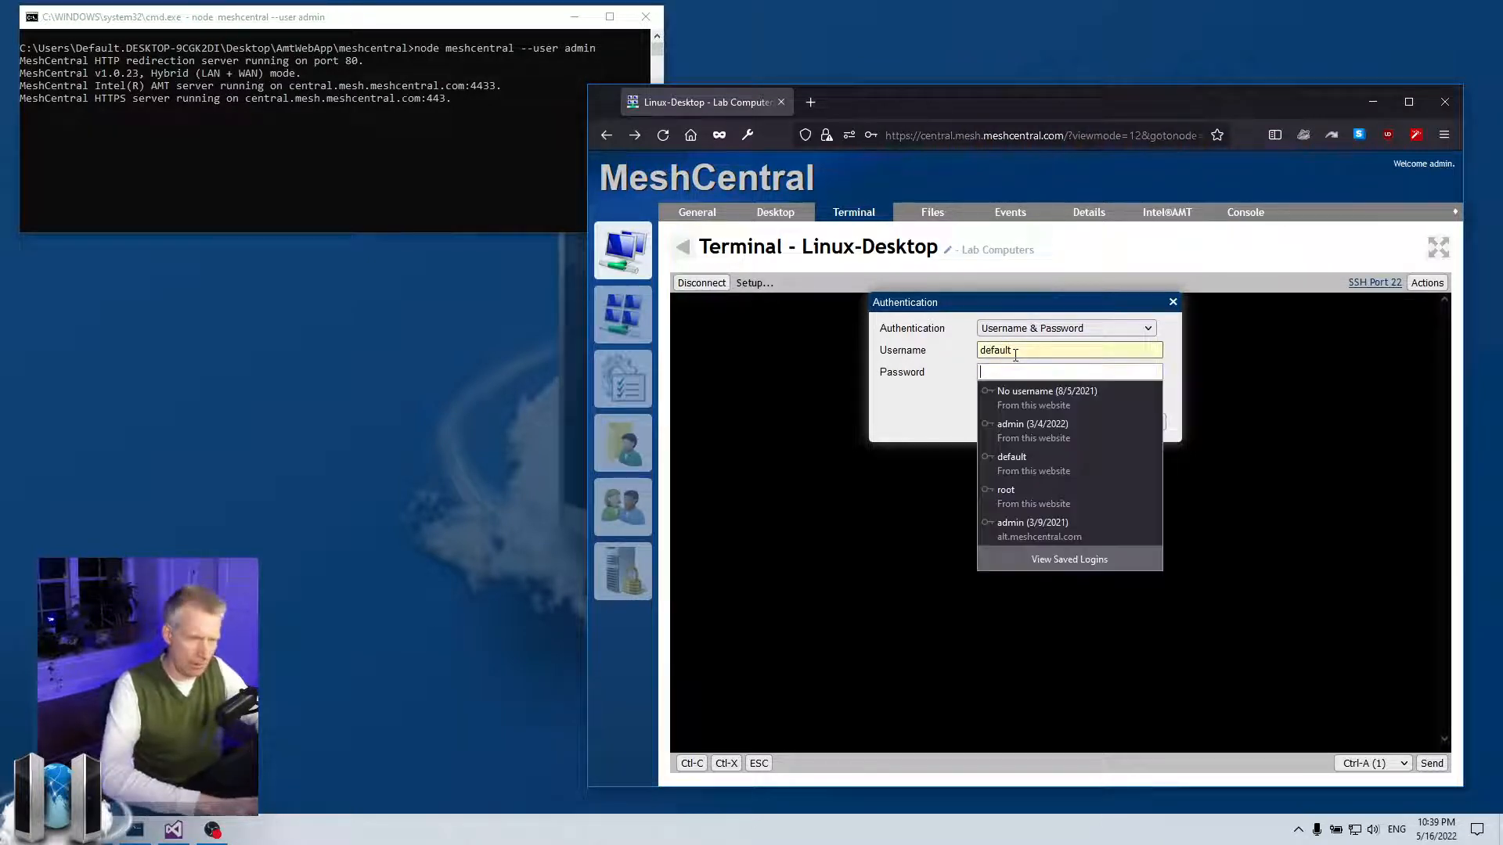
type("••")
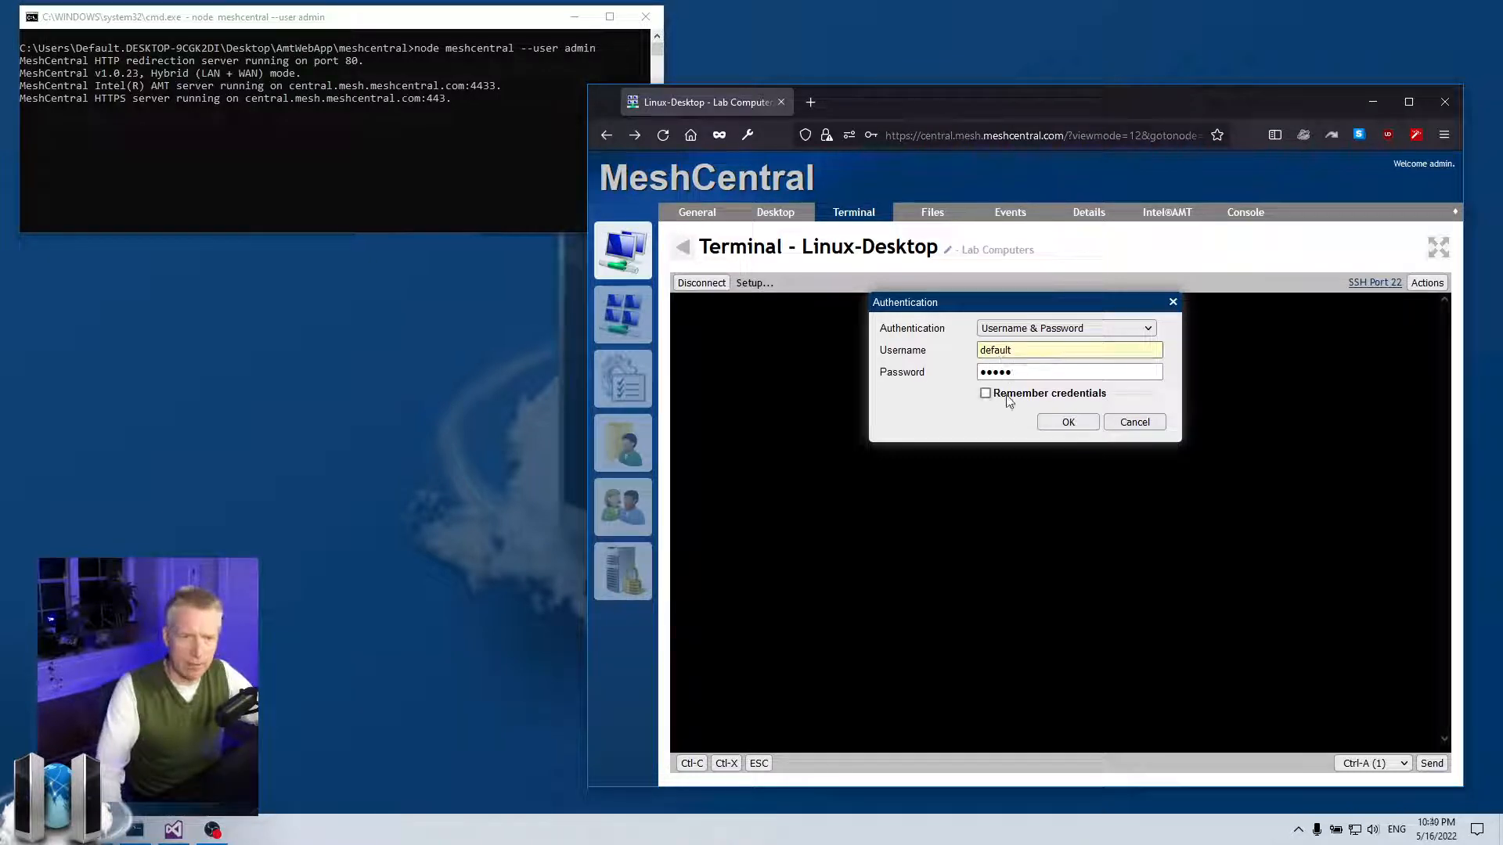
left_click(985, 393)
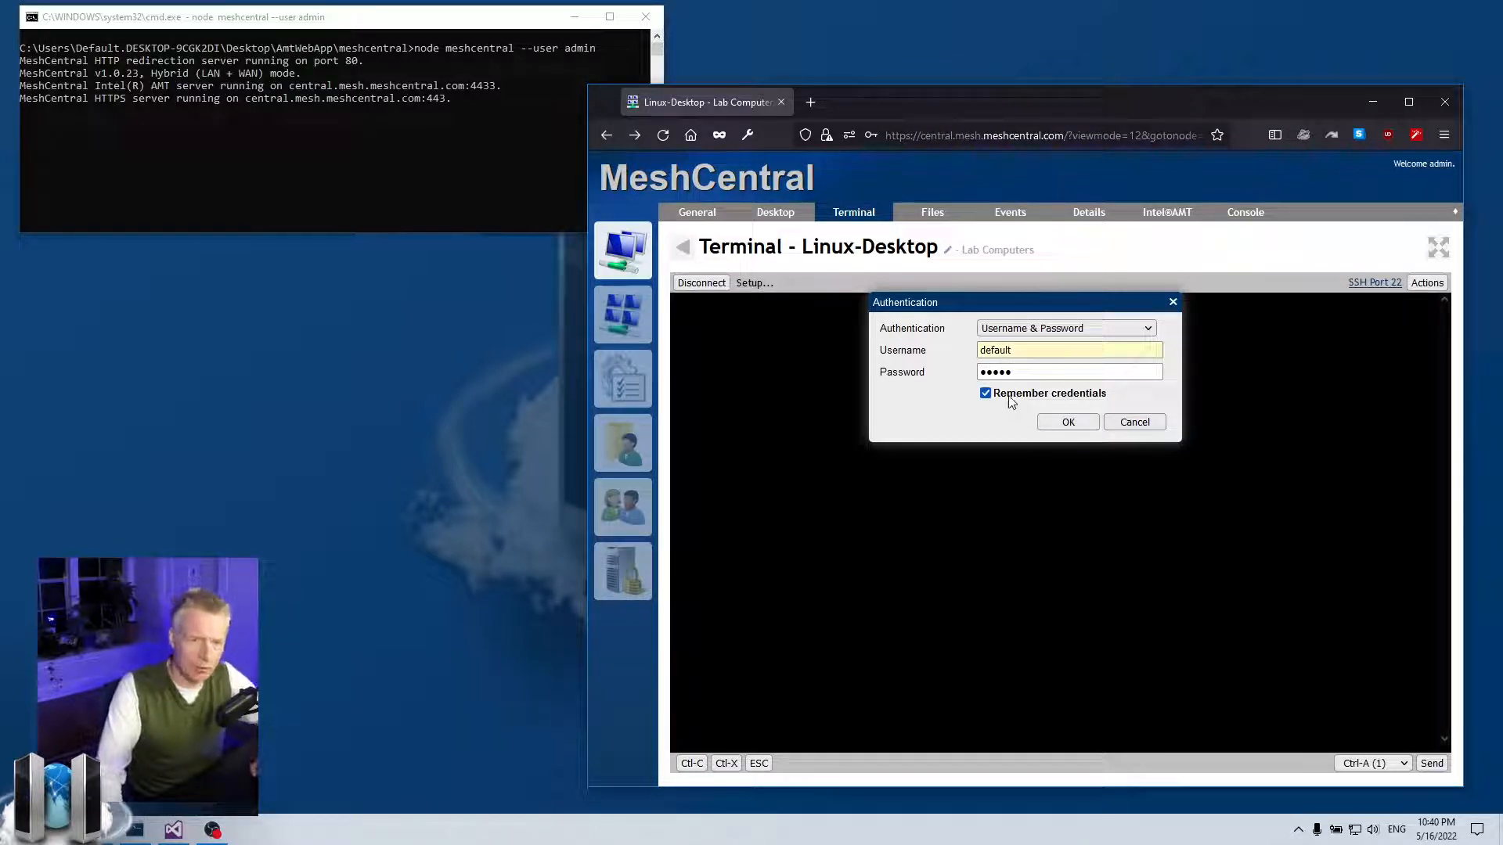
left_click(1068, 423)
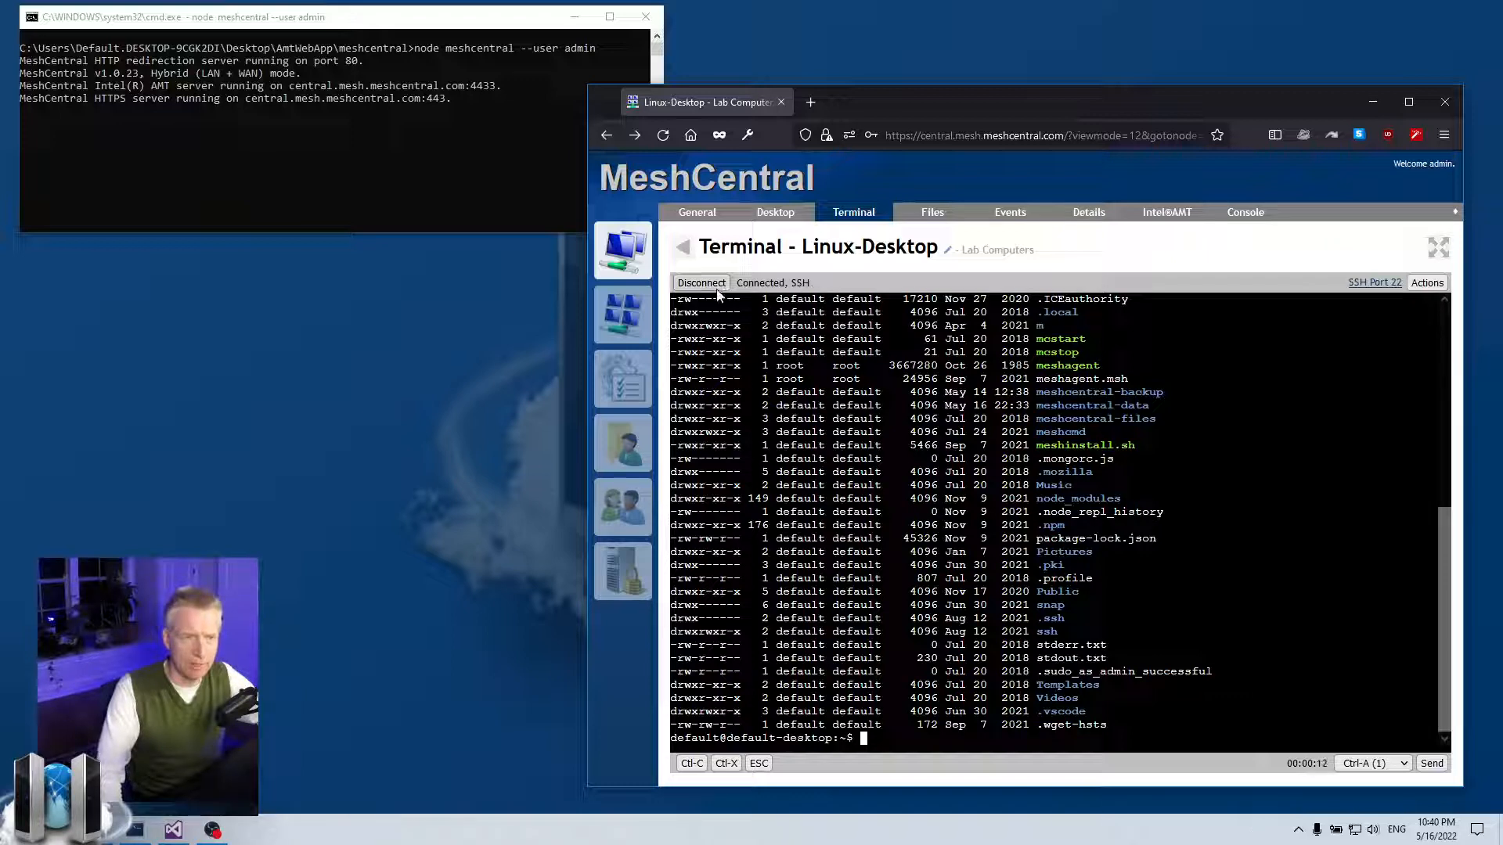
mouse_move(1381, 284)
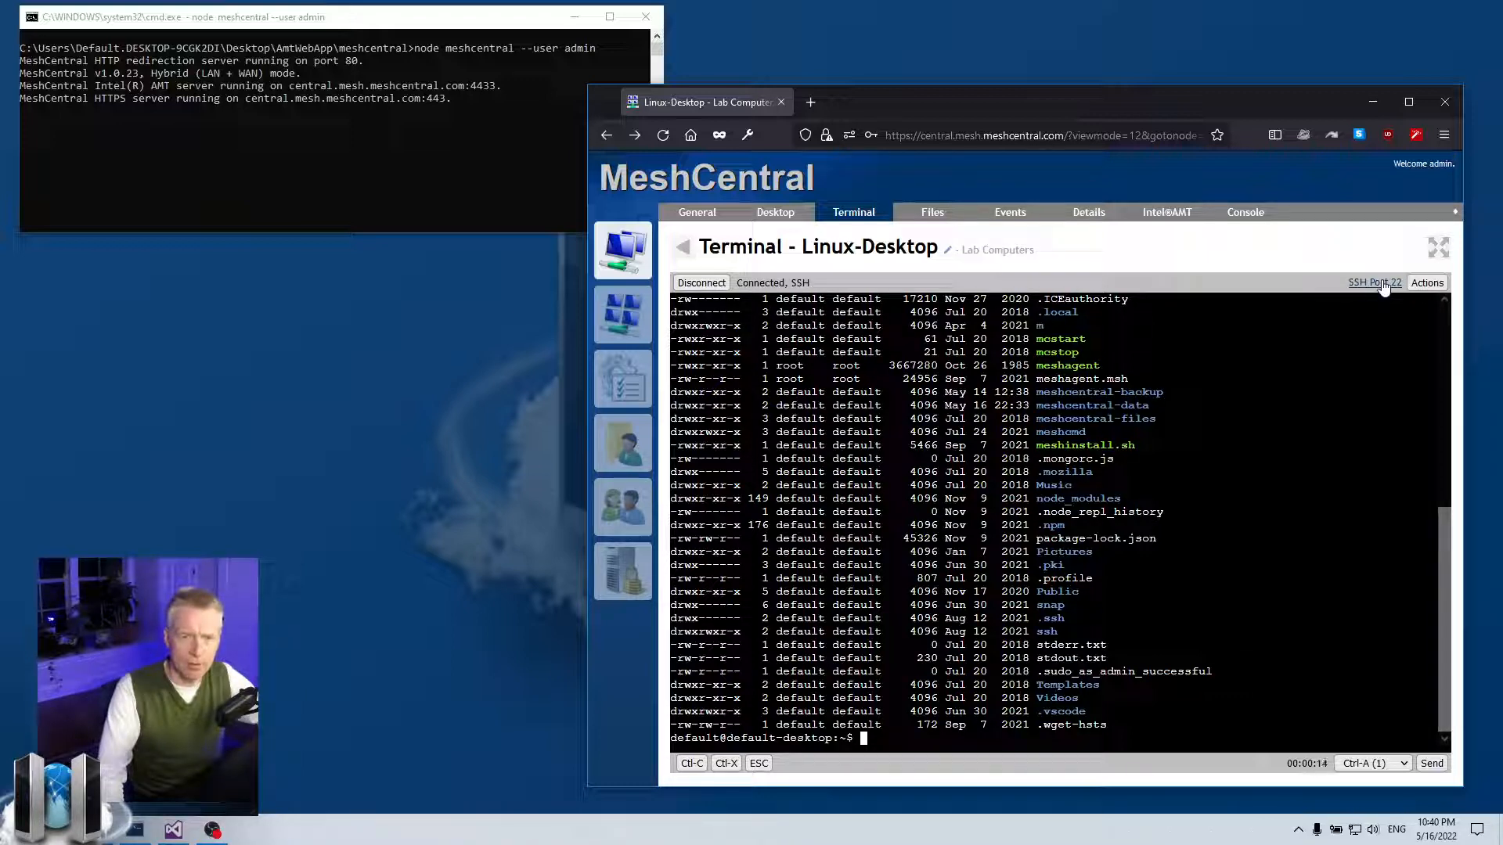
Step: Check the SSH port setting, reconnect with the saved login, and view the General summary's Credentials row
left_click(1374, 281)
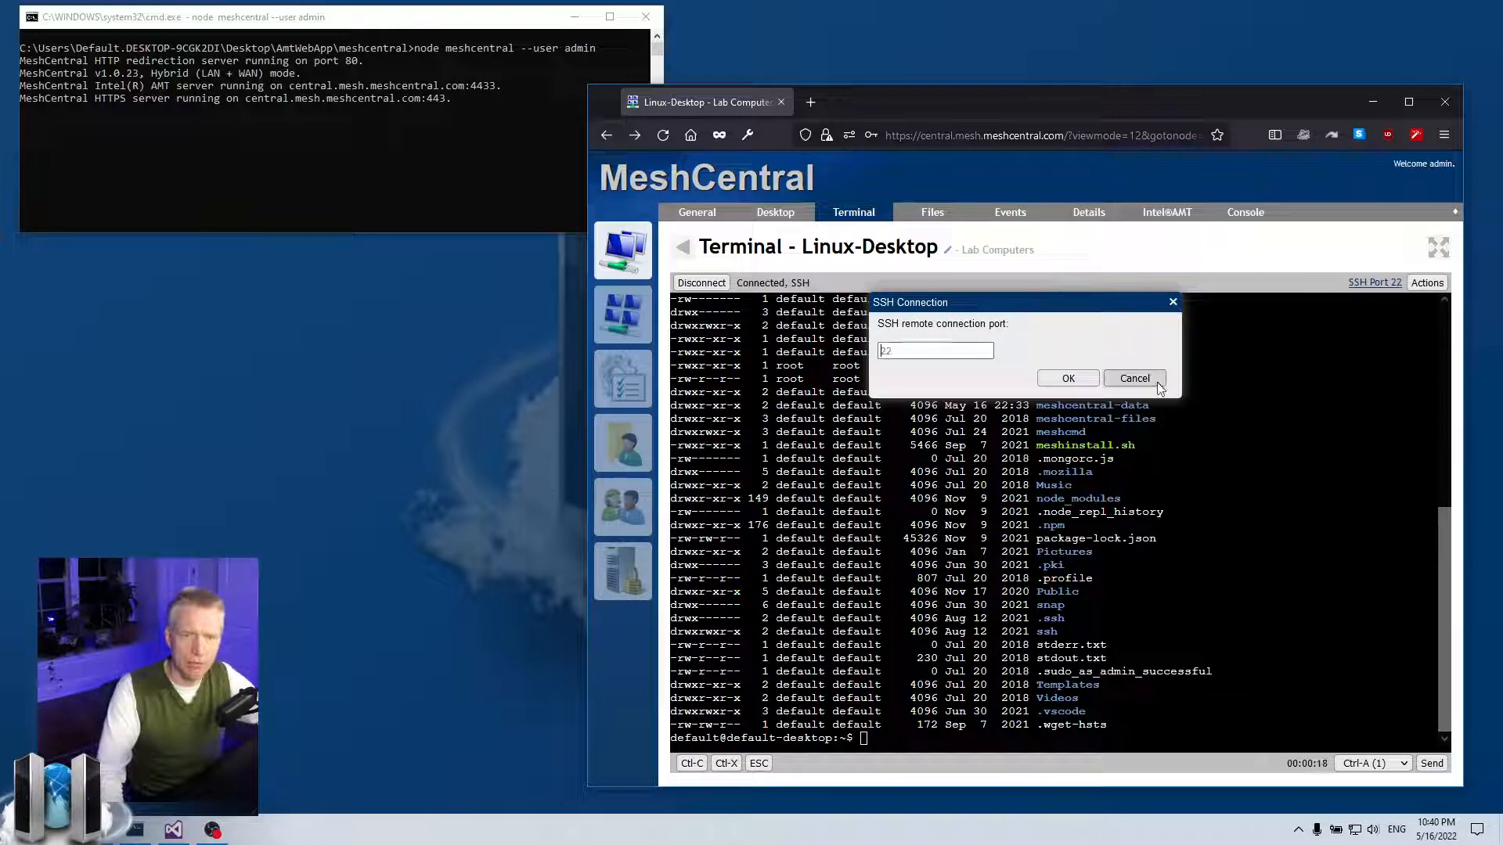
left_click(1134, 377)
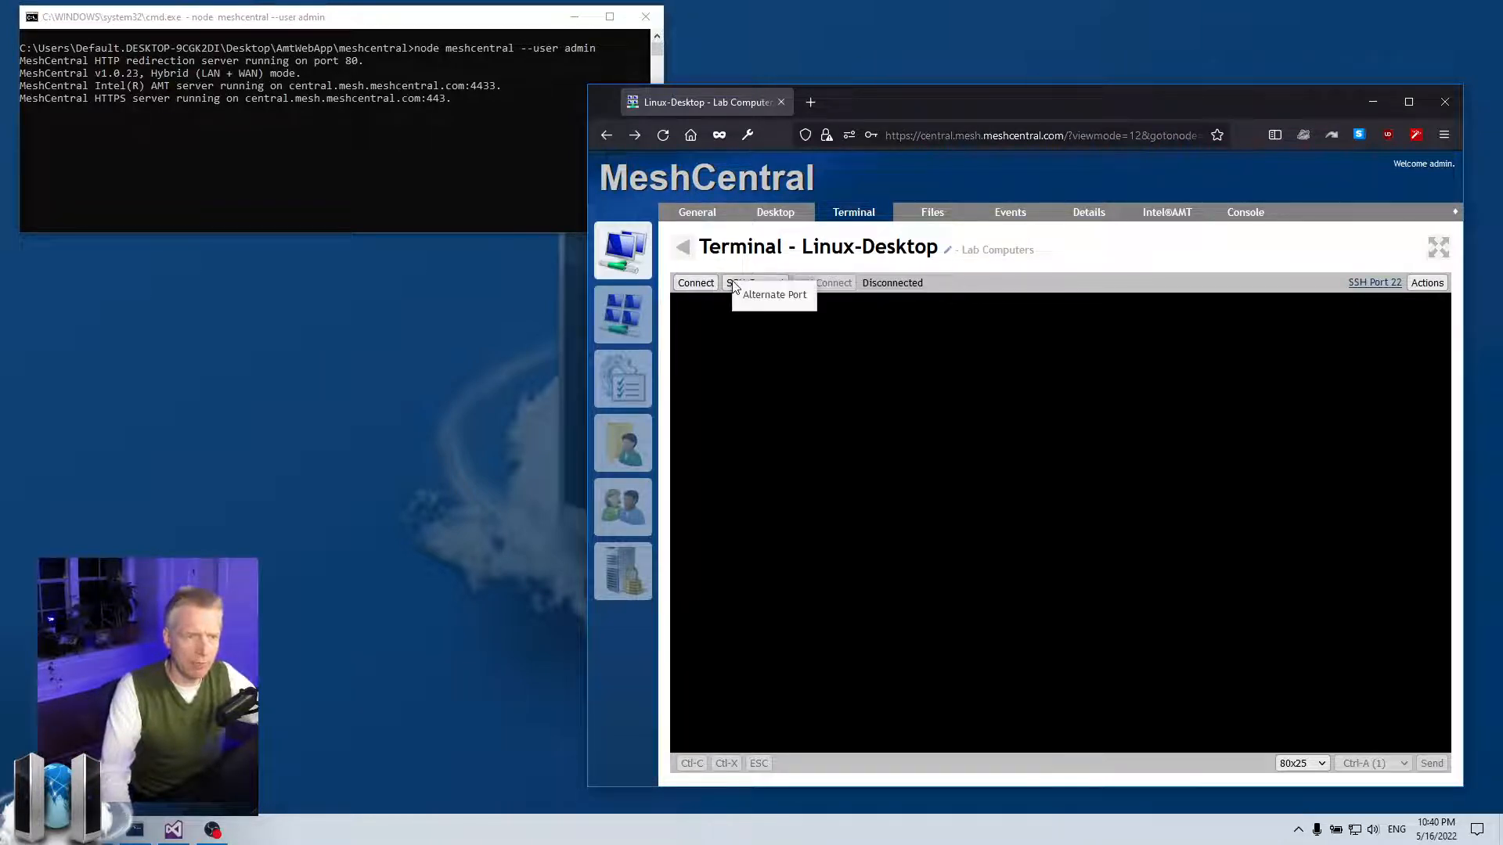
left_click(755, 282)
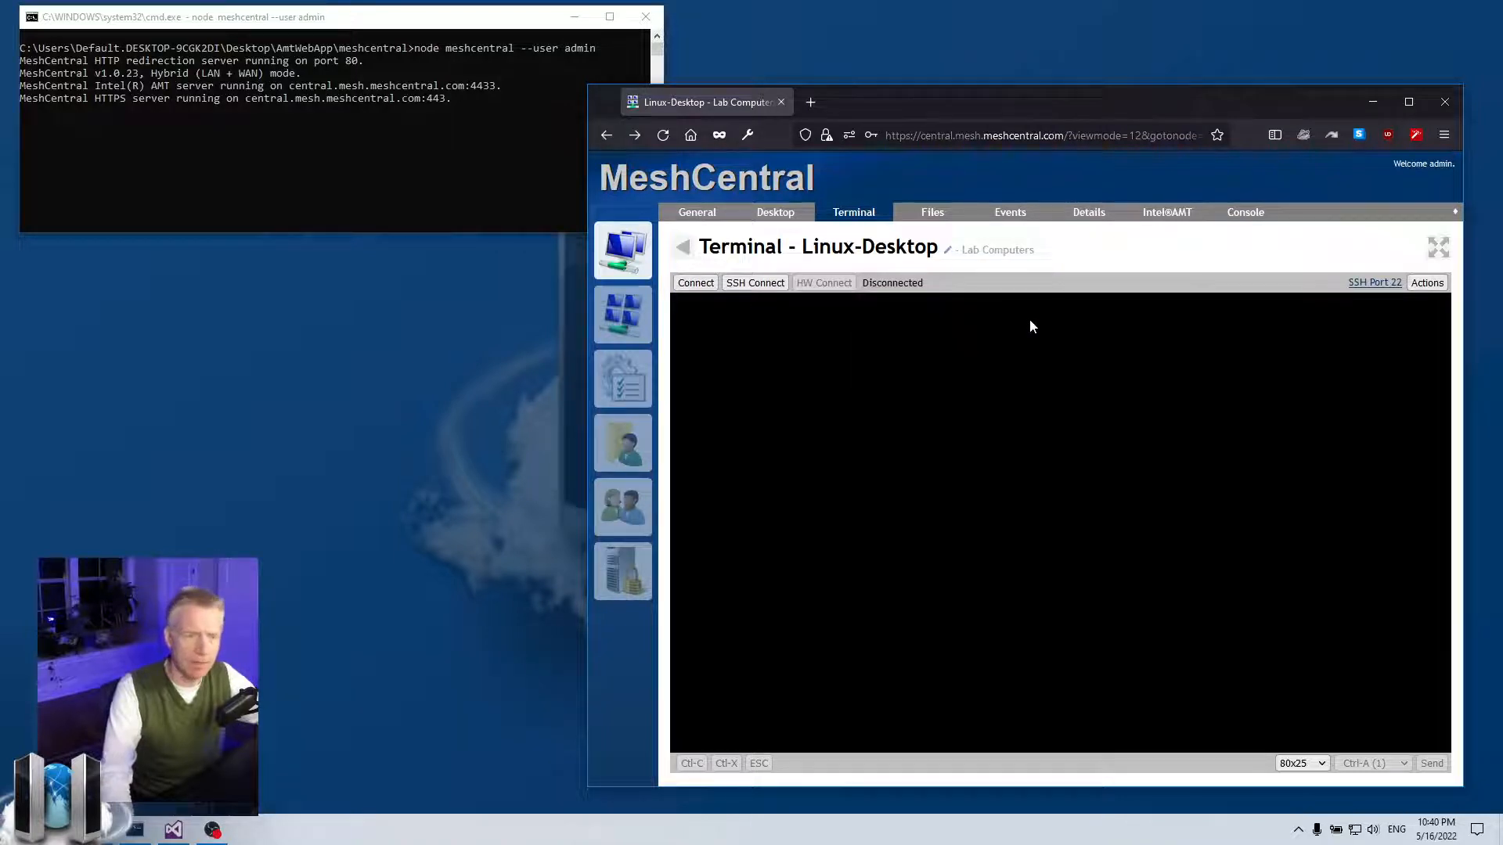
mouse_move(843, 335)
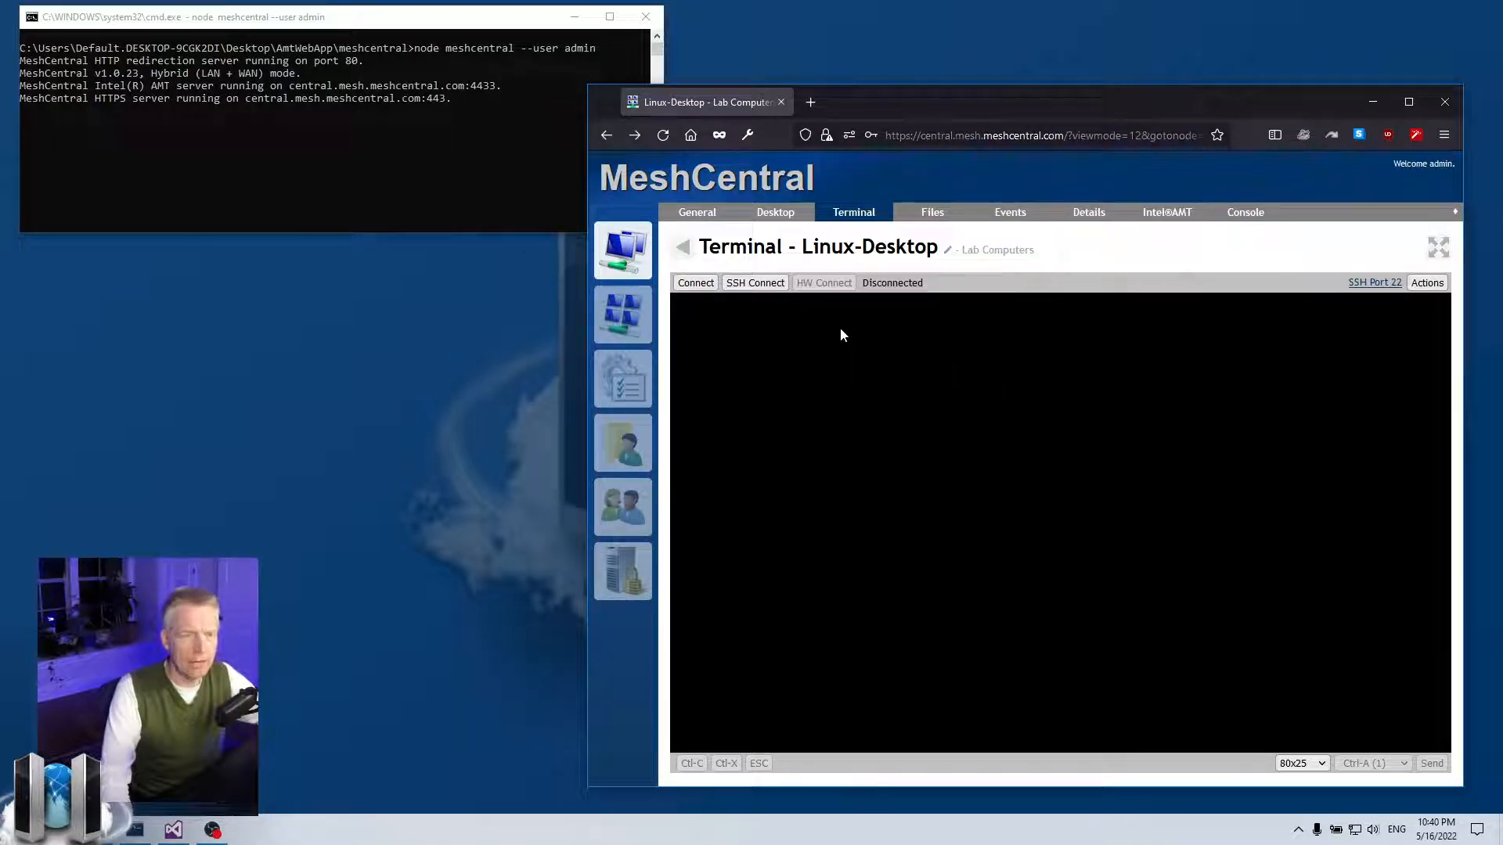
left_click(755, 282)
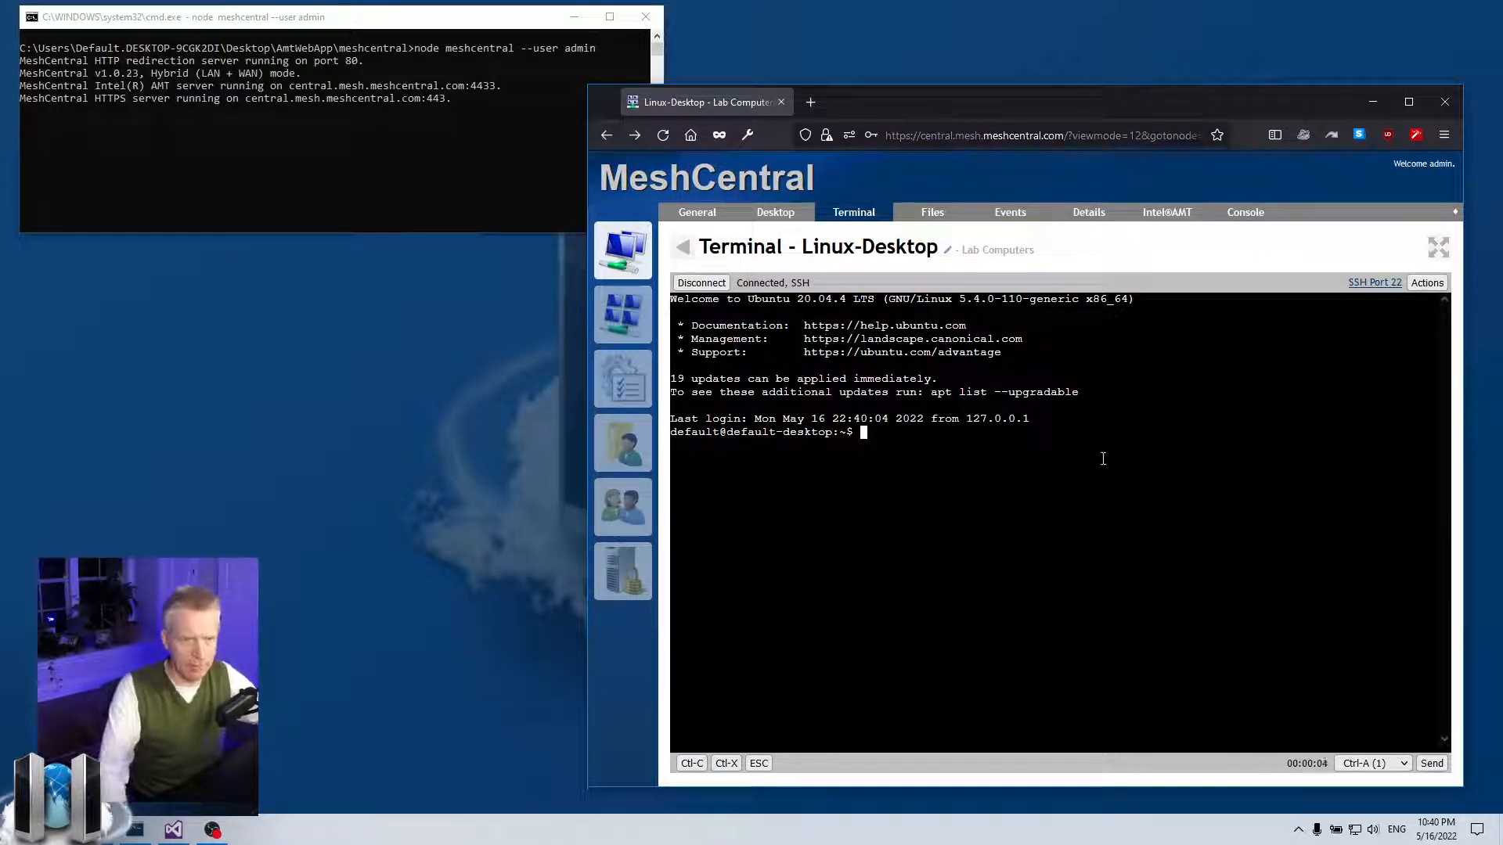
left_click(695, 212)
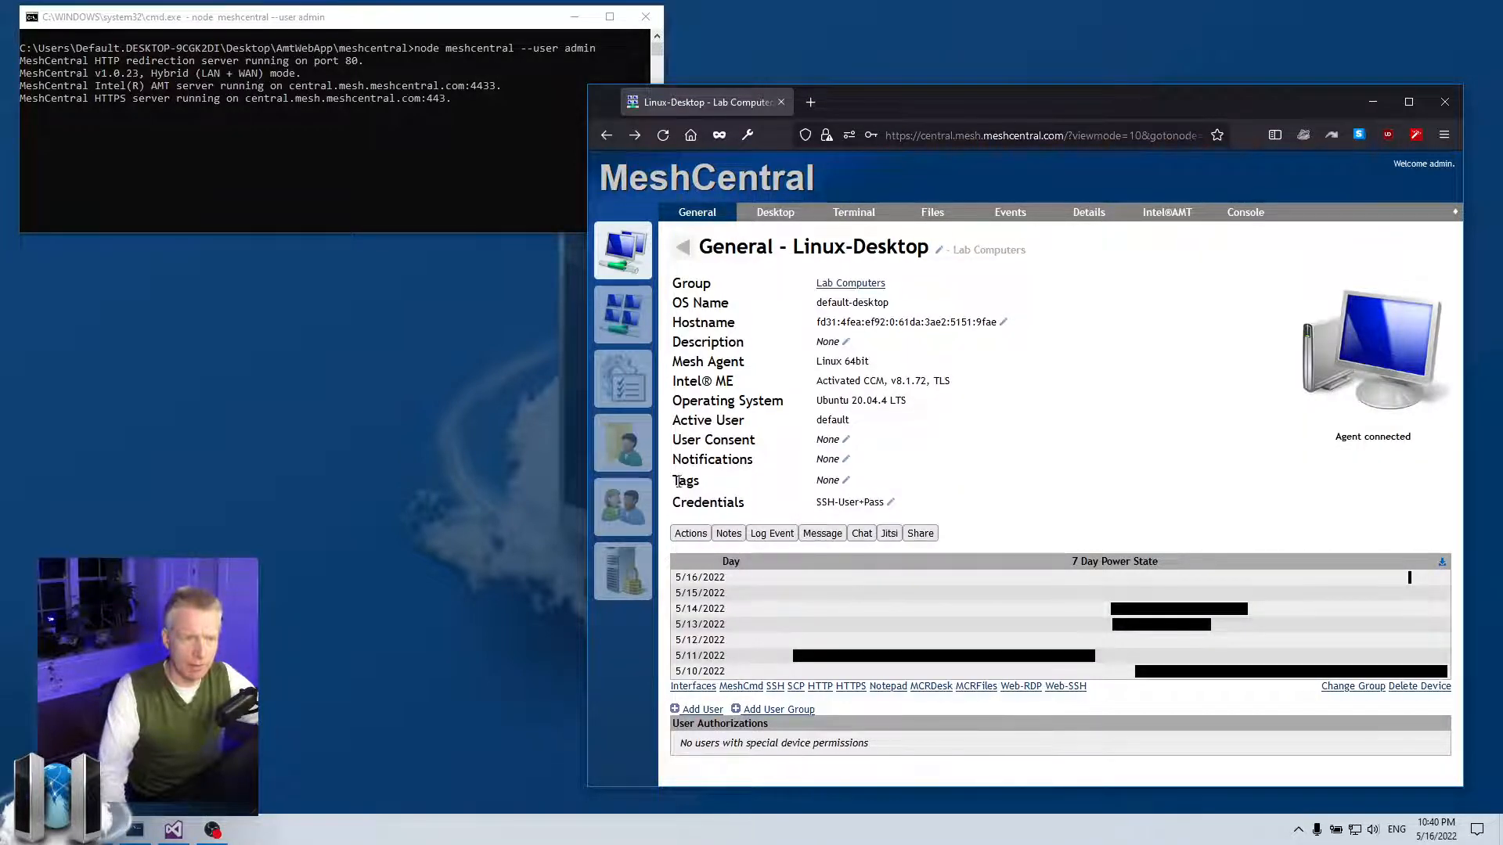
Step: Clear the stored SSH credentials and start a new SSH login with Username and Key authentication as default
left_click(889, 501)
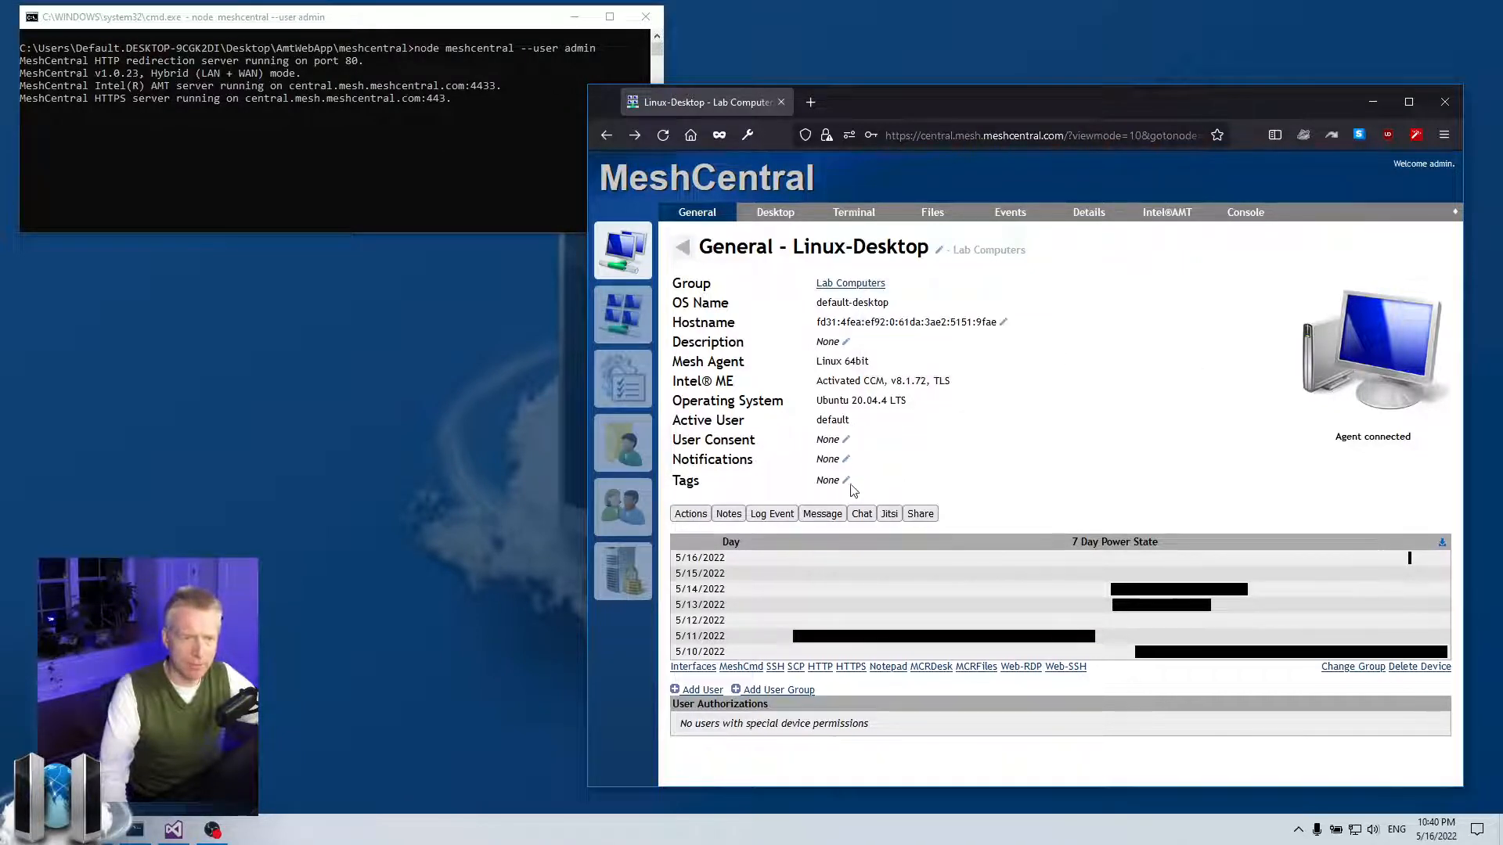
left_click(853, 213)
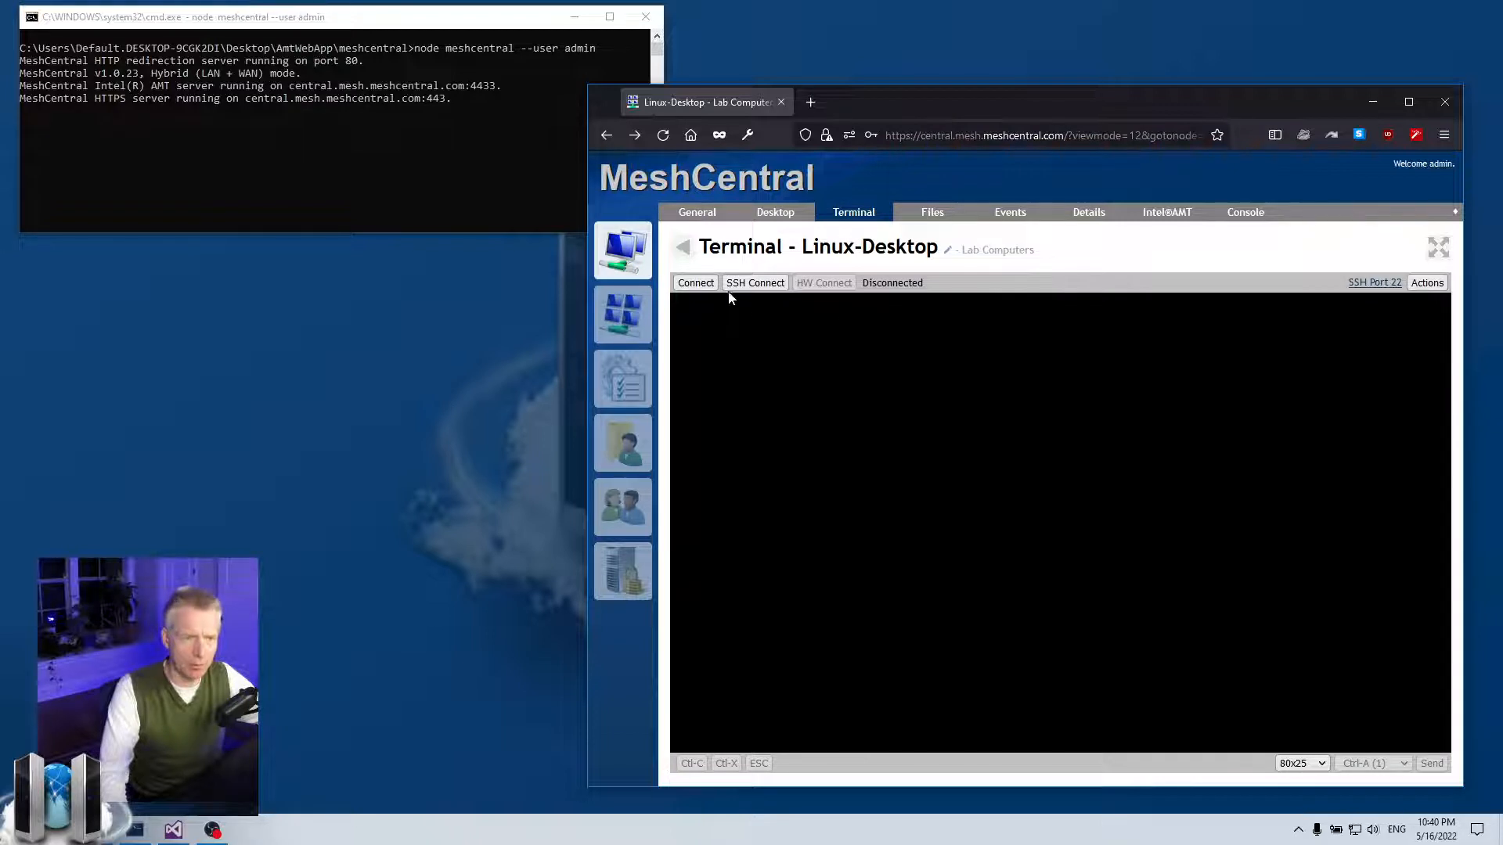
left_click(755, 282)
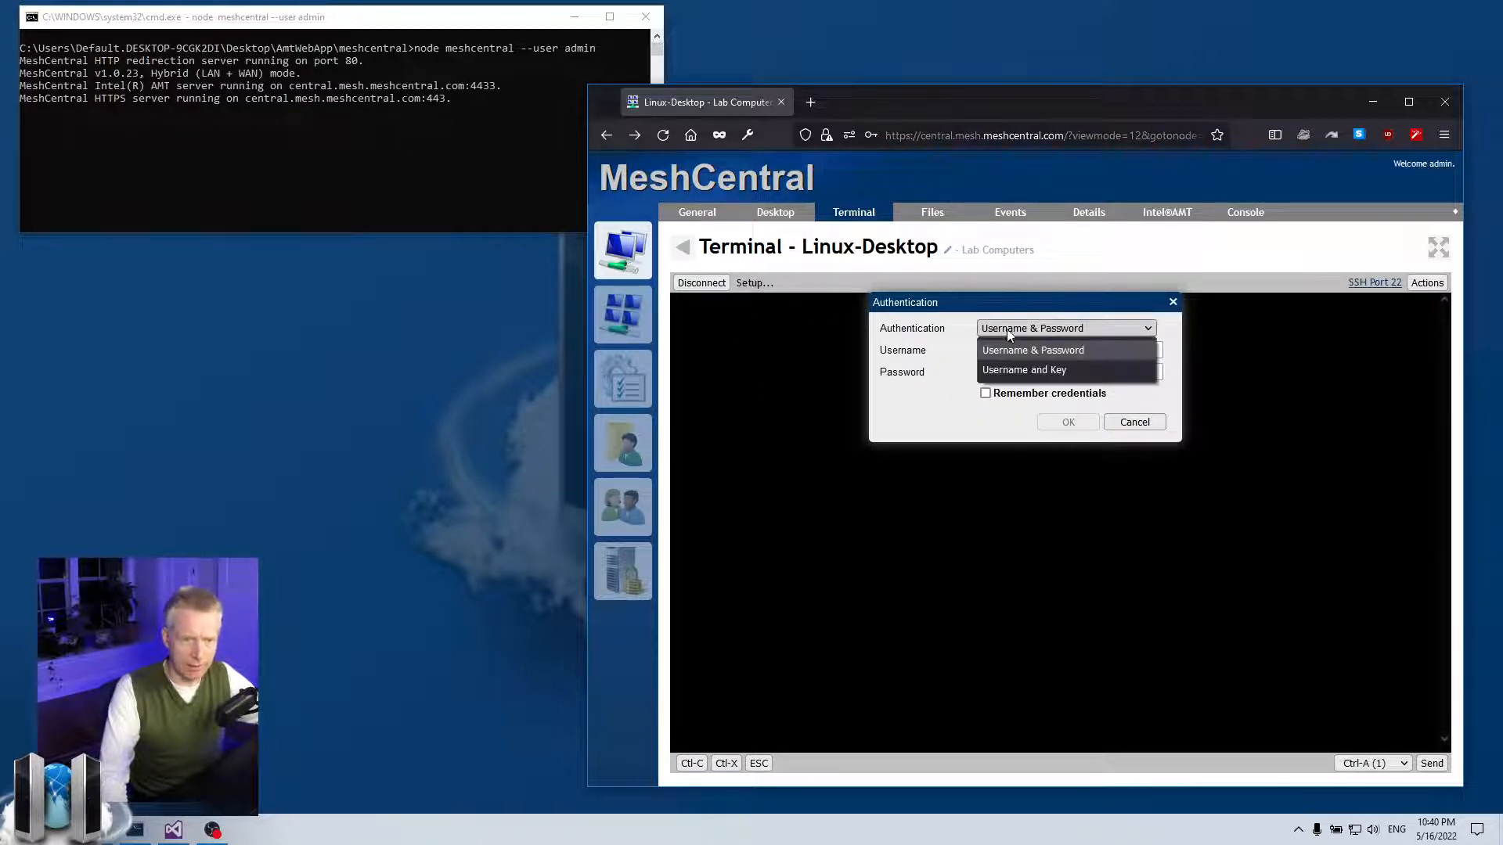
left_click(1024, 369)
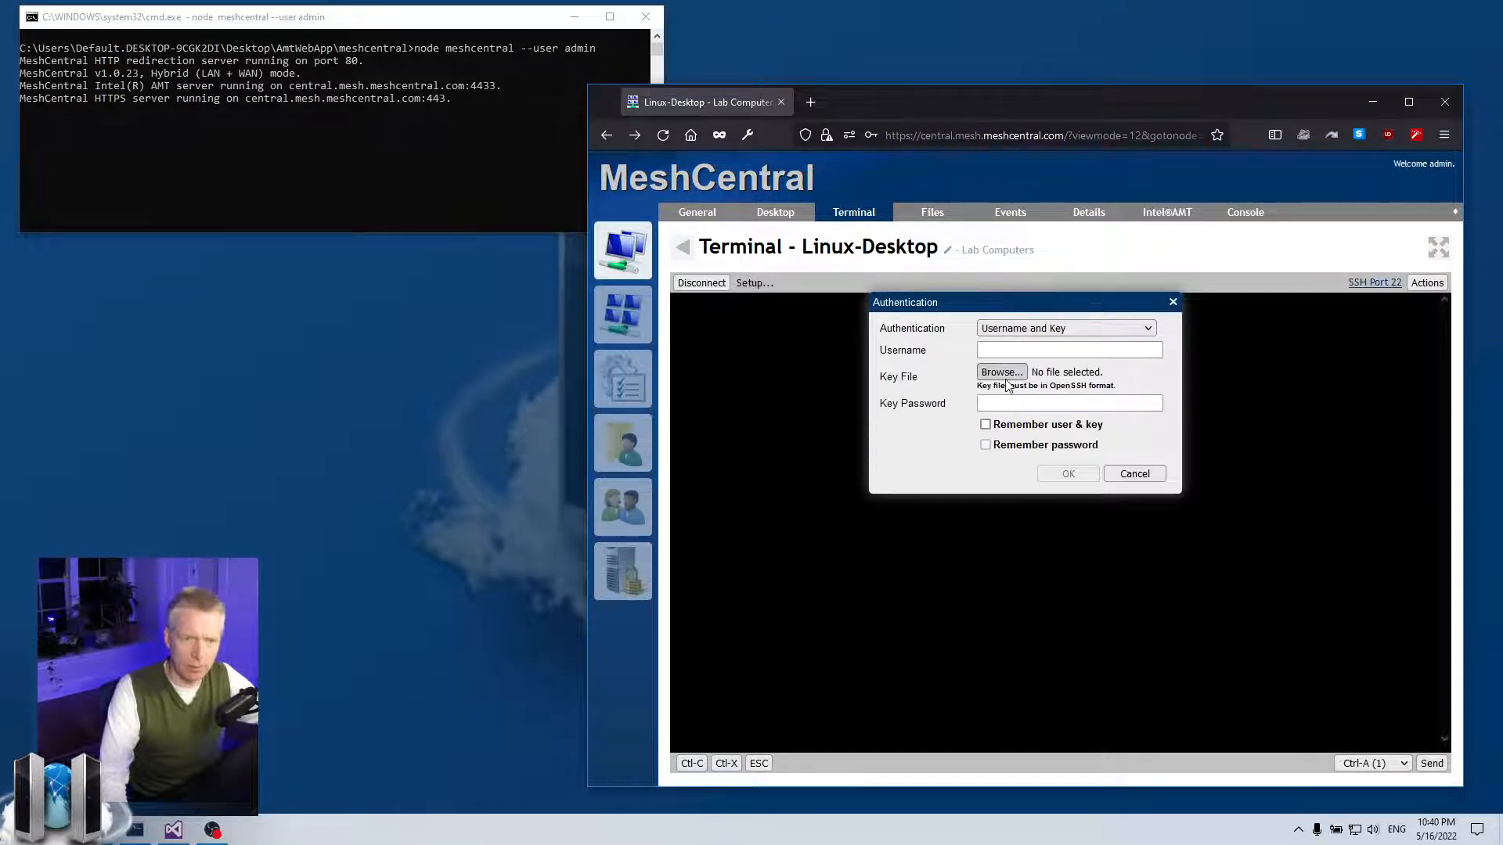
left_click(1069, 351)
type("default")
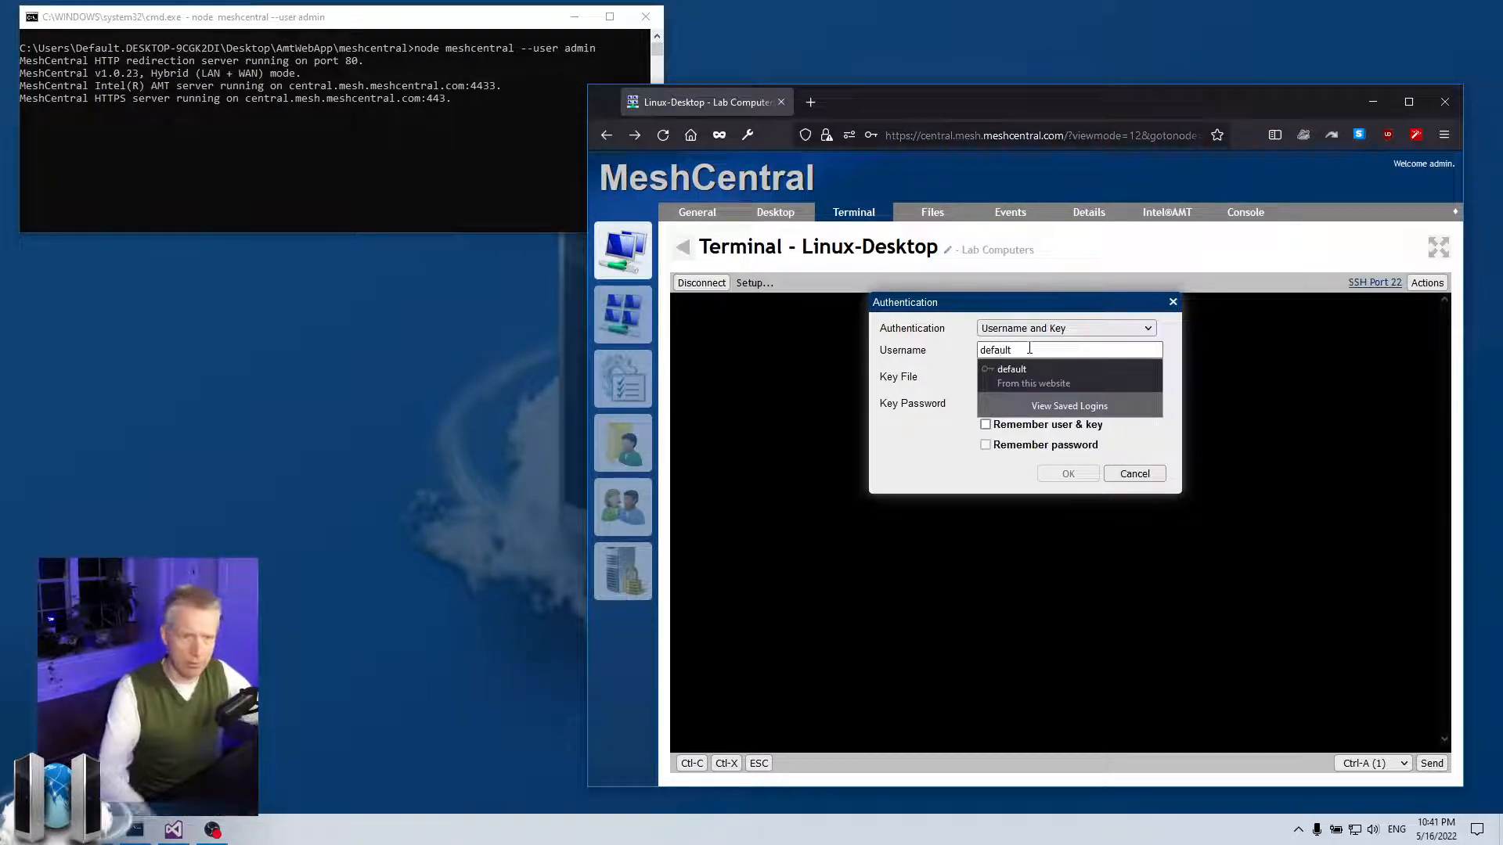
Step: Select the id_rsa private key file and remember the user and key but not the key password
left_click(999, 372)
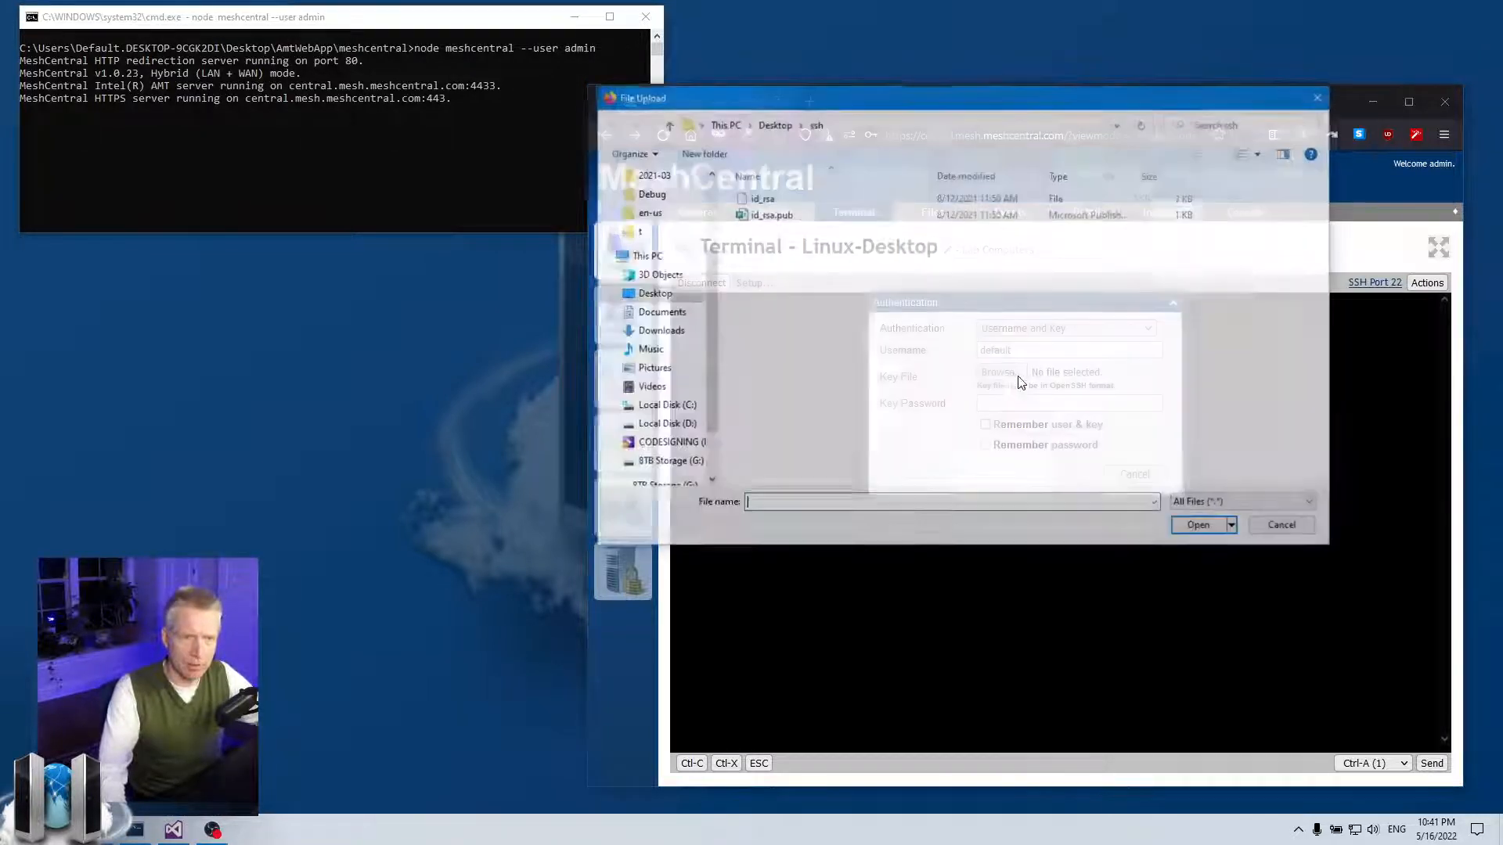
left_click(1197, 524)
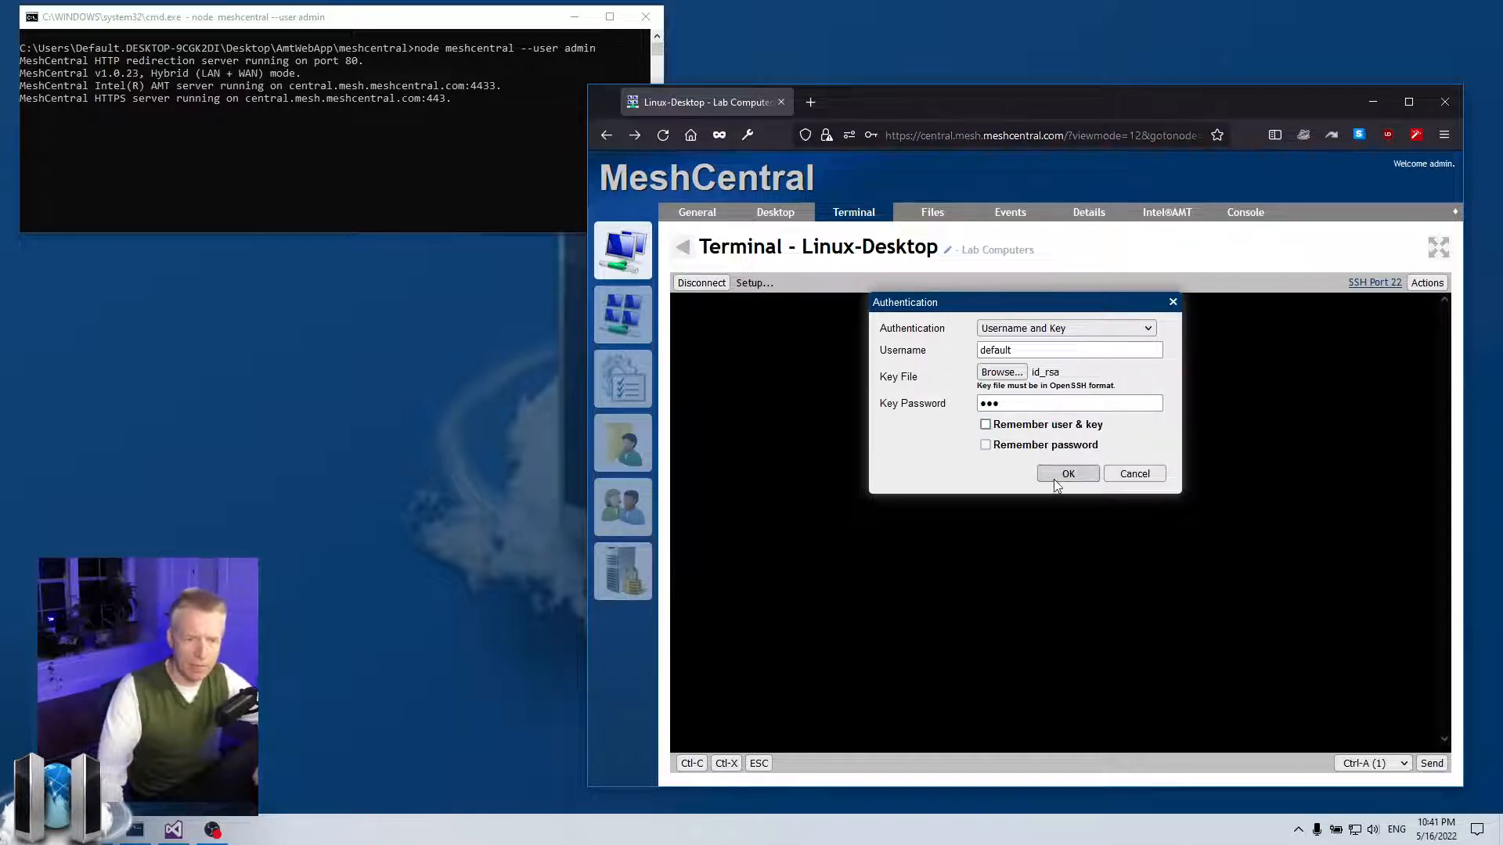
left_click(984, 424)
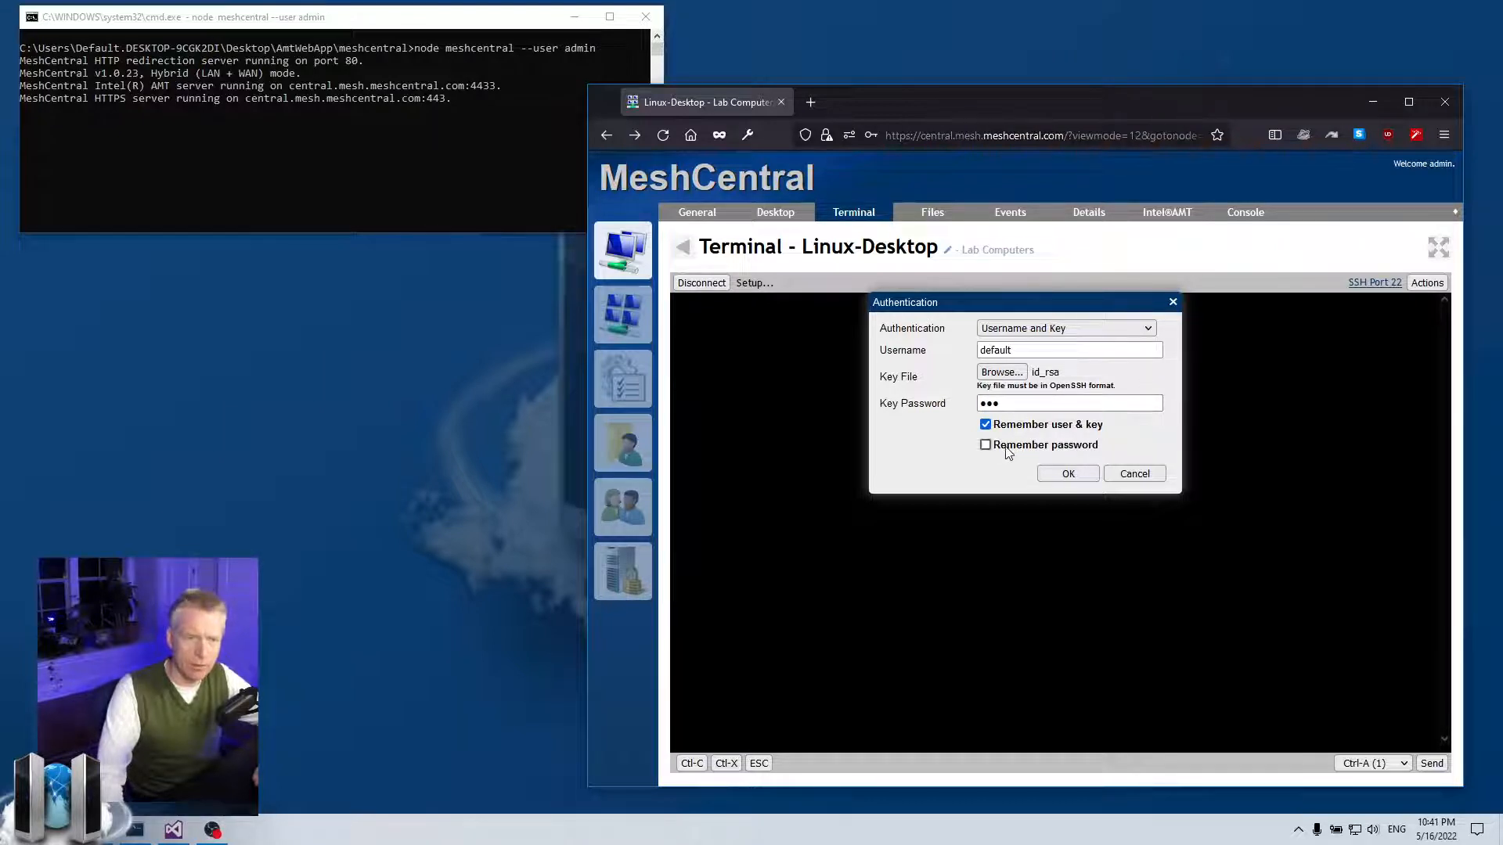
left_click(985, 445)
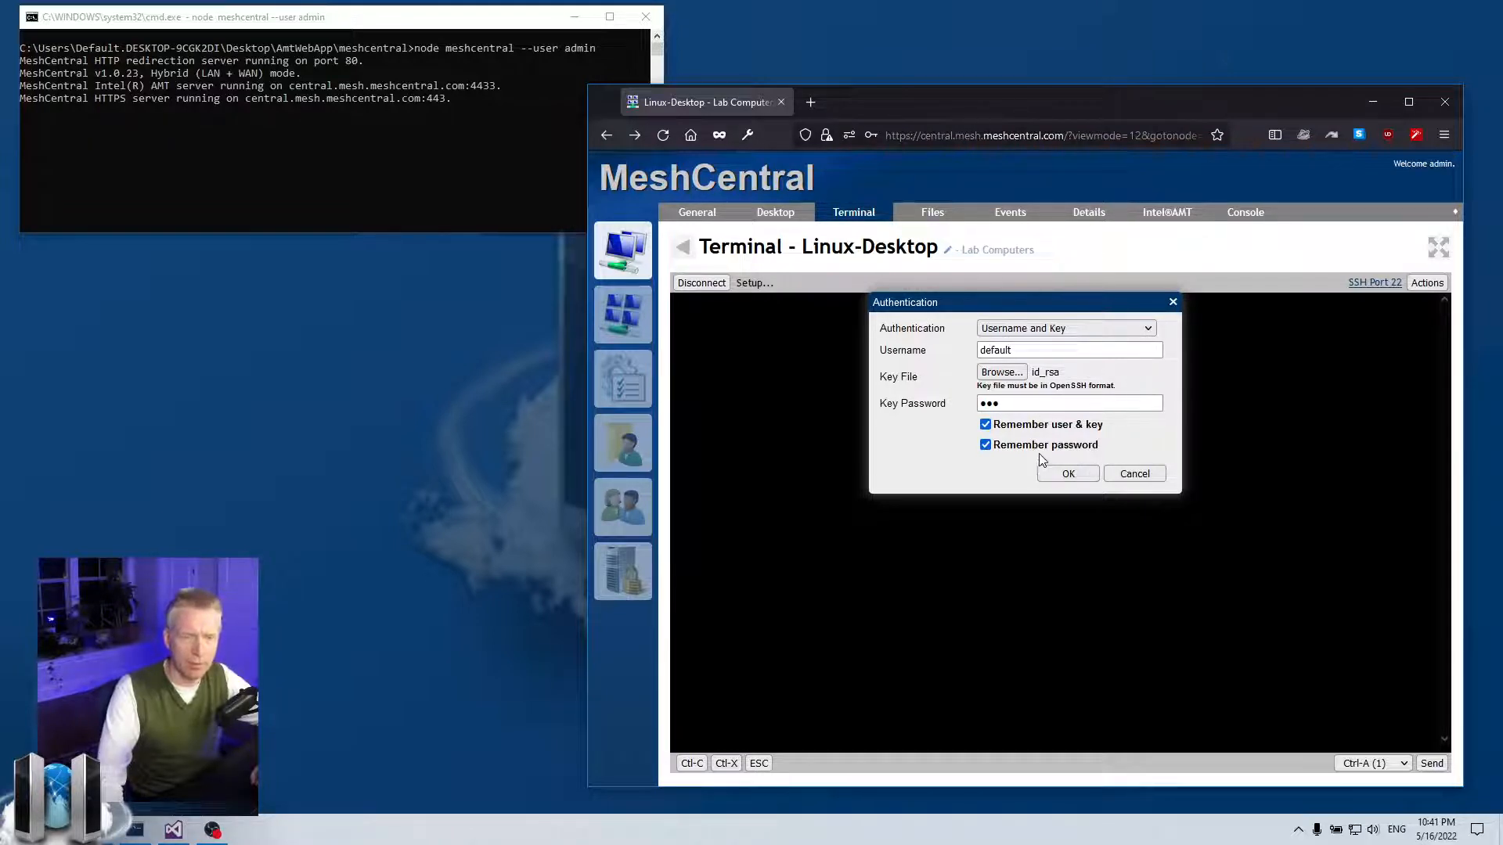
left_click(985, 445)
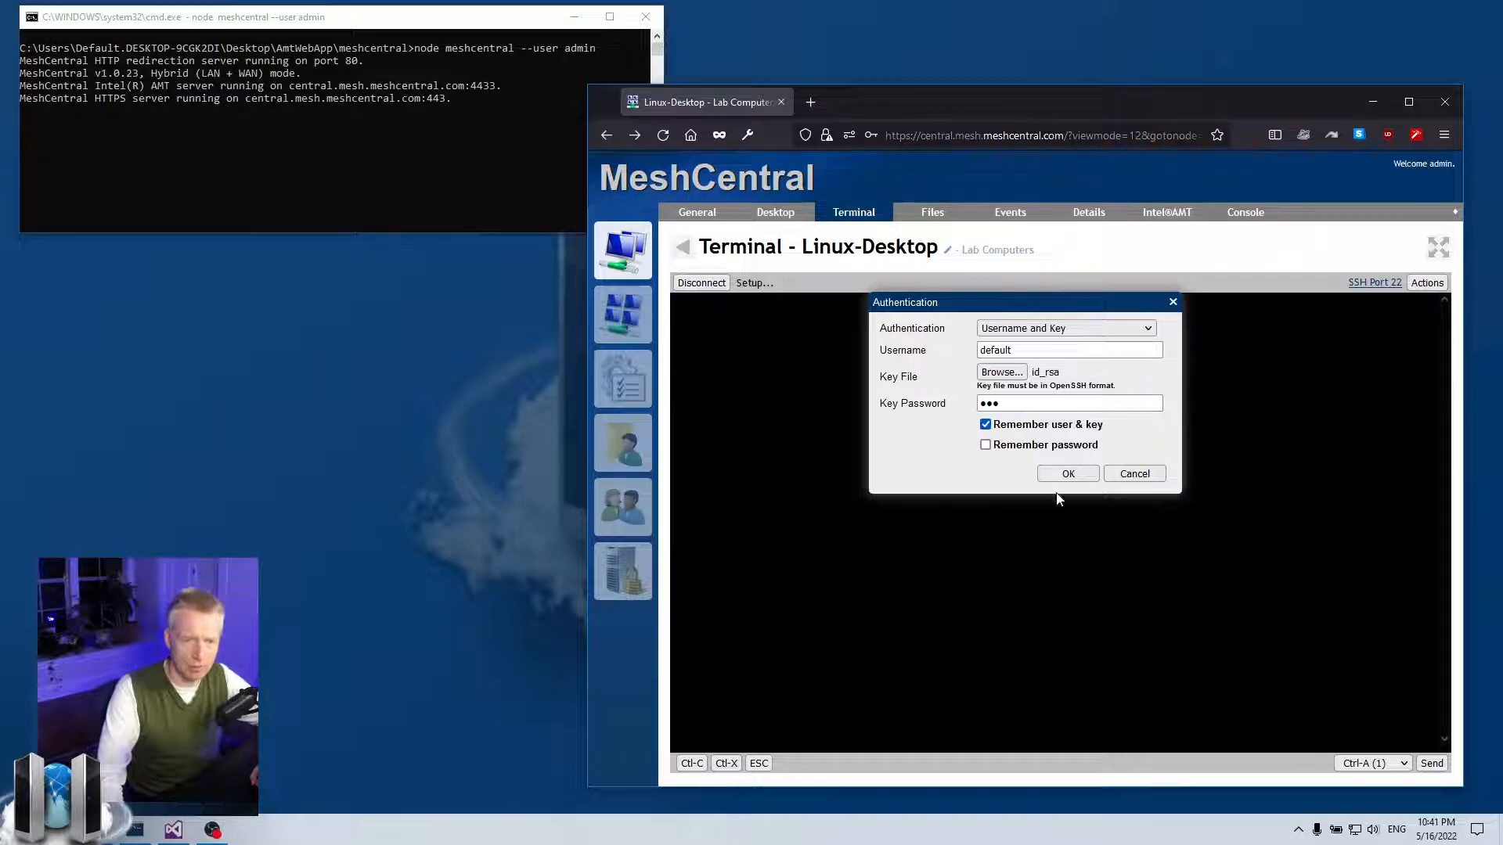
Step: Connect, then reconnect using the Stored Key method with only the key password entered
left_click(1067, 473)
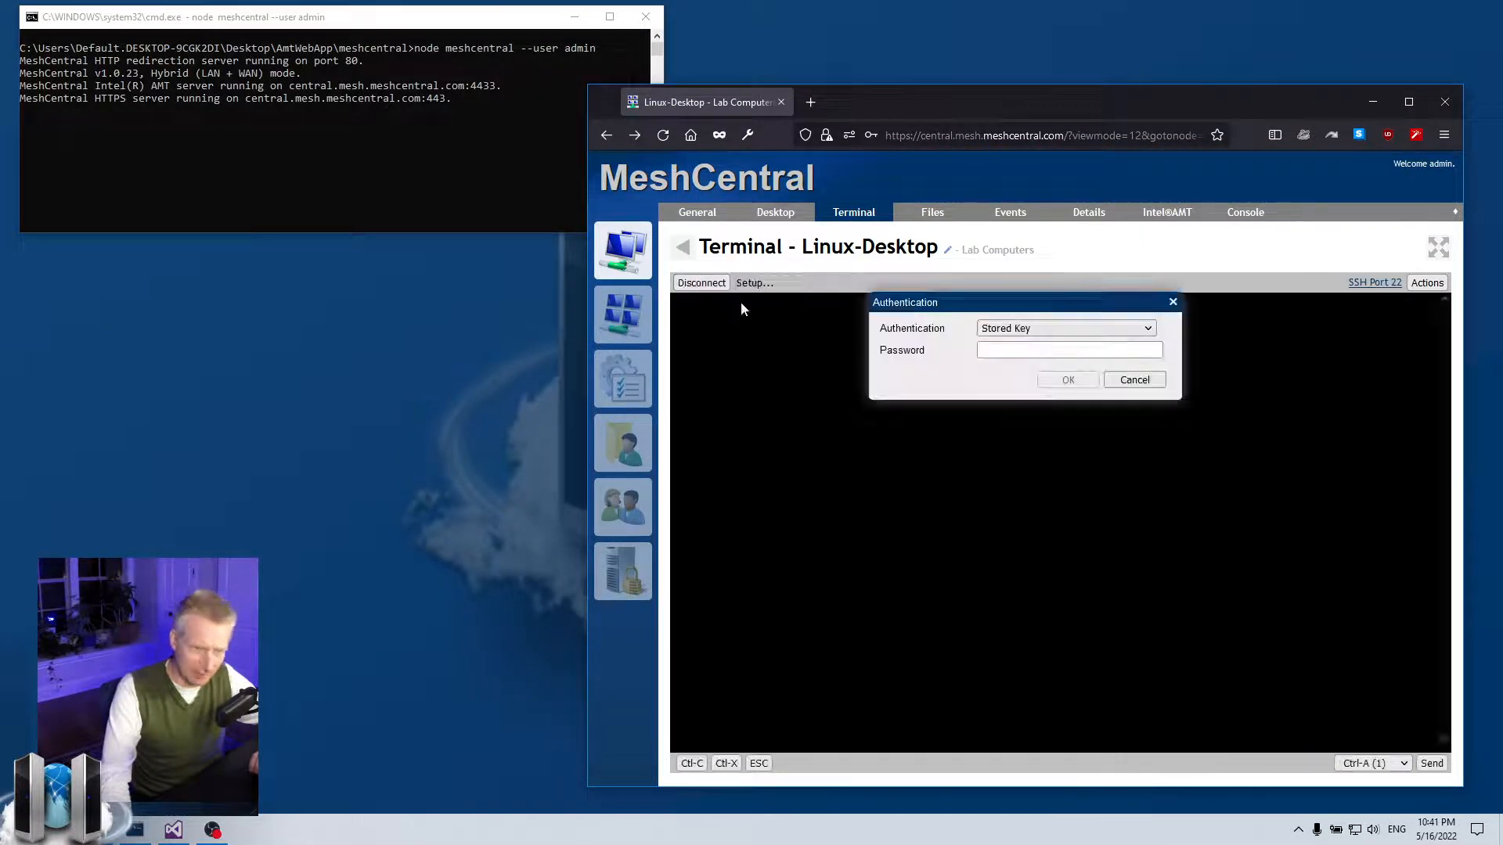
left_click(1064, 329)
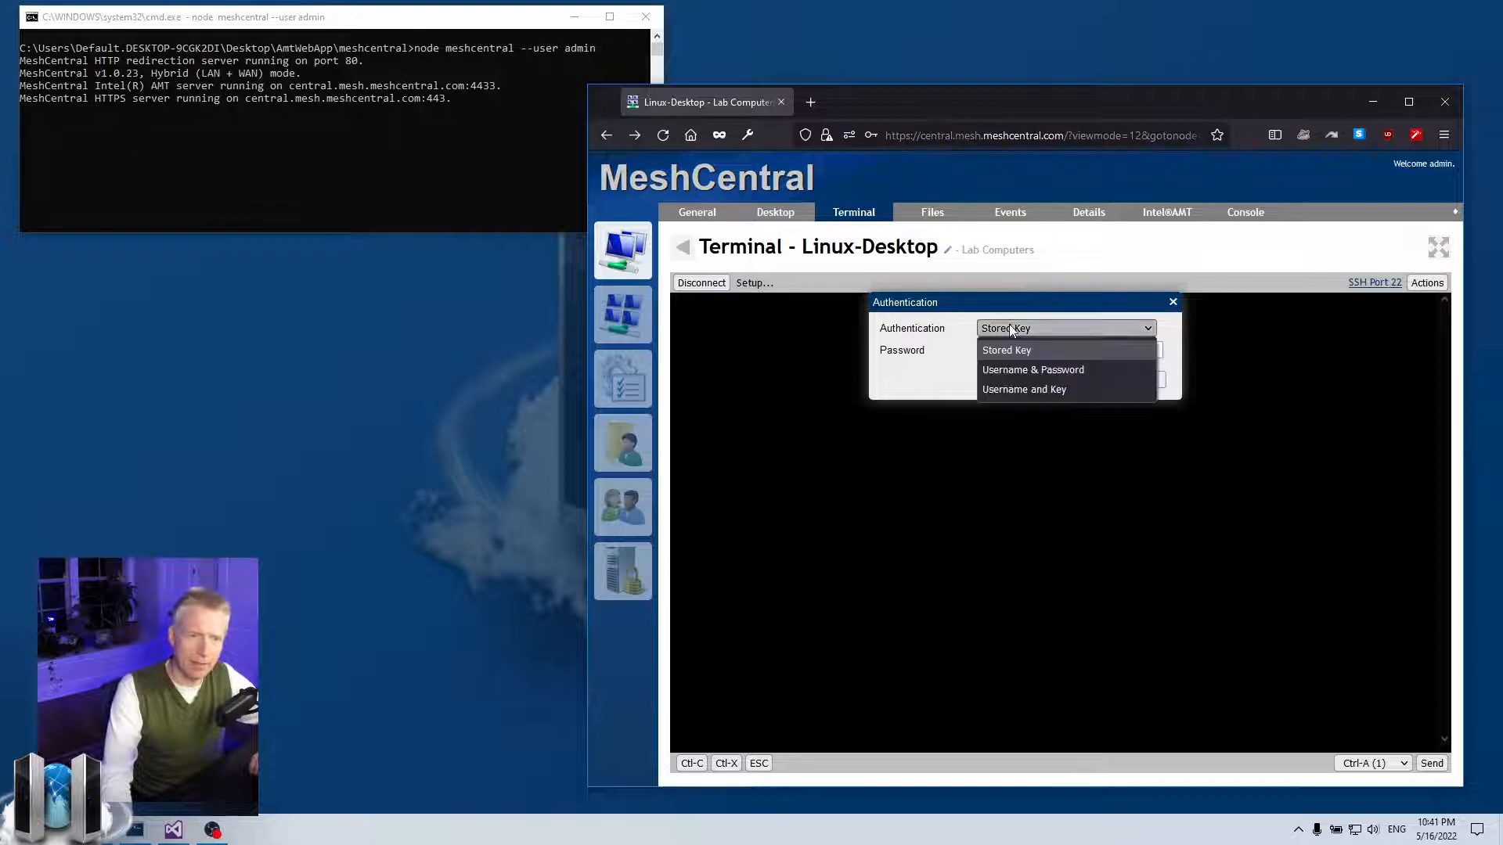
mouse_move(1008, 375)
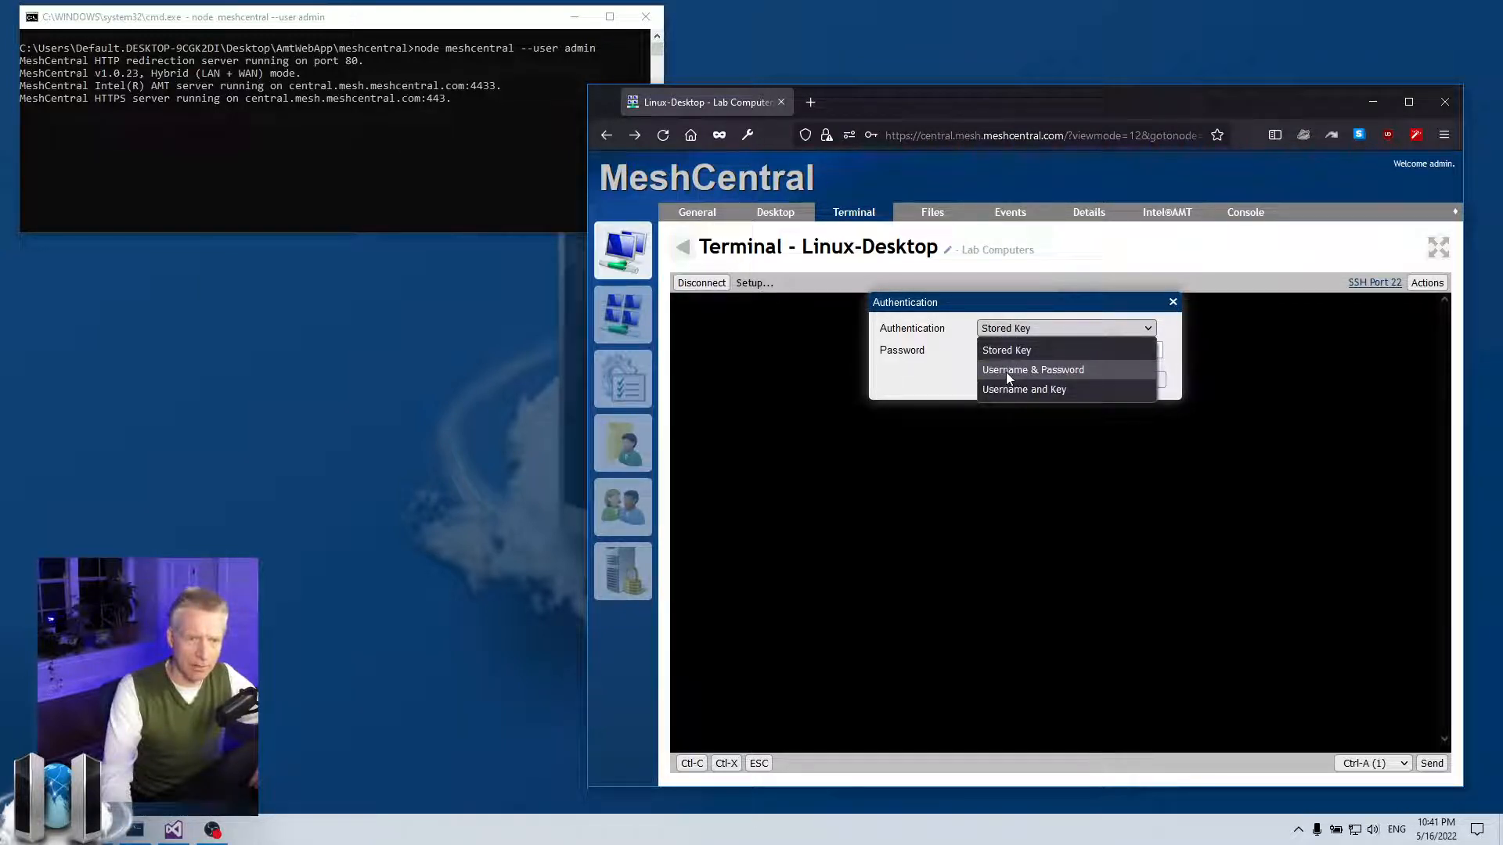
left_click(1033, 369)
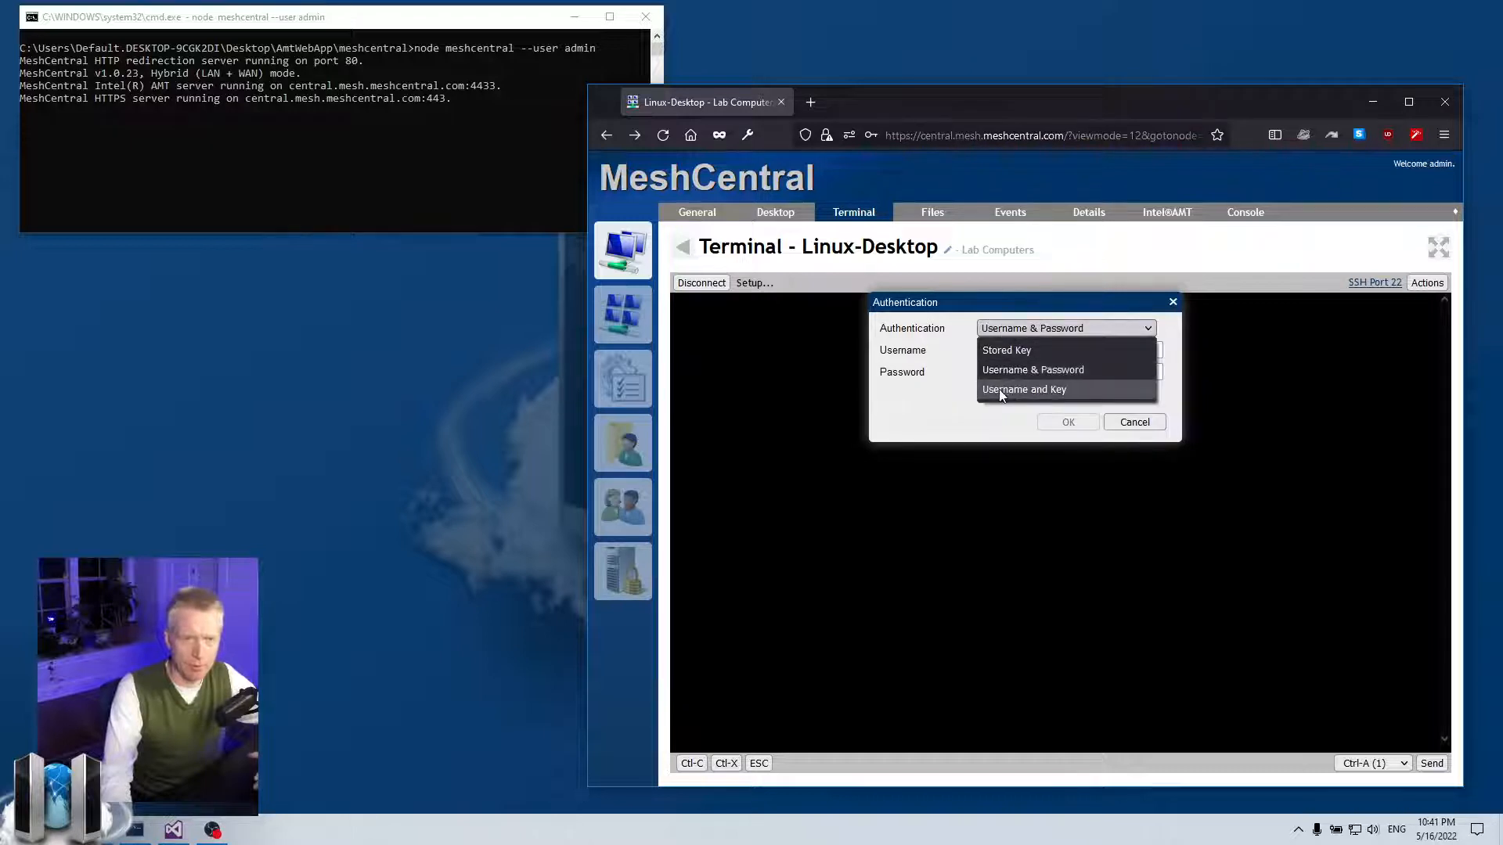
left_click(1005, 350)
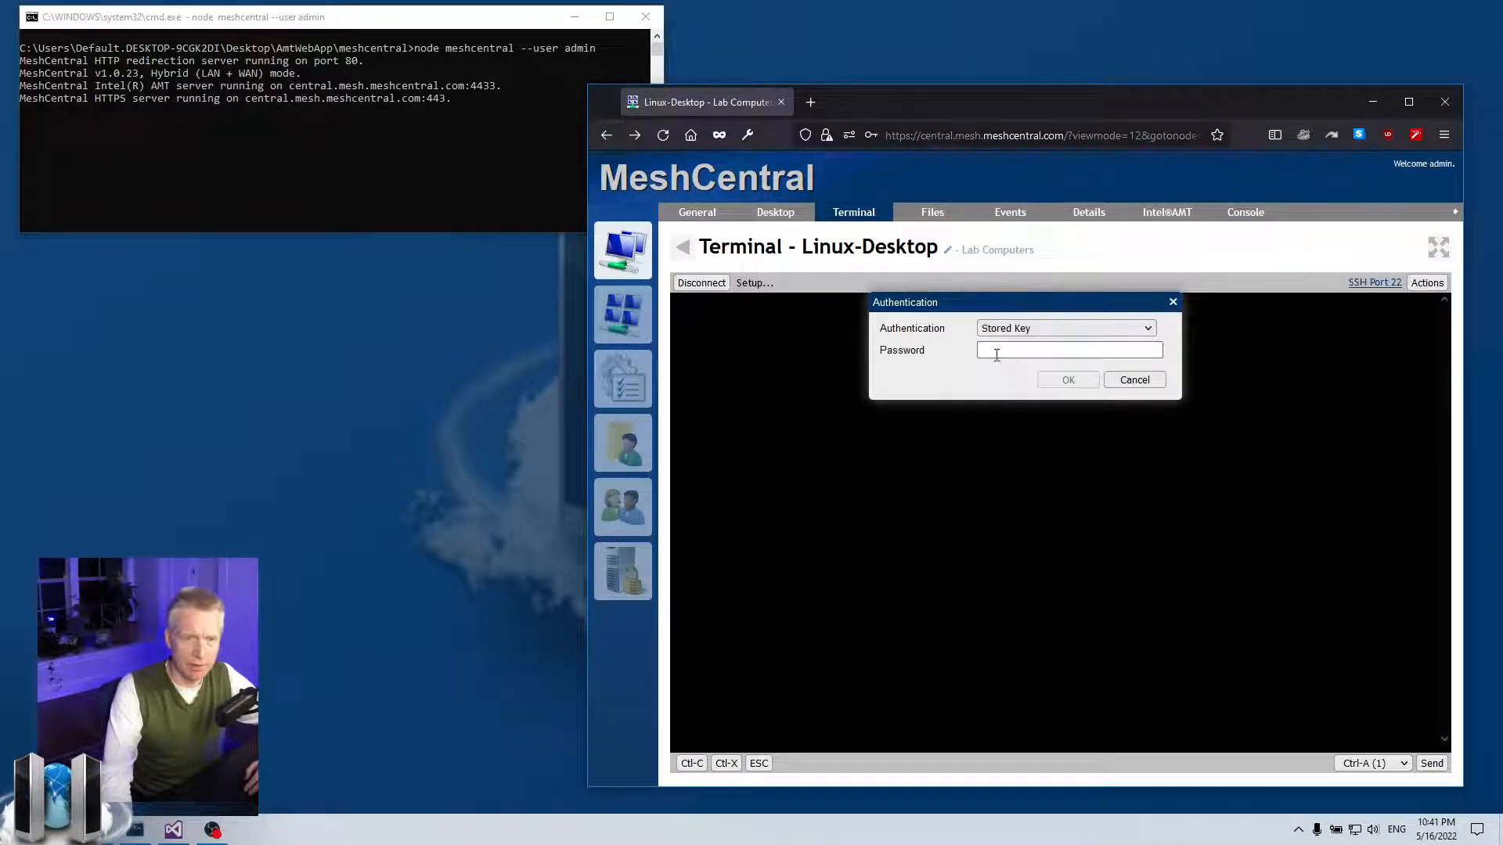
left_click(1069, 351)
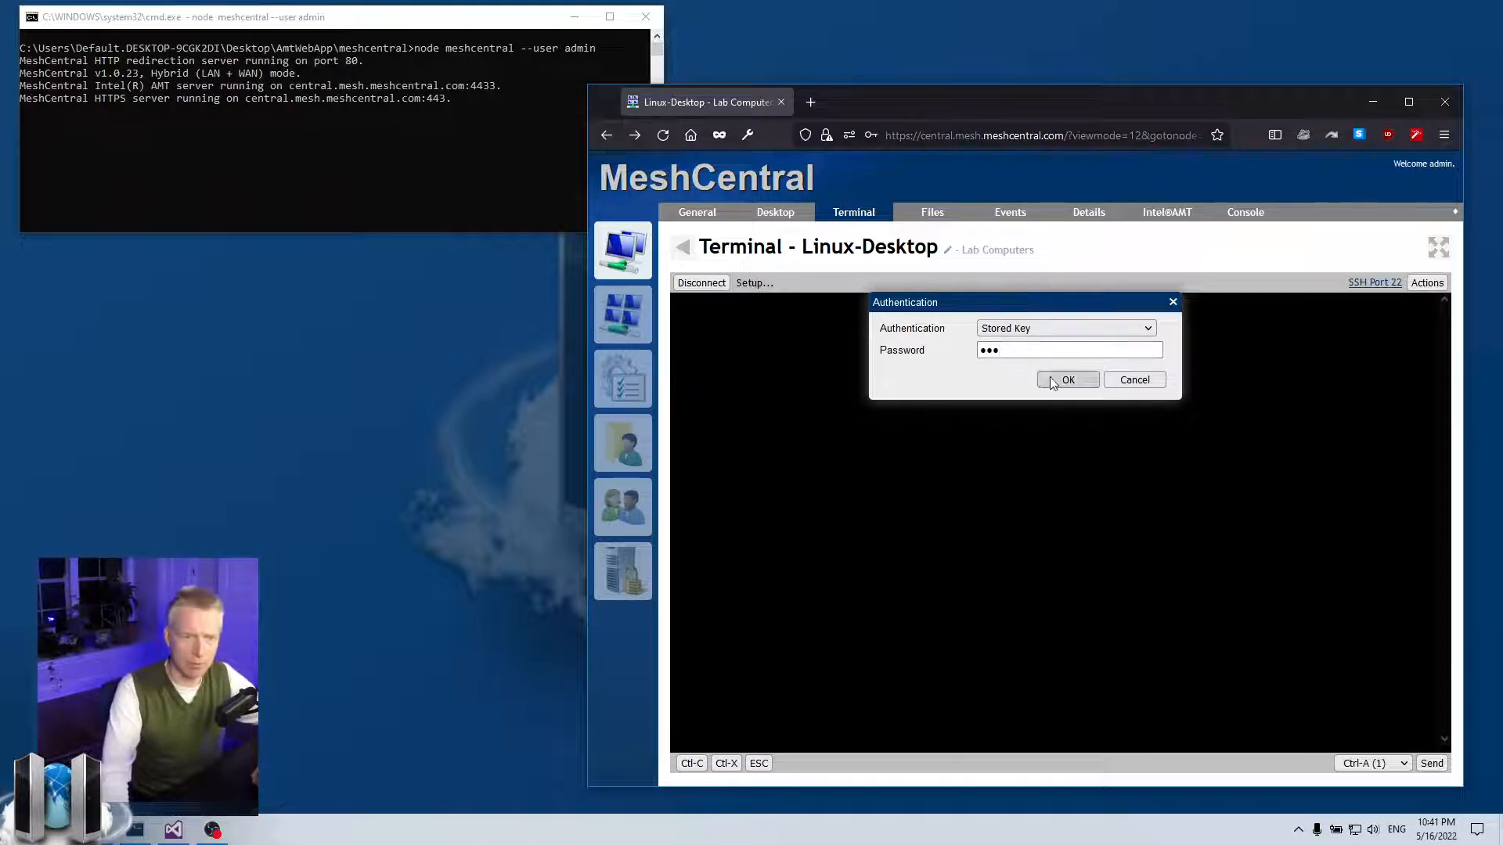
left_click(1067, 379)
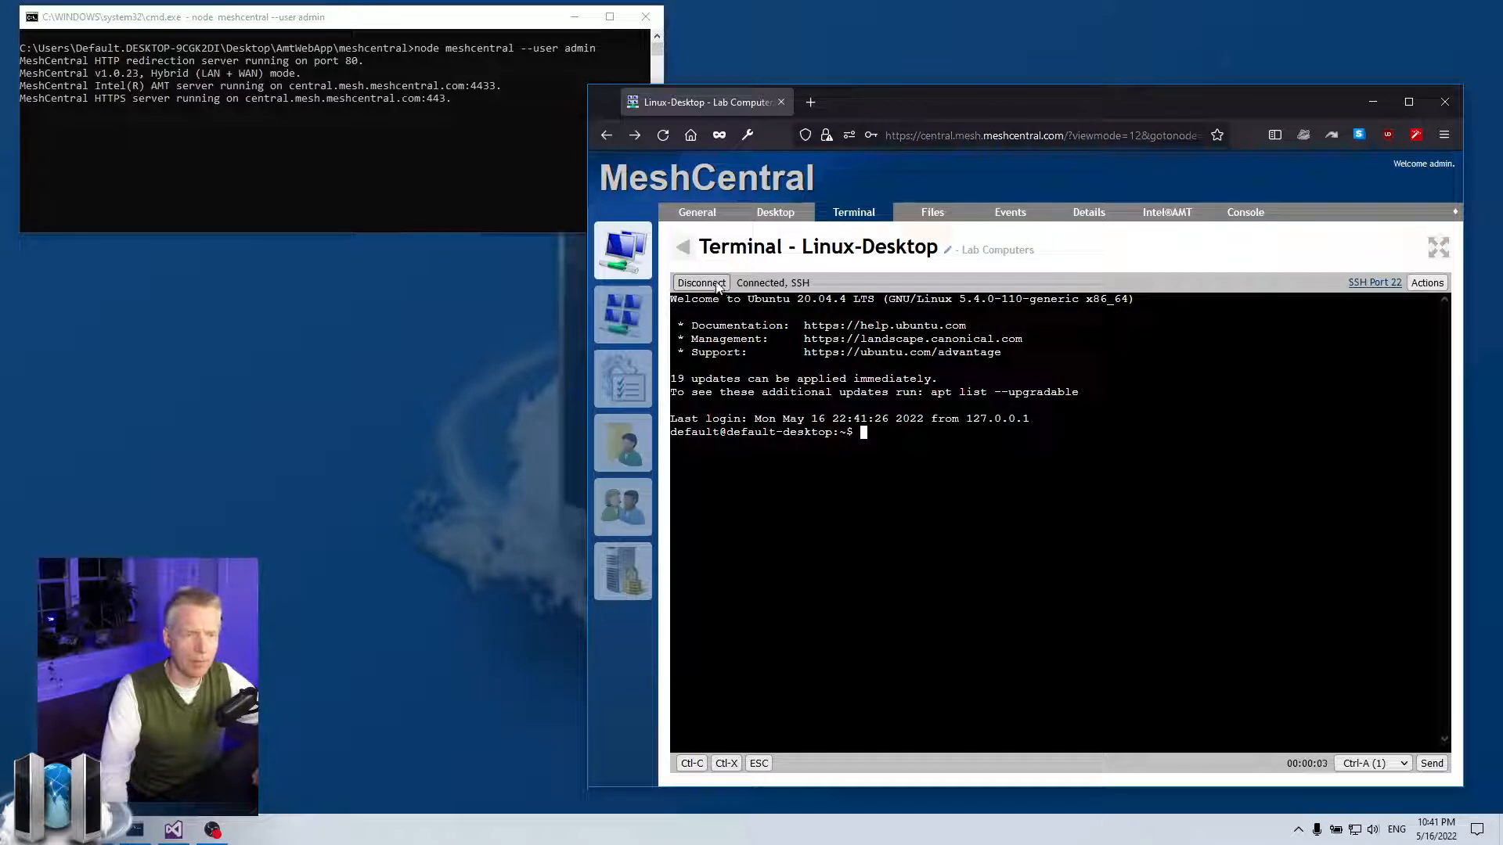
Step: Return to the Linux-Desktop general summary showing SSH-User+Key credentials
left_click(697, 213)
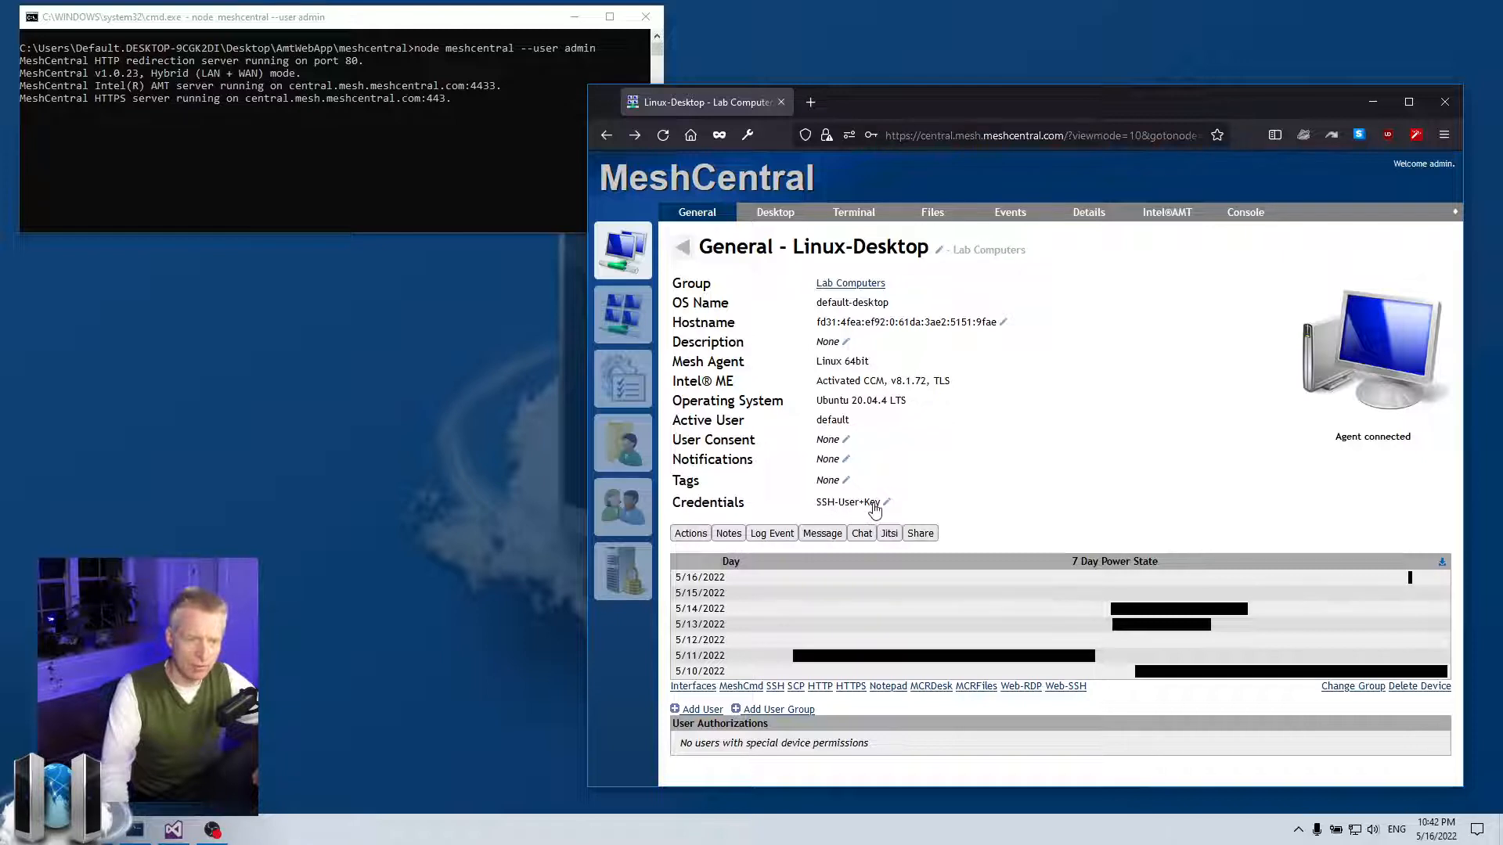
mouse_move(941, 517)
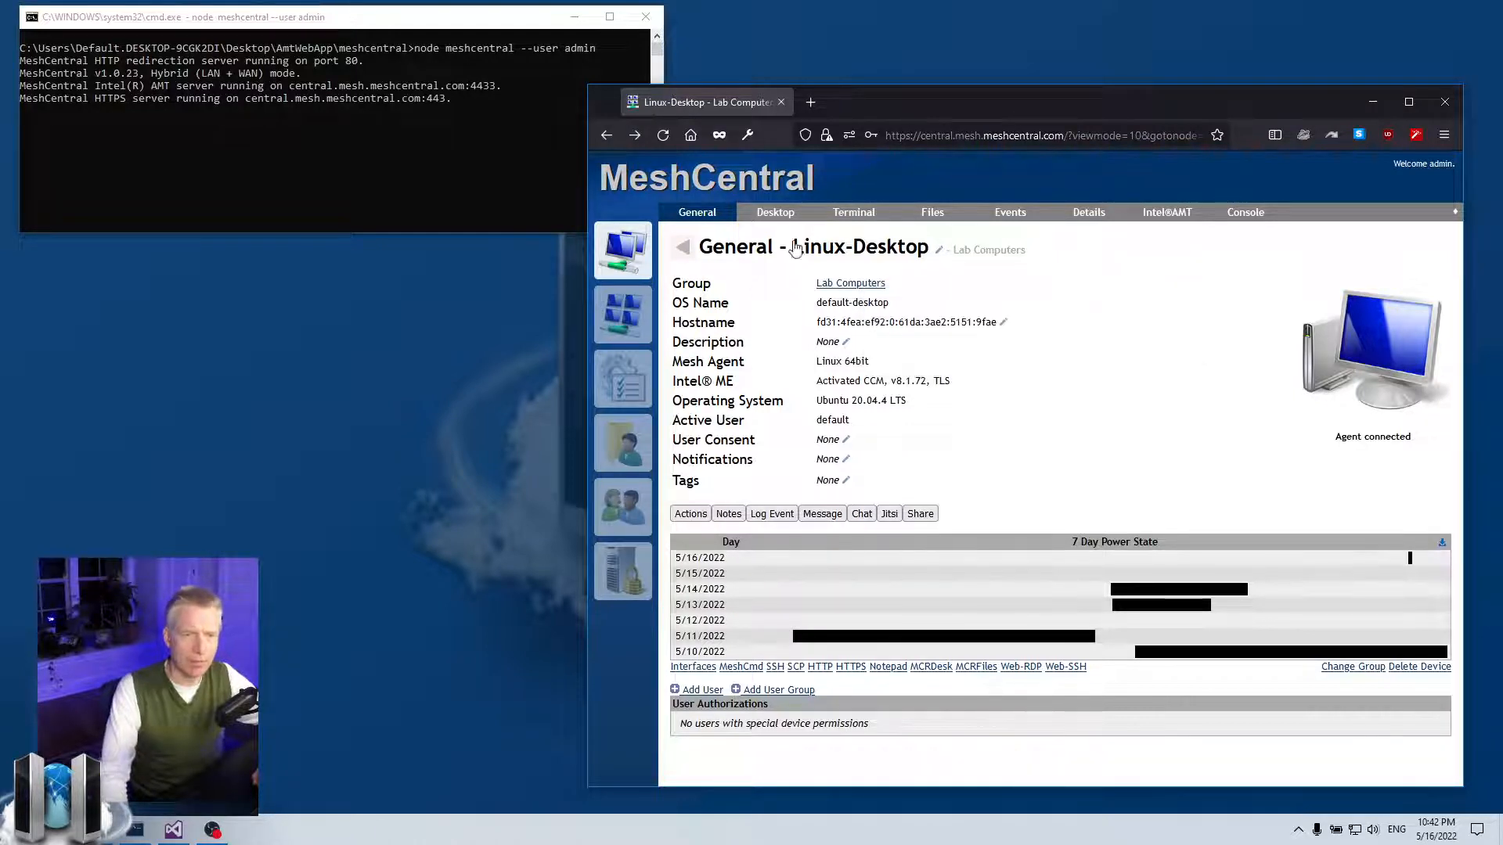
Step: SSH connect as saved user default with id_rsa, remembering user, key and password, then view the summary
left_click(853, 213)
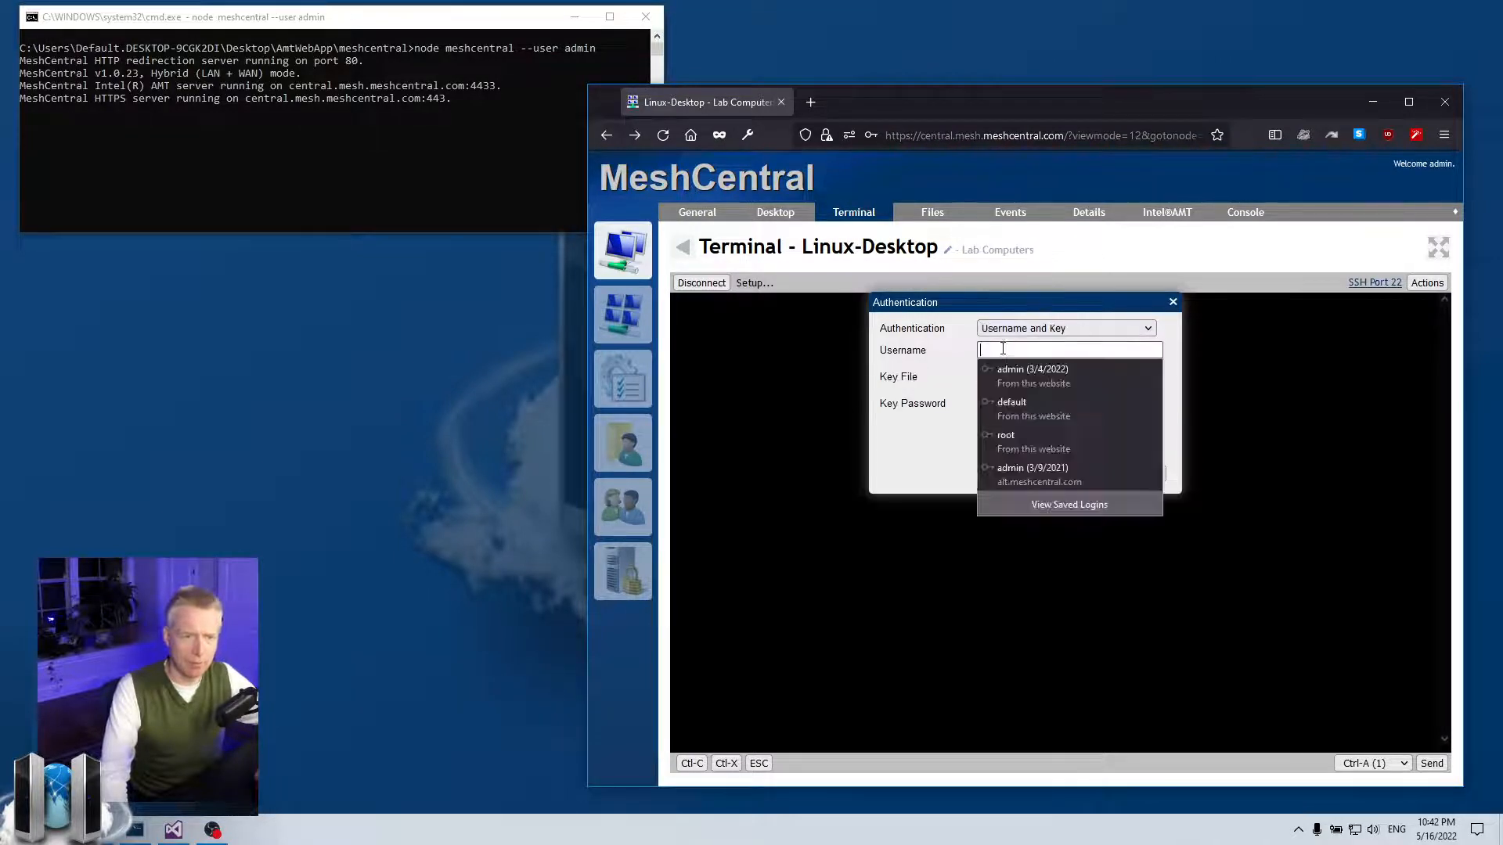
left_click(1011, 401)
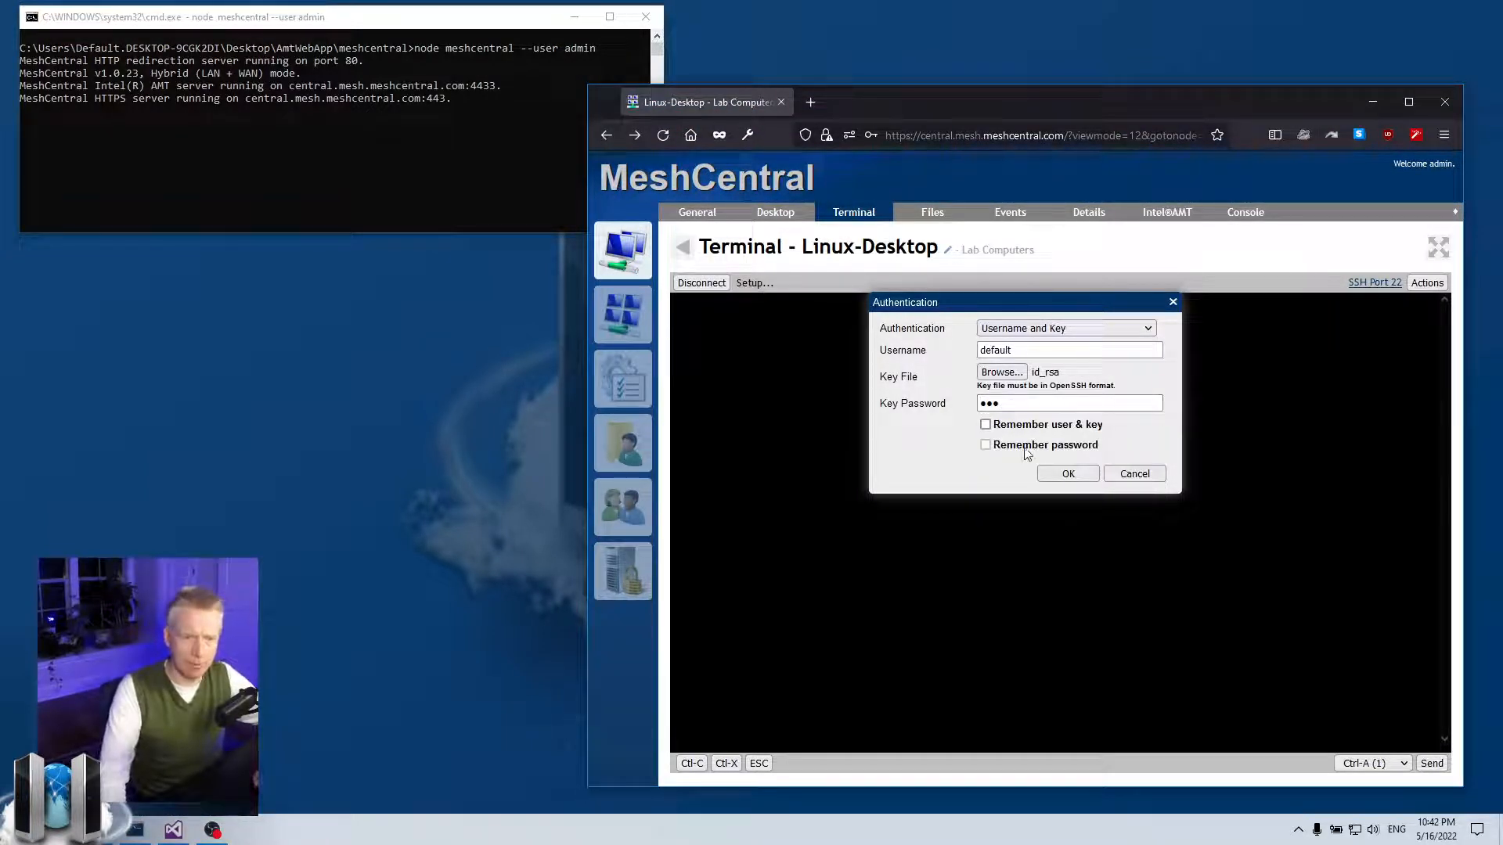
left_click(987, 444)
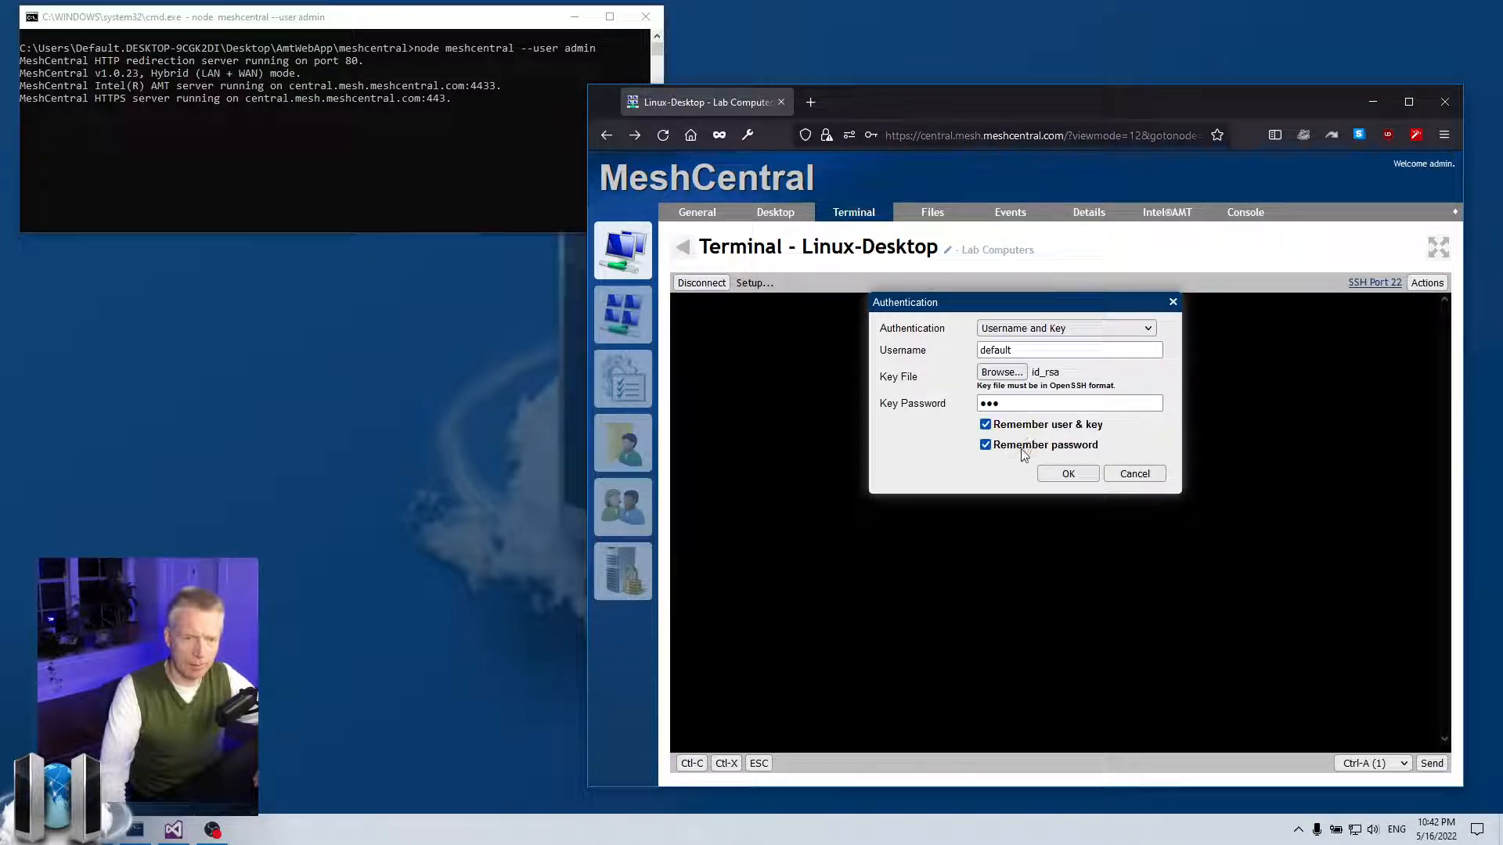
left_click(1067, 473)
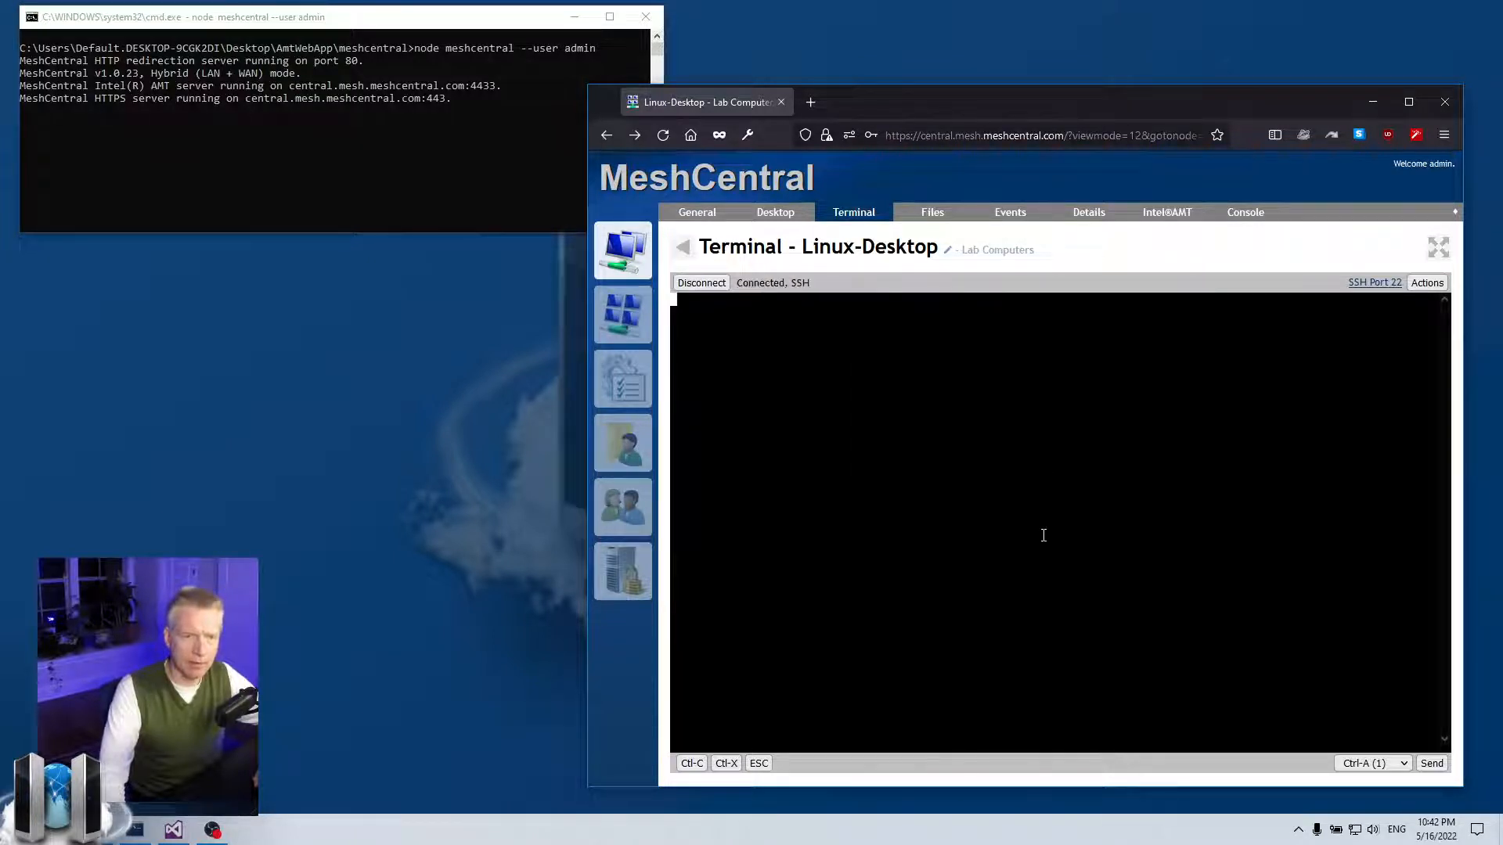
left_click(697, 213)
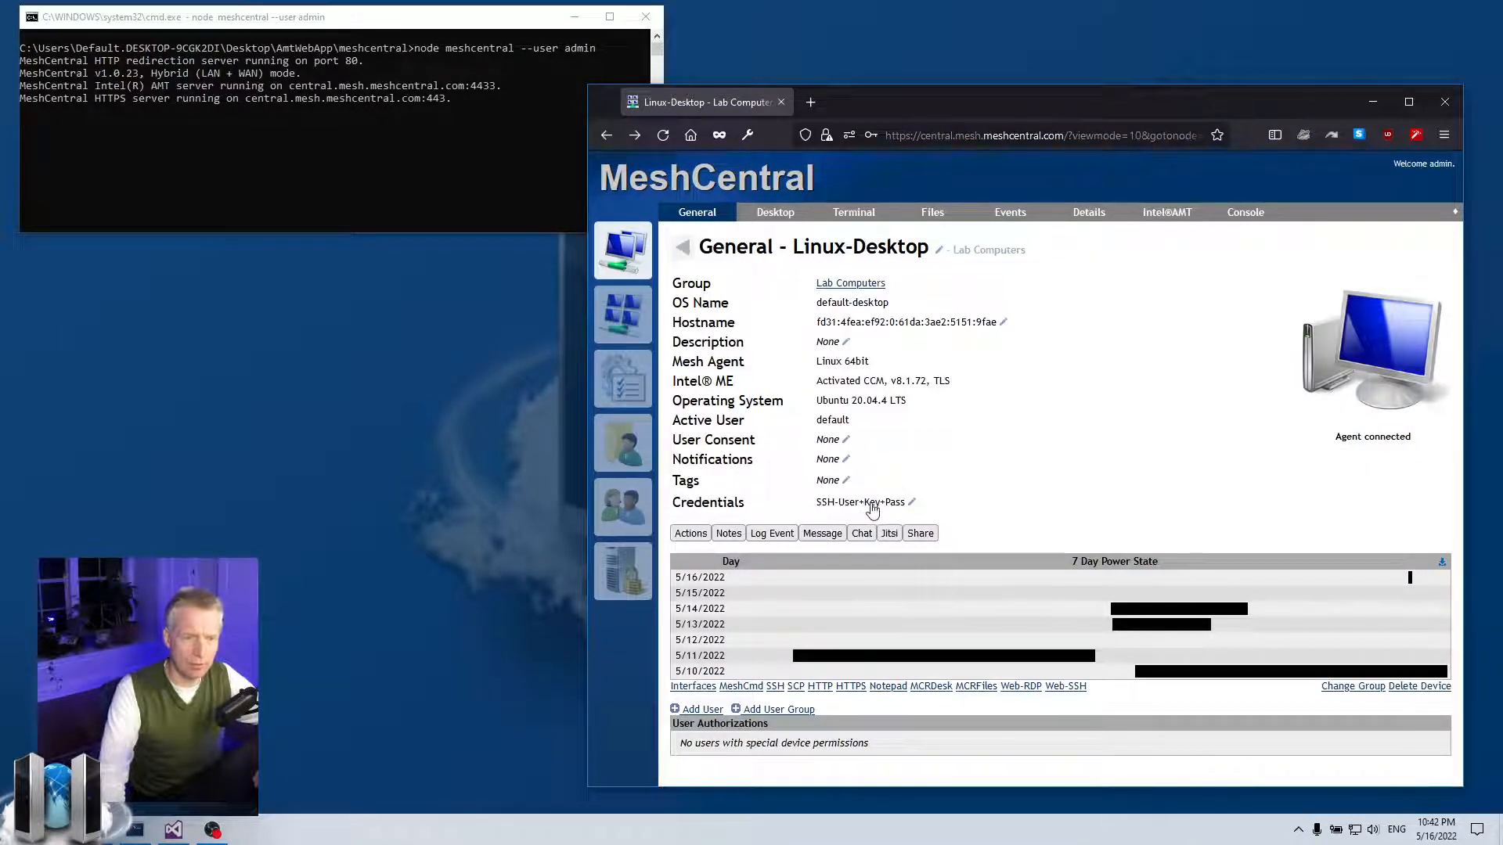
mouse_move(942, 516)
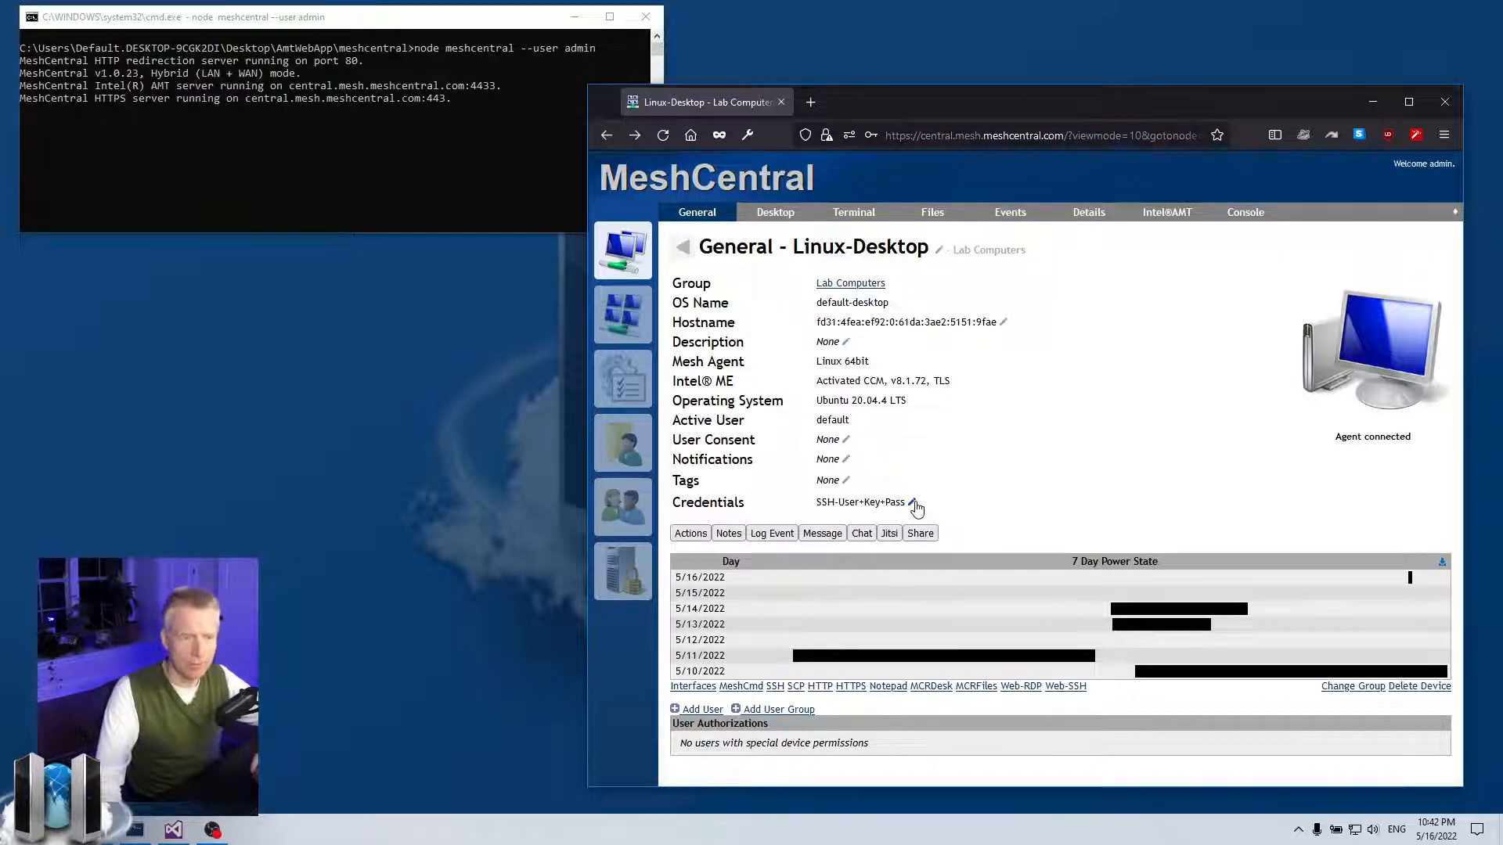
Step: Show the Linux-Desktop terminal page with the SSH session left disconnected
left_click(853, 213)
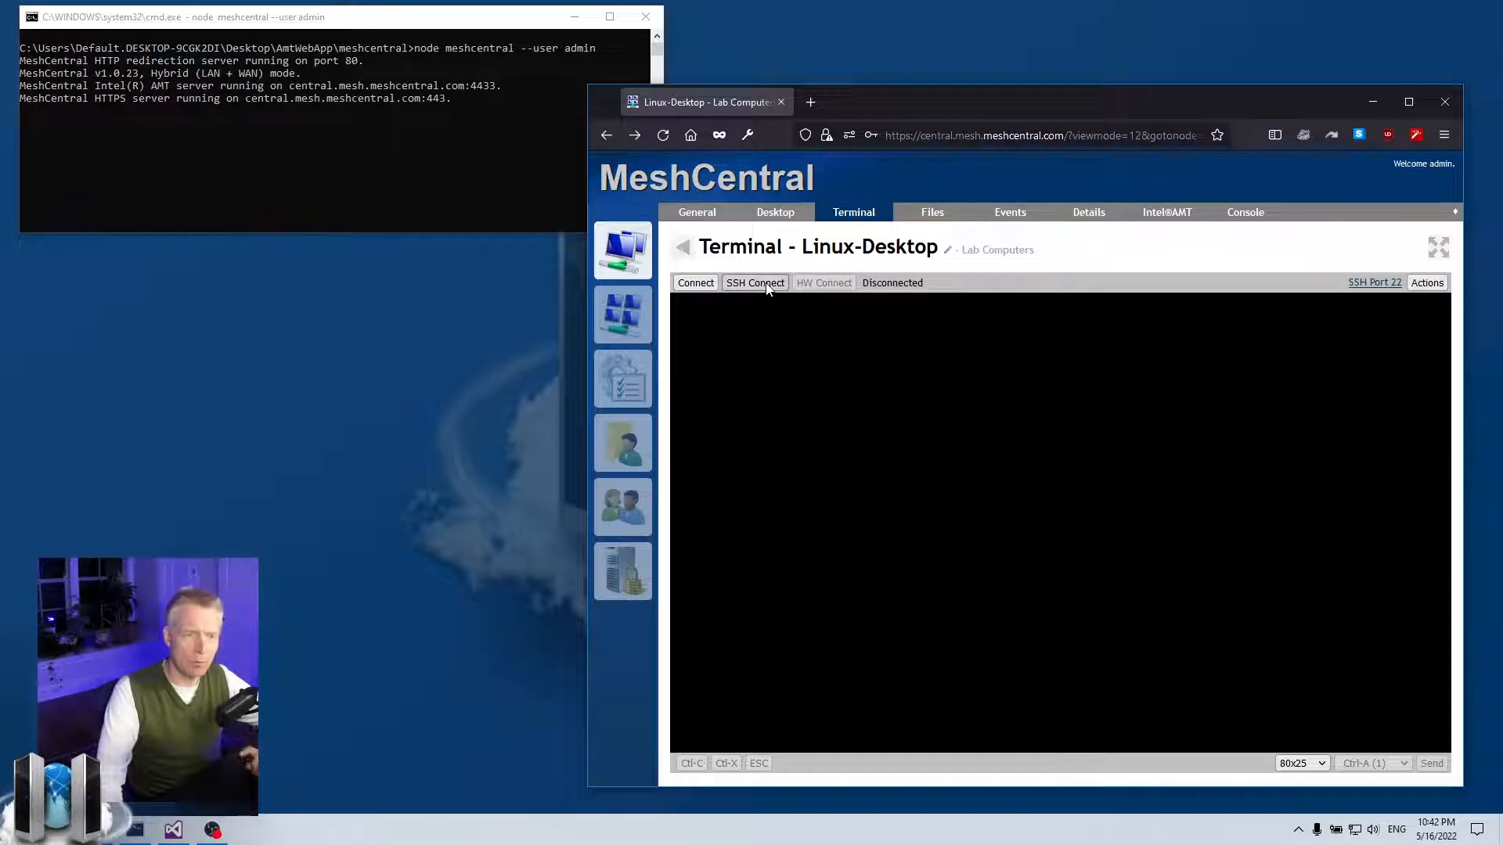
left_click(755, 282)
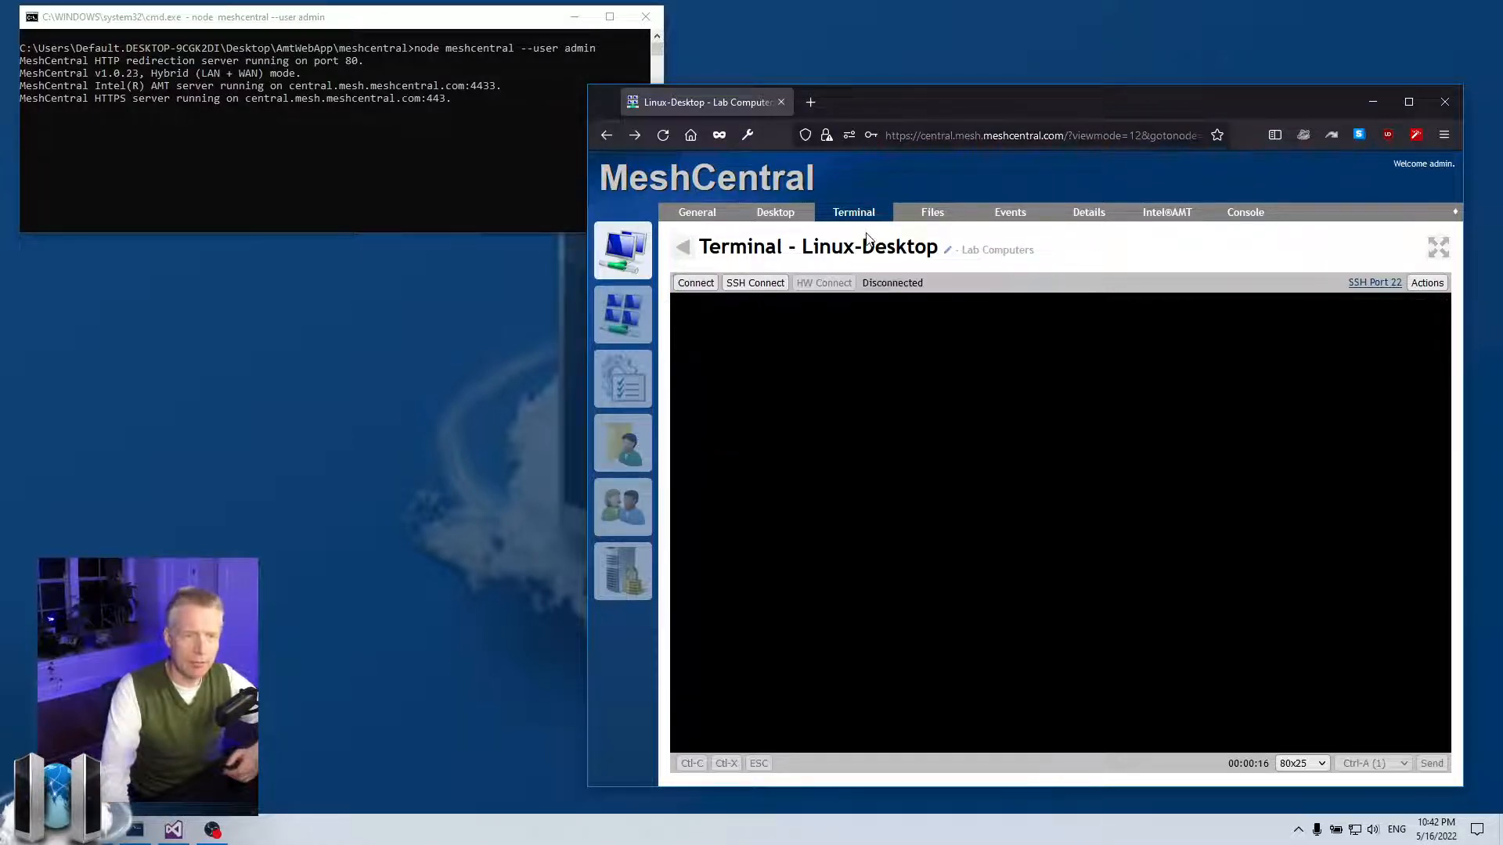
Step: Browse Linux-Desktop's files through the agent up to the root folder, then end that session
left_click(932, 211)
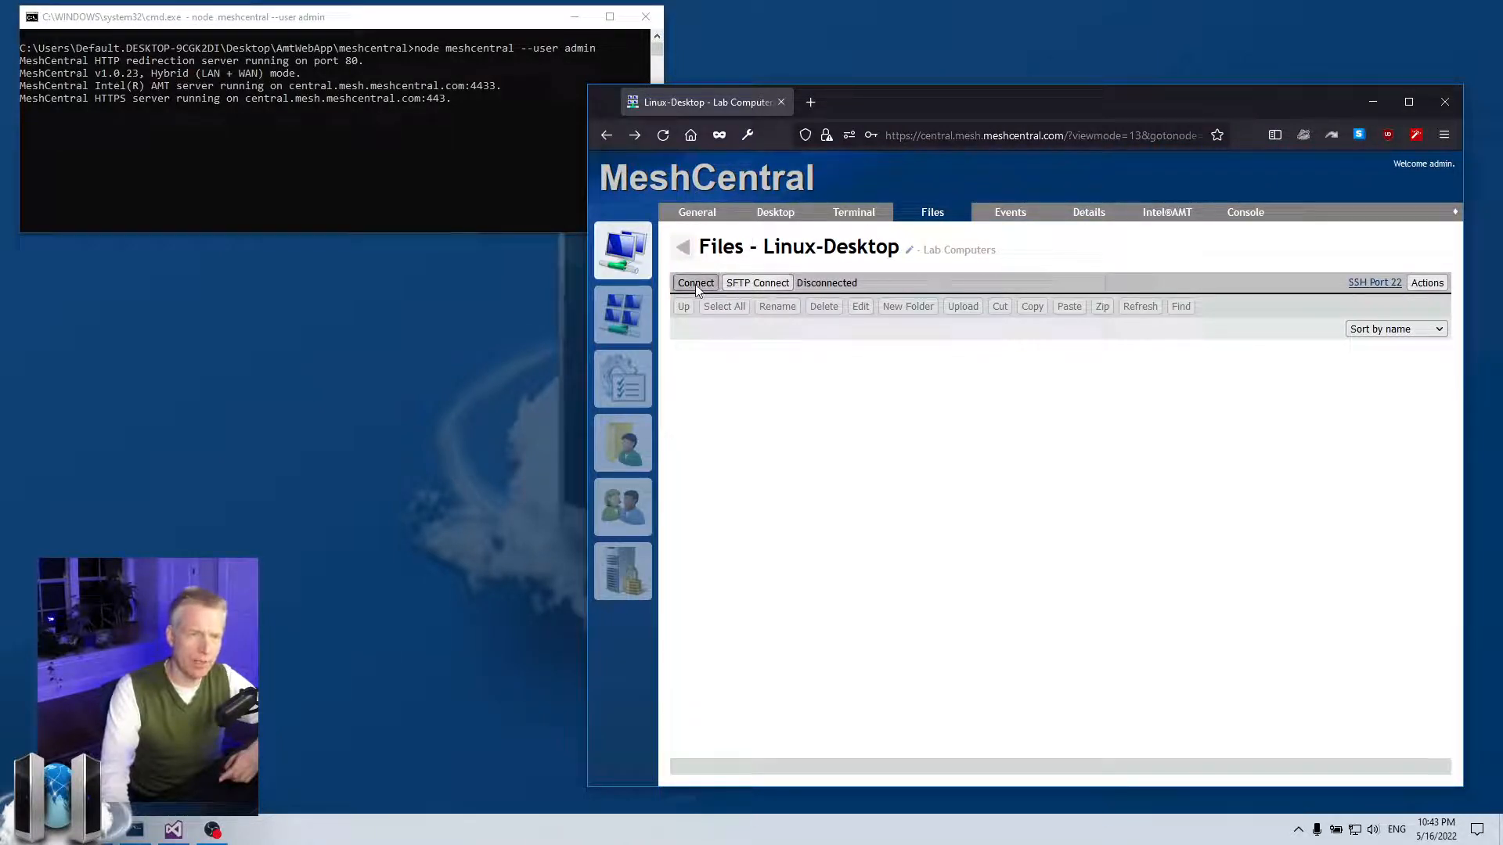
left_click(695, 282)
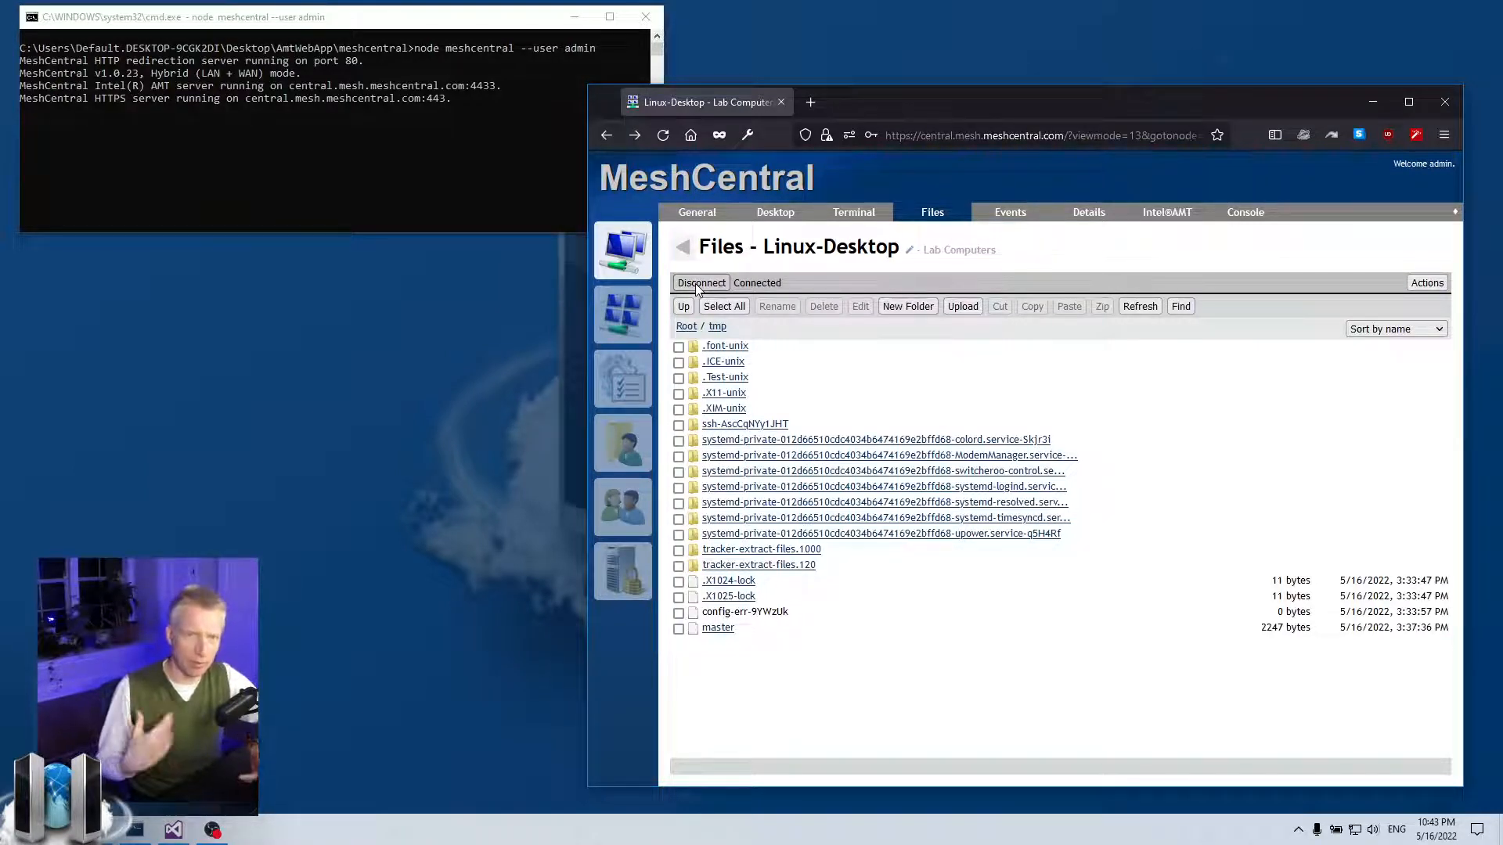
left_click(686, 326)
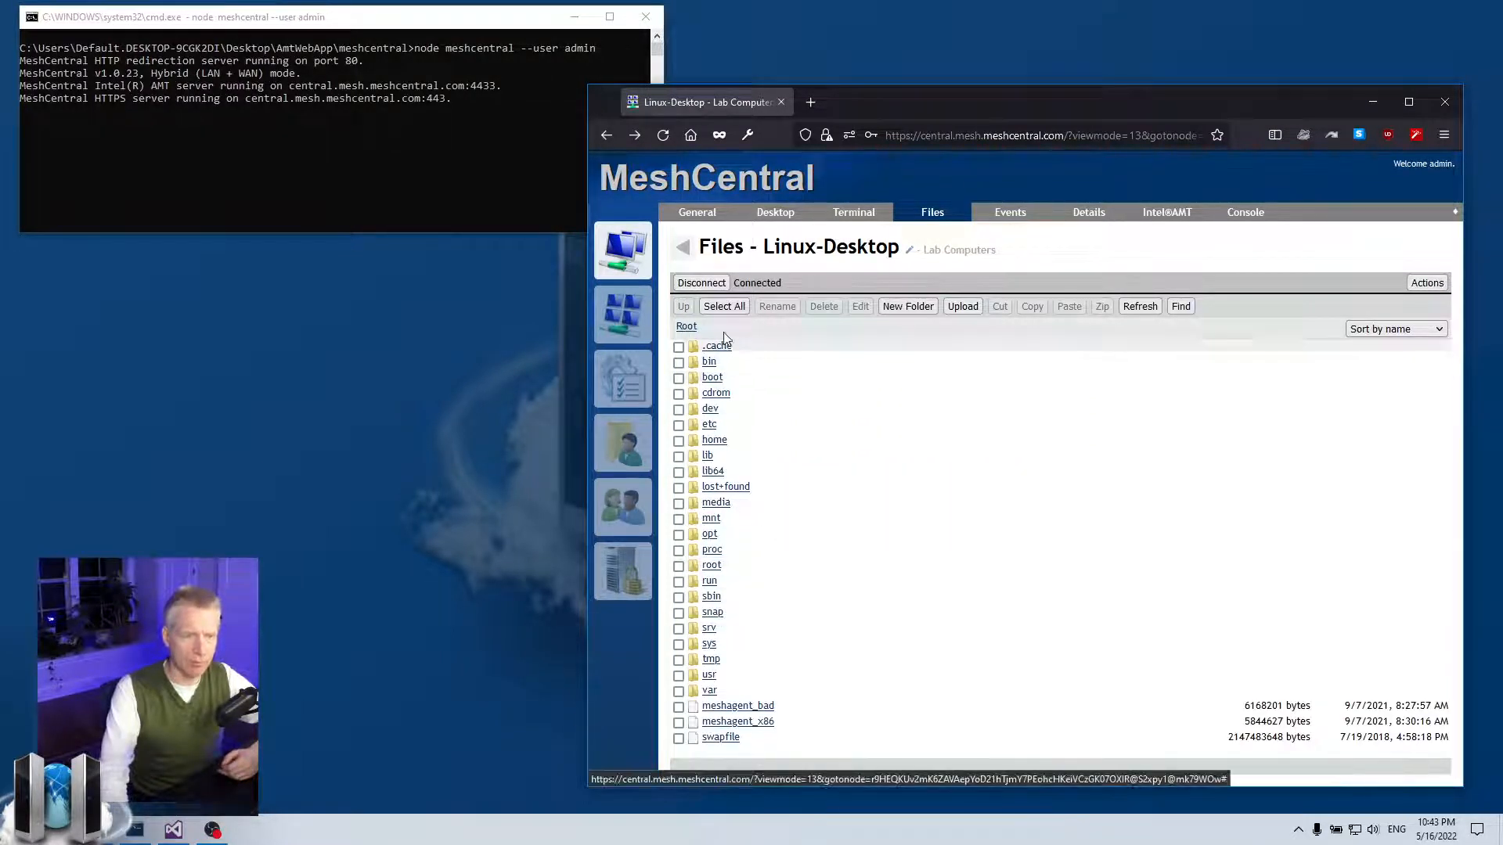
left_click(701, 282)
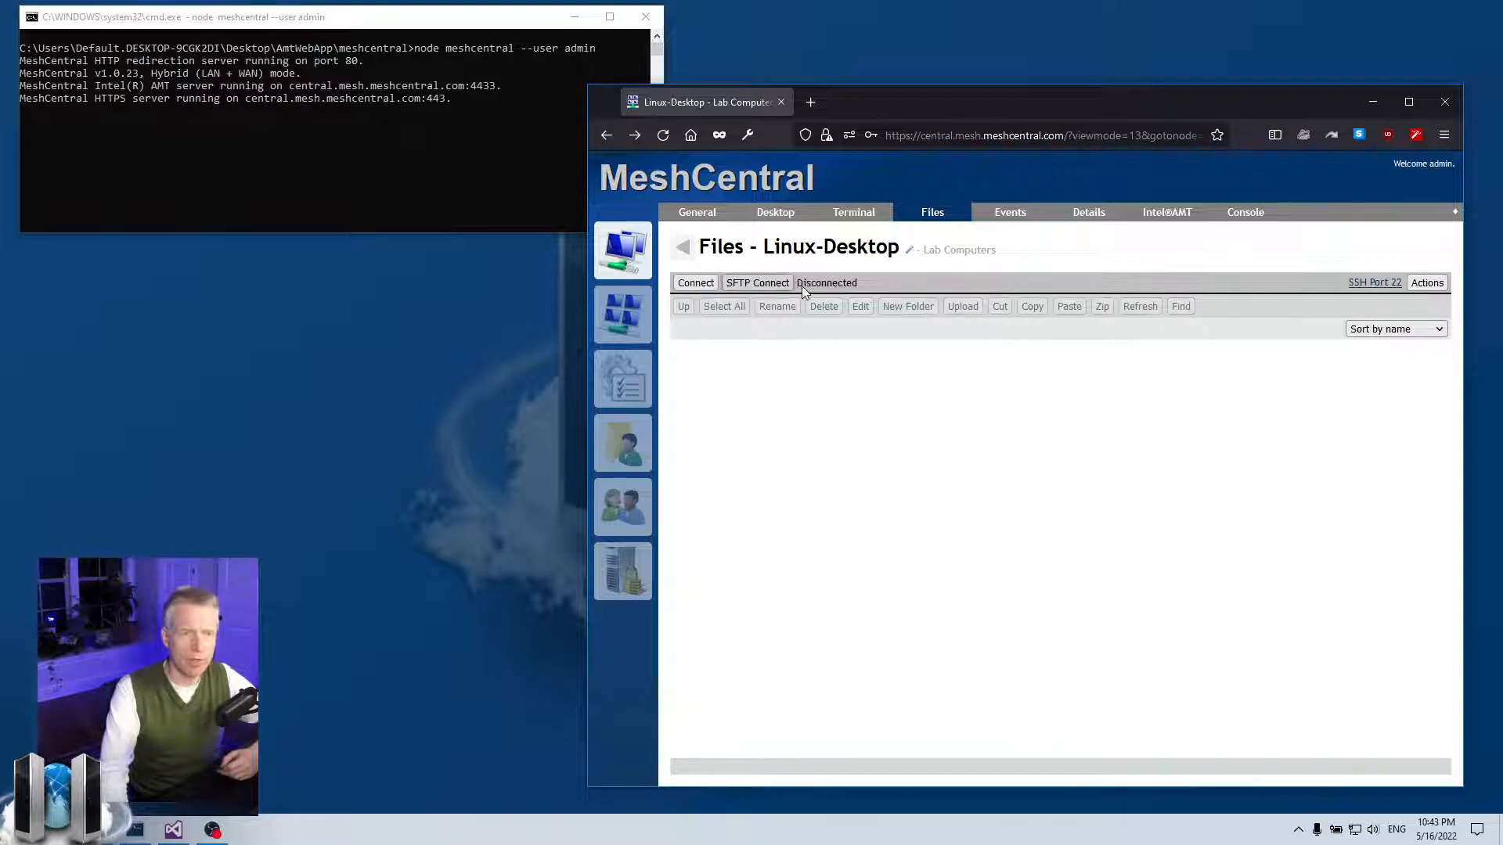
Step: Connect to Linux-Desktop's files over SFTP so the root folders bin, etc and home are listed
left_click(695, 282)
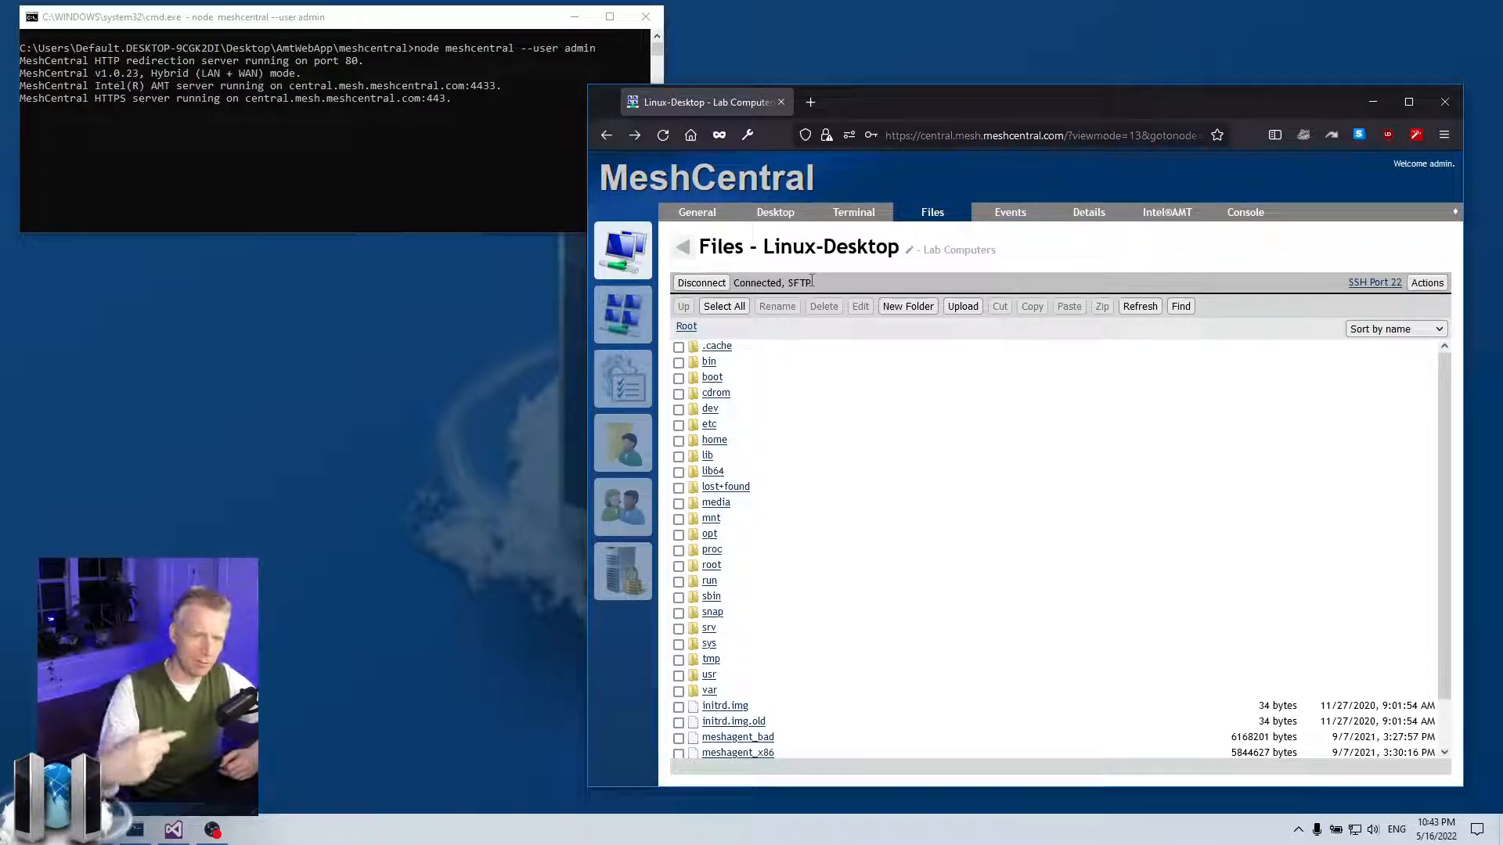
left_click(853, 213)
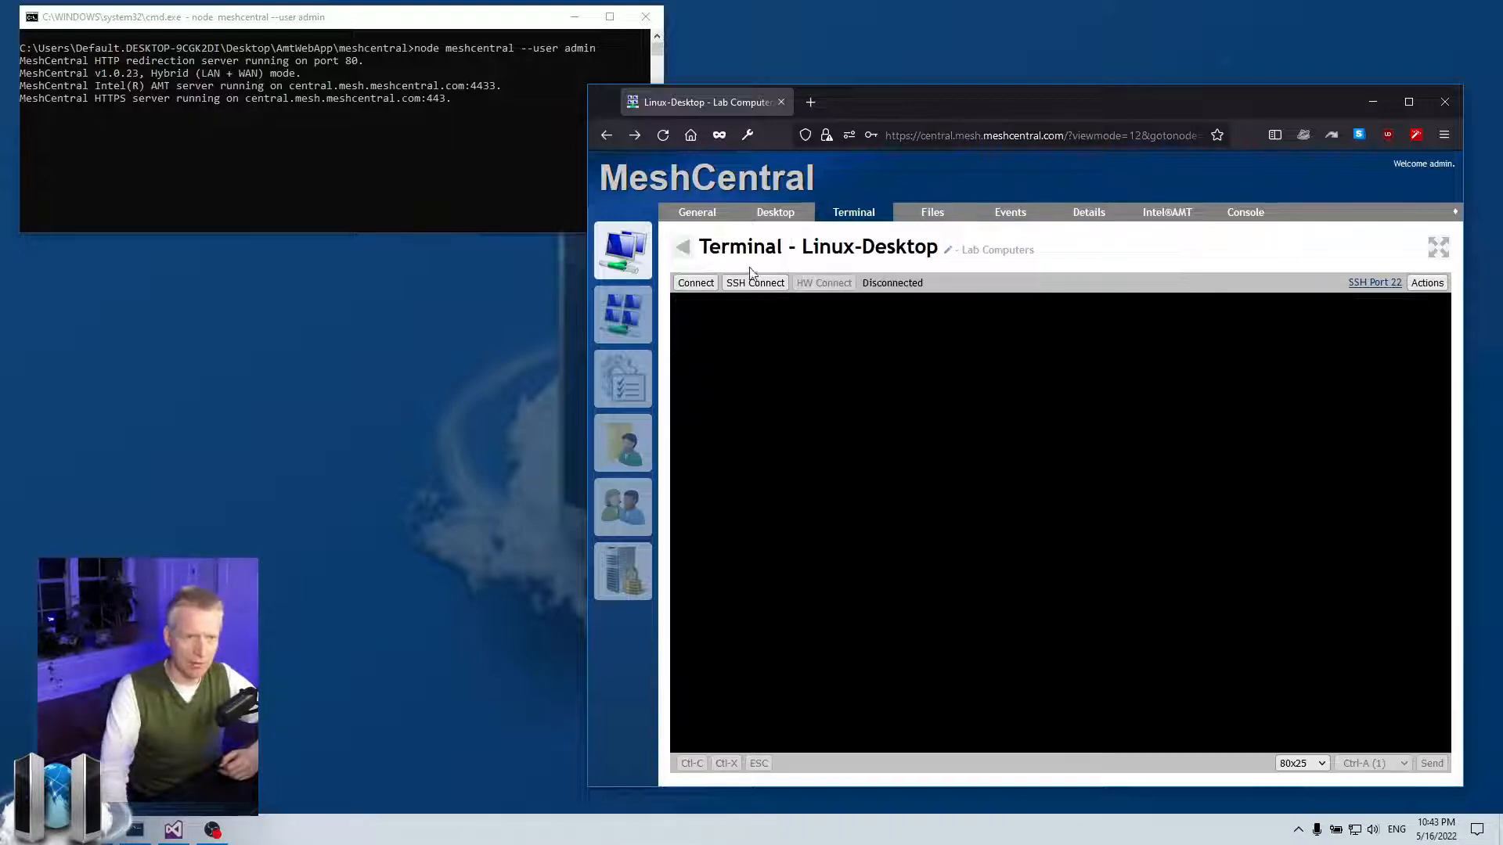
left_click(932, 211)
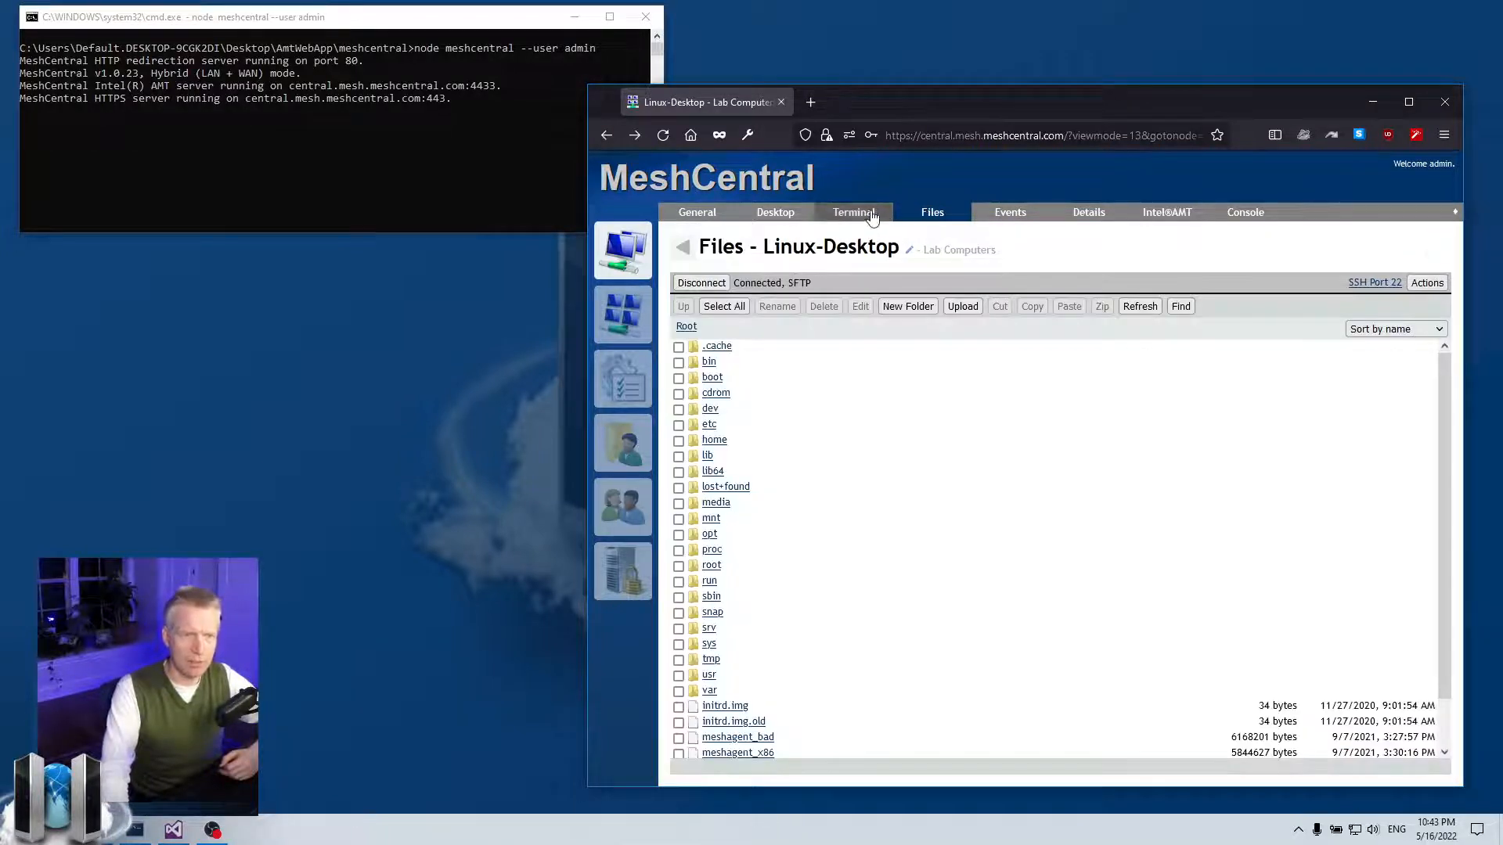
Step: Reconnect over SFTP using the saved default account with its password
left_click(701, 282)
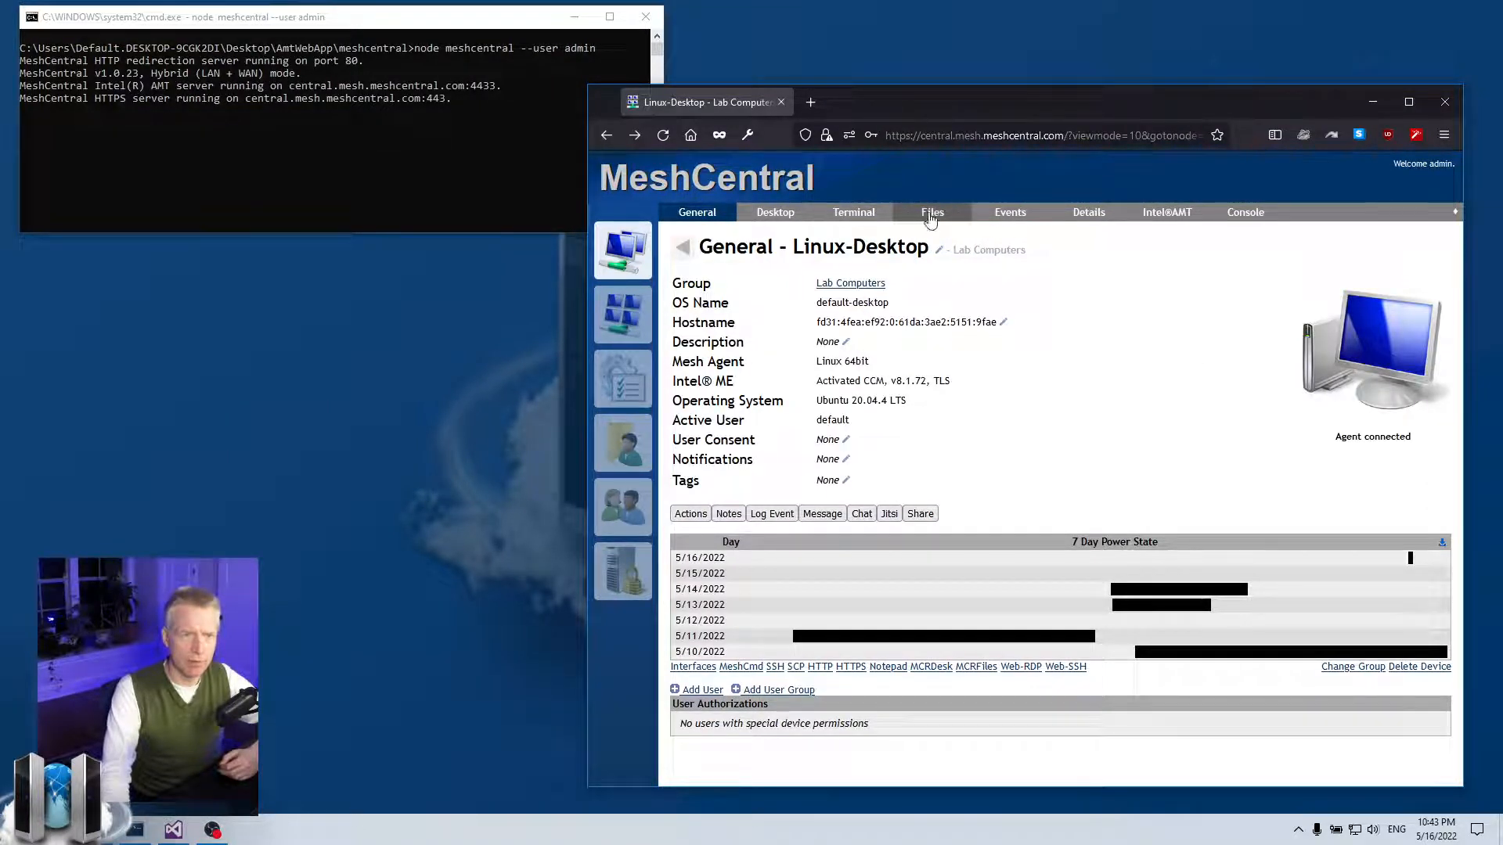
left_click(932, 213)
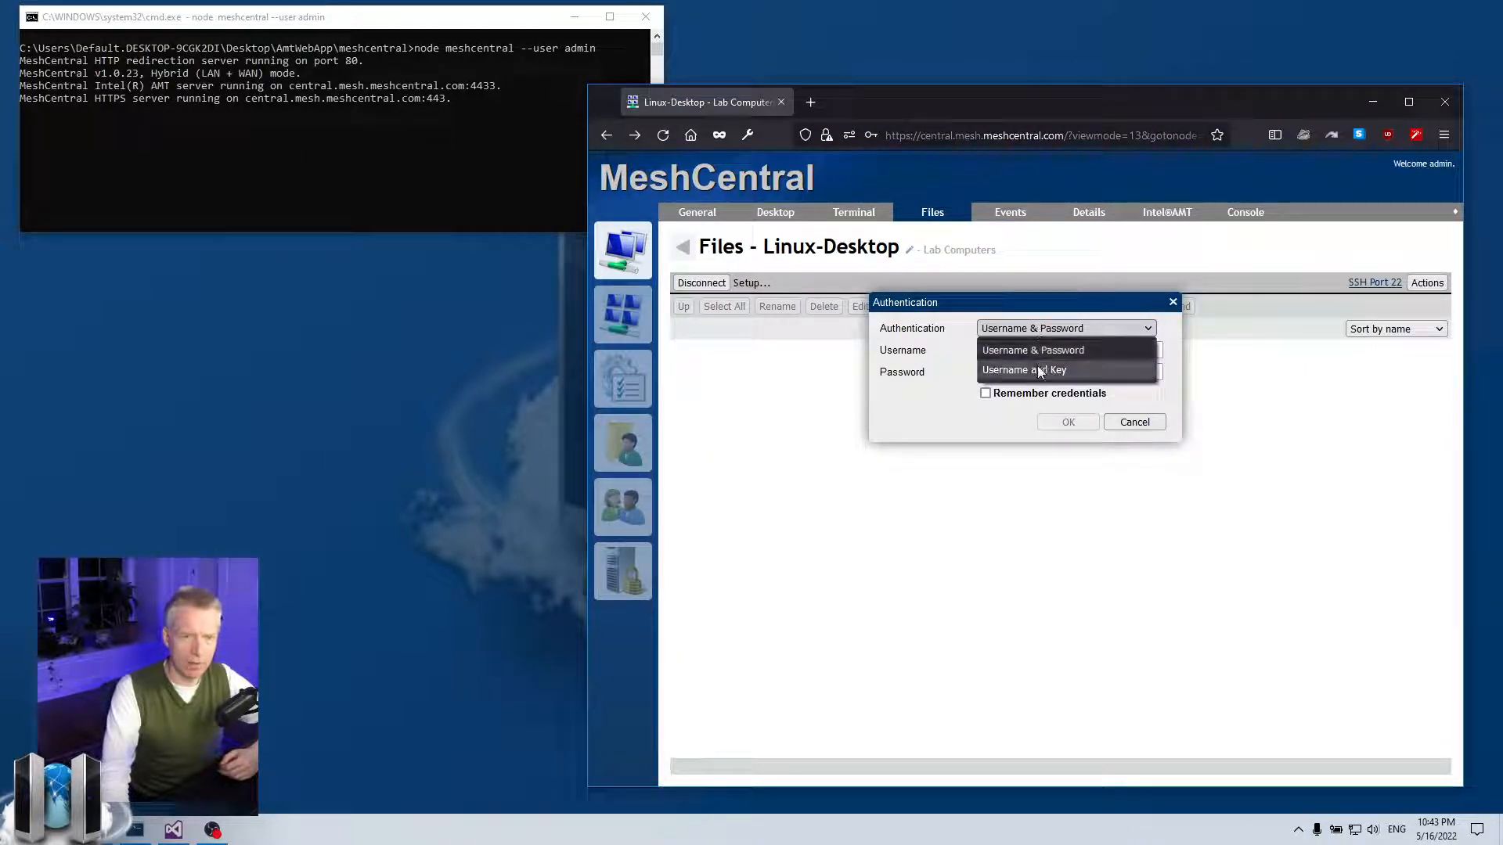
left_click(1066, 351)
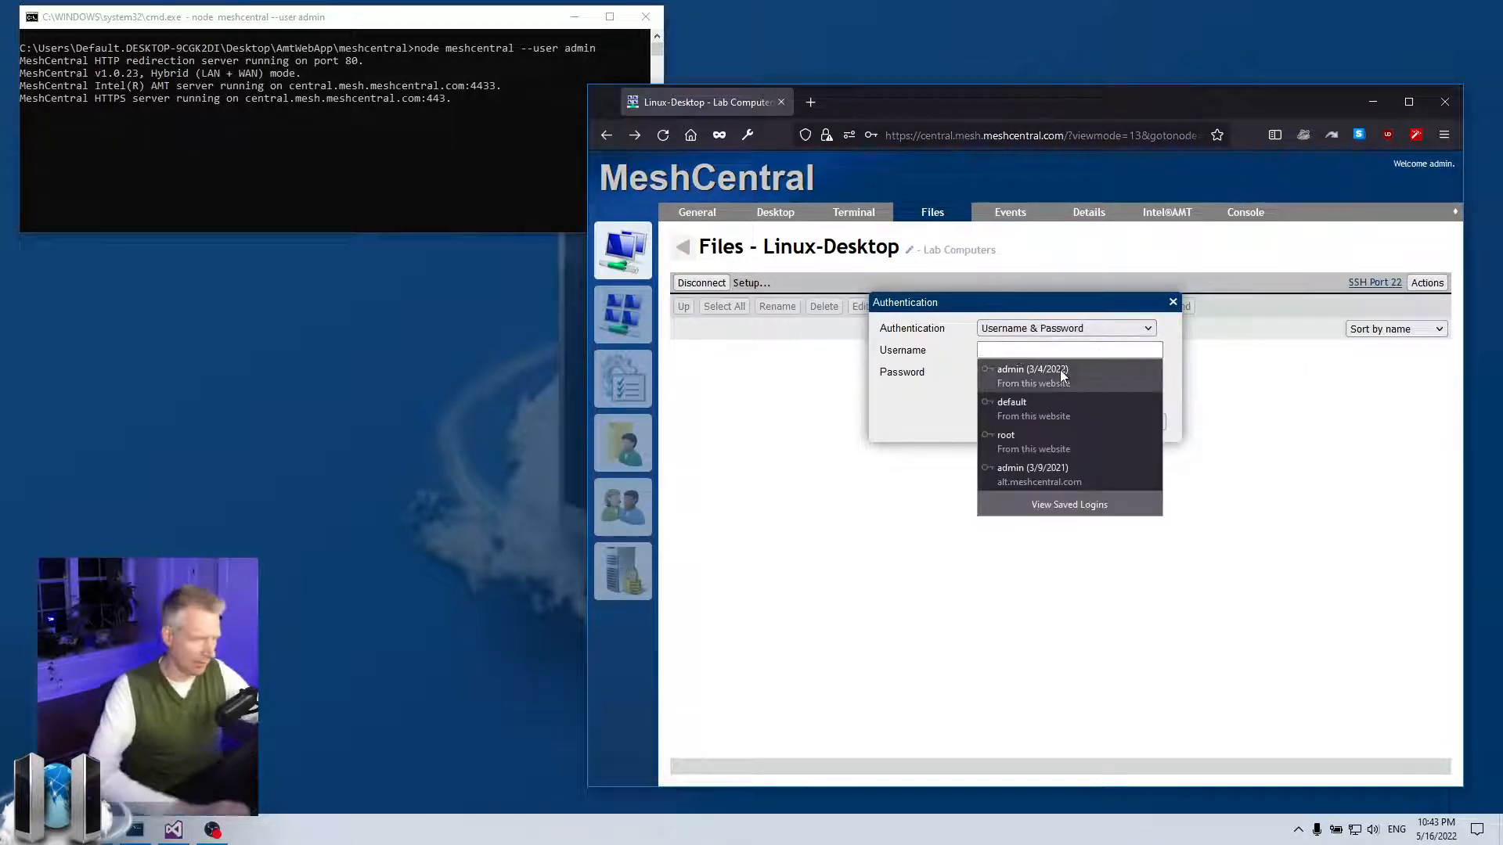
left_click(1011, 400)
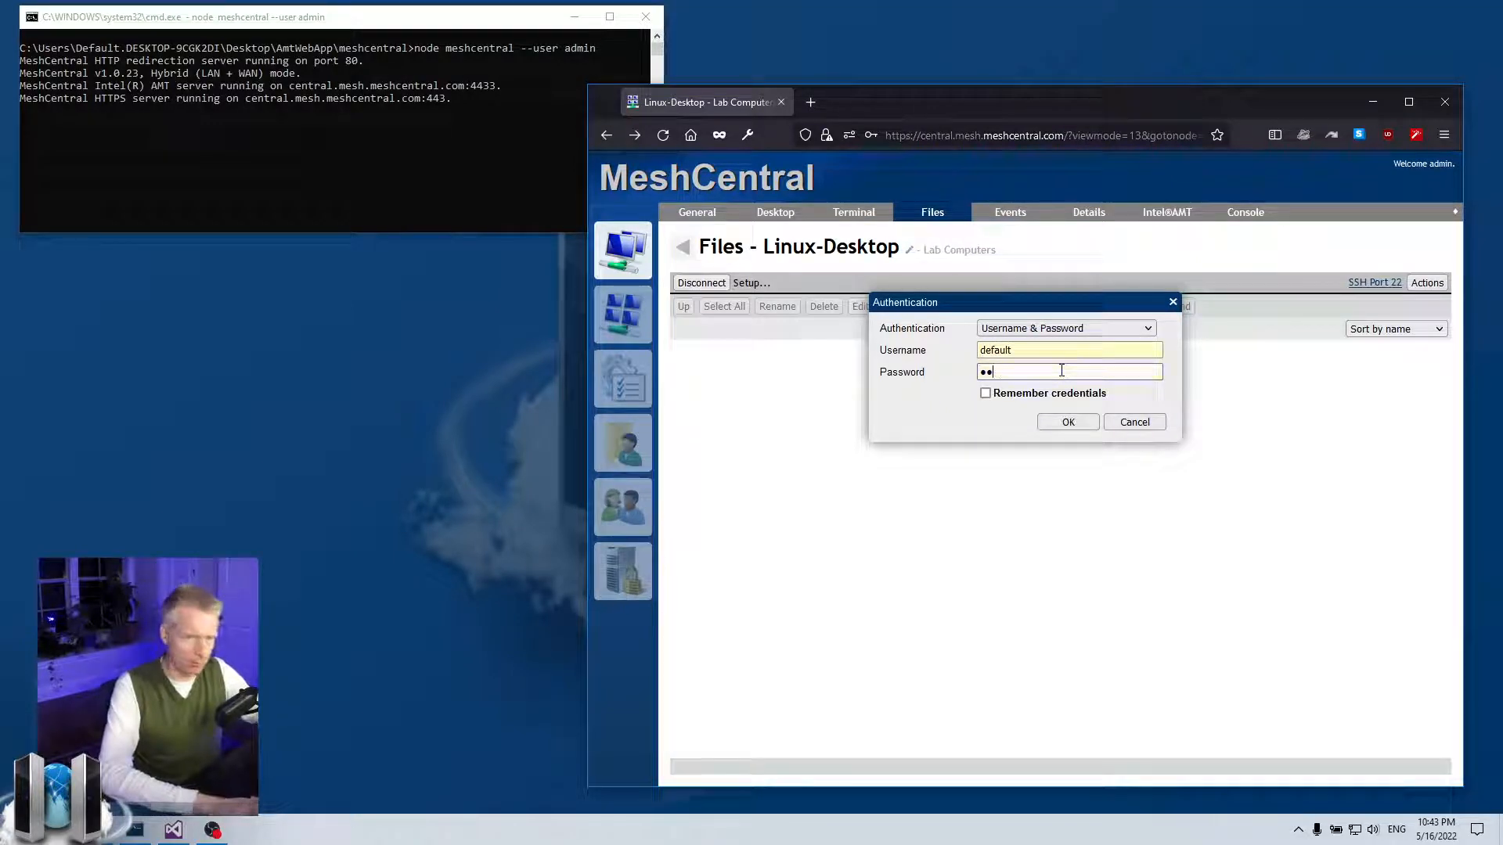
type("*")
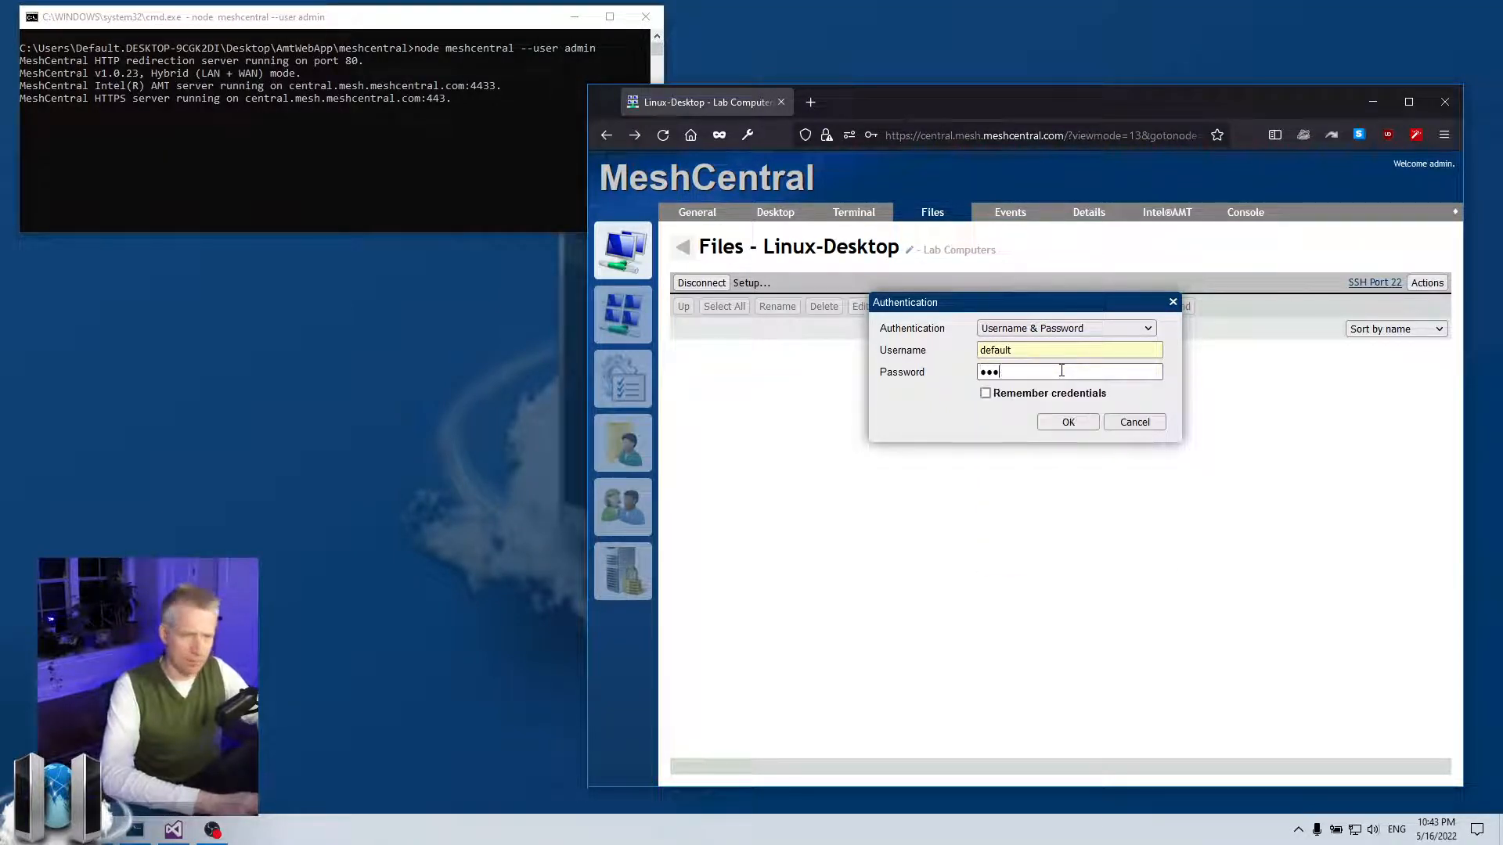
left_click(1068, 423)
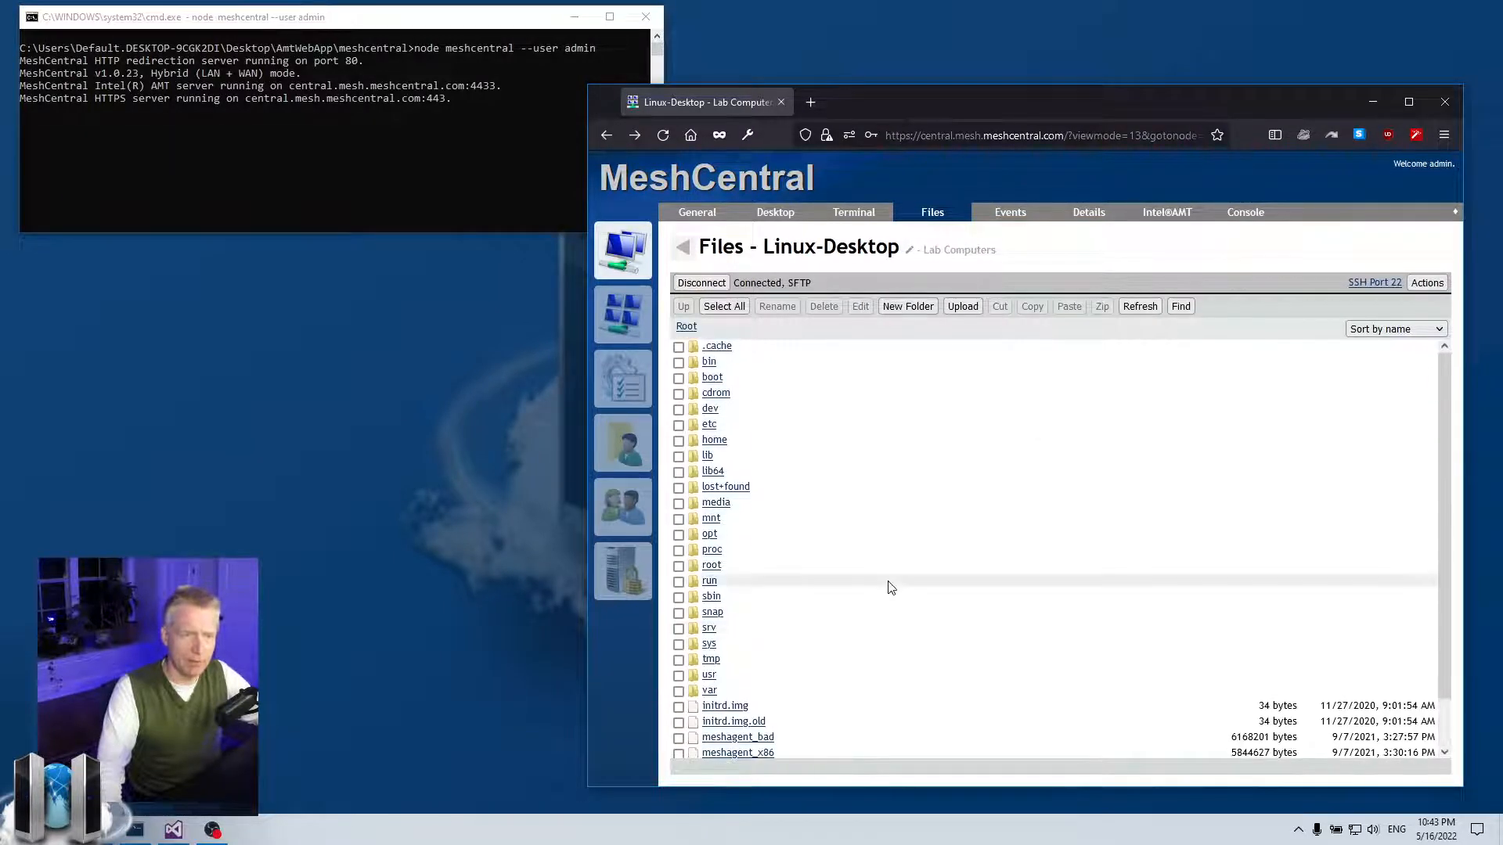
mouse_move(961, 555)
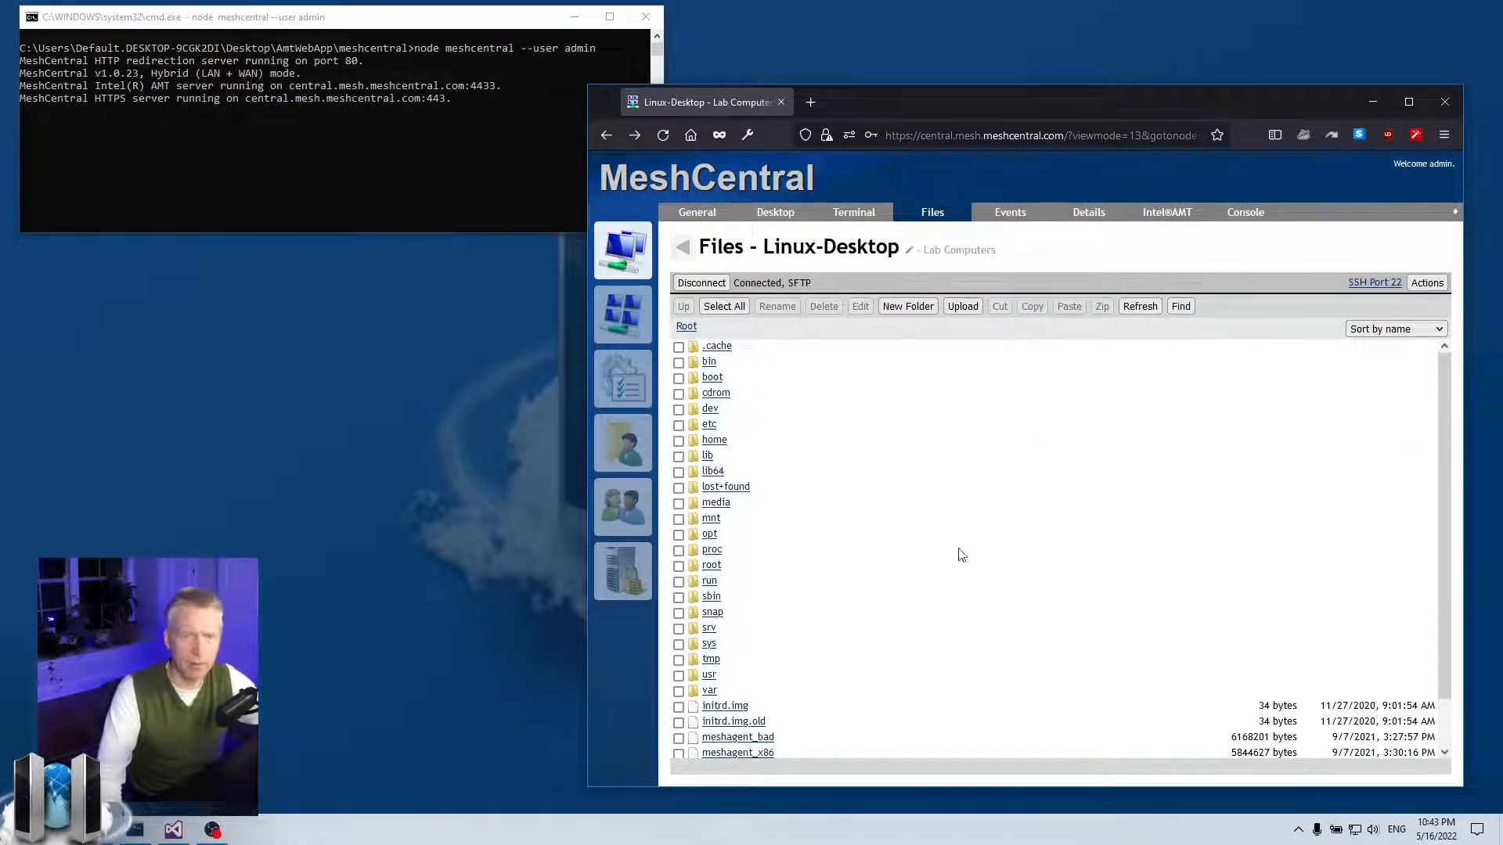
Step: Leave the SSH port setting unchanged, end the SFTP session and go to the terminal page
left_click(1374, 282)
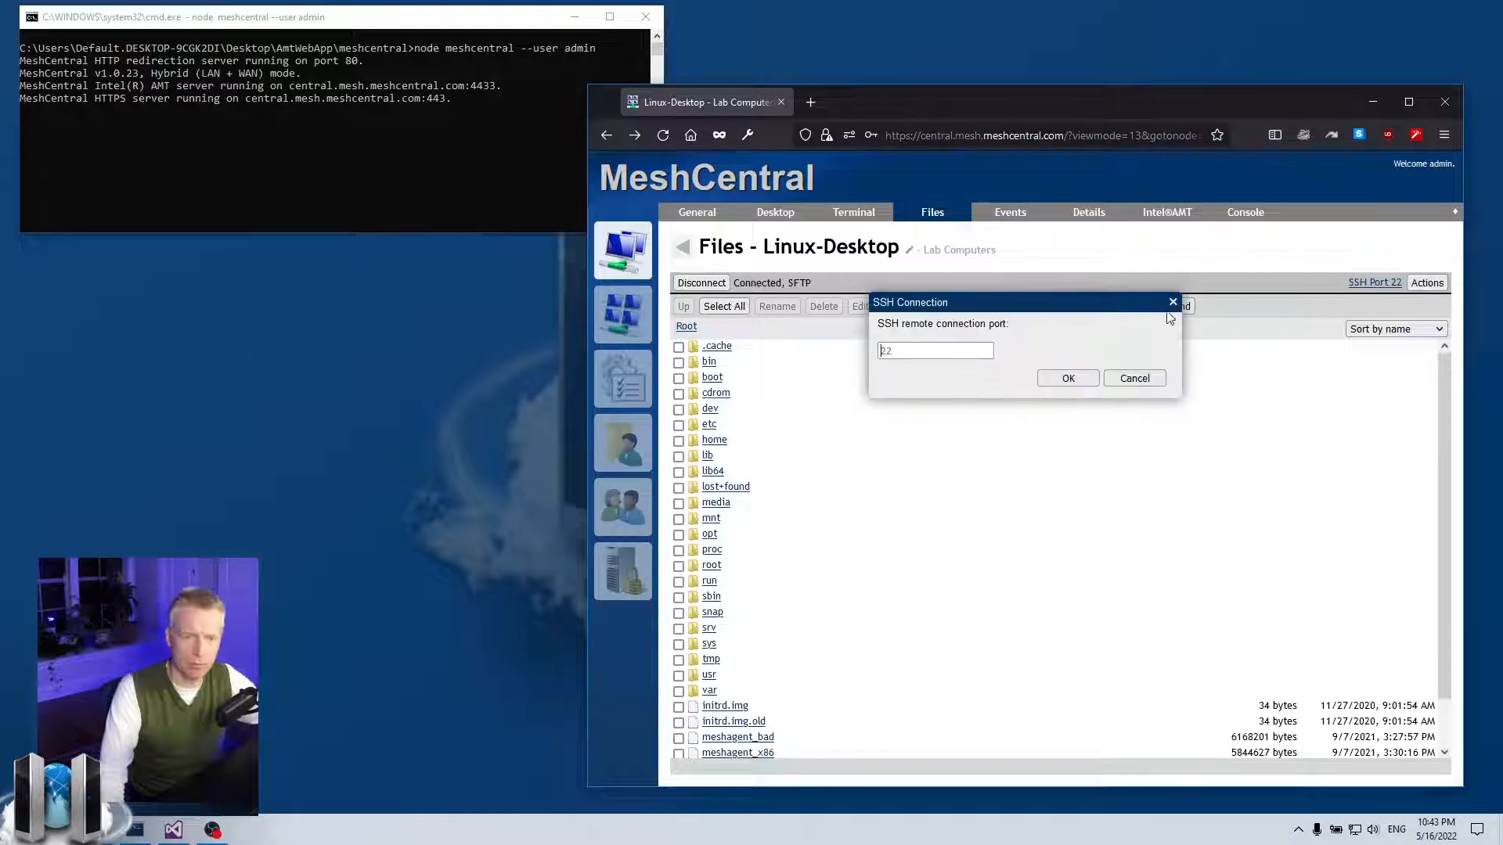
left_click(1067, 377)
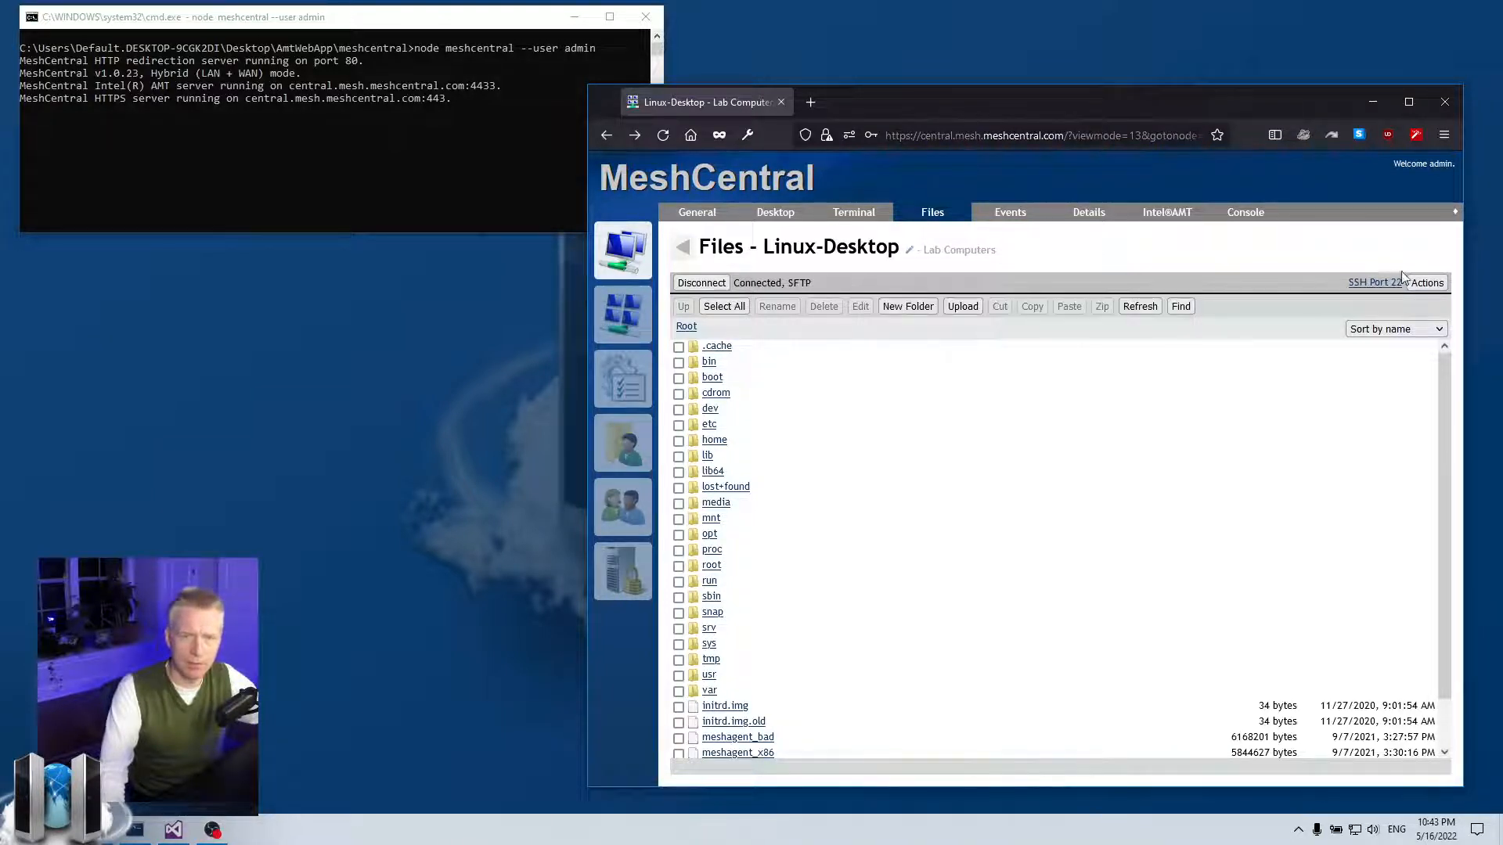
left_click(701, 282)
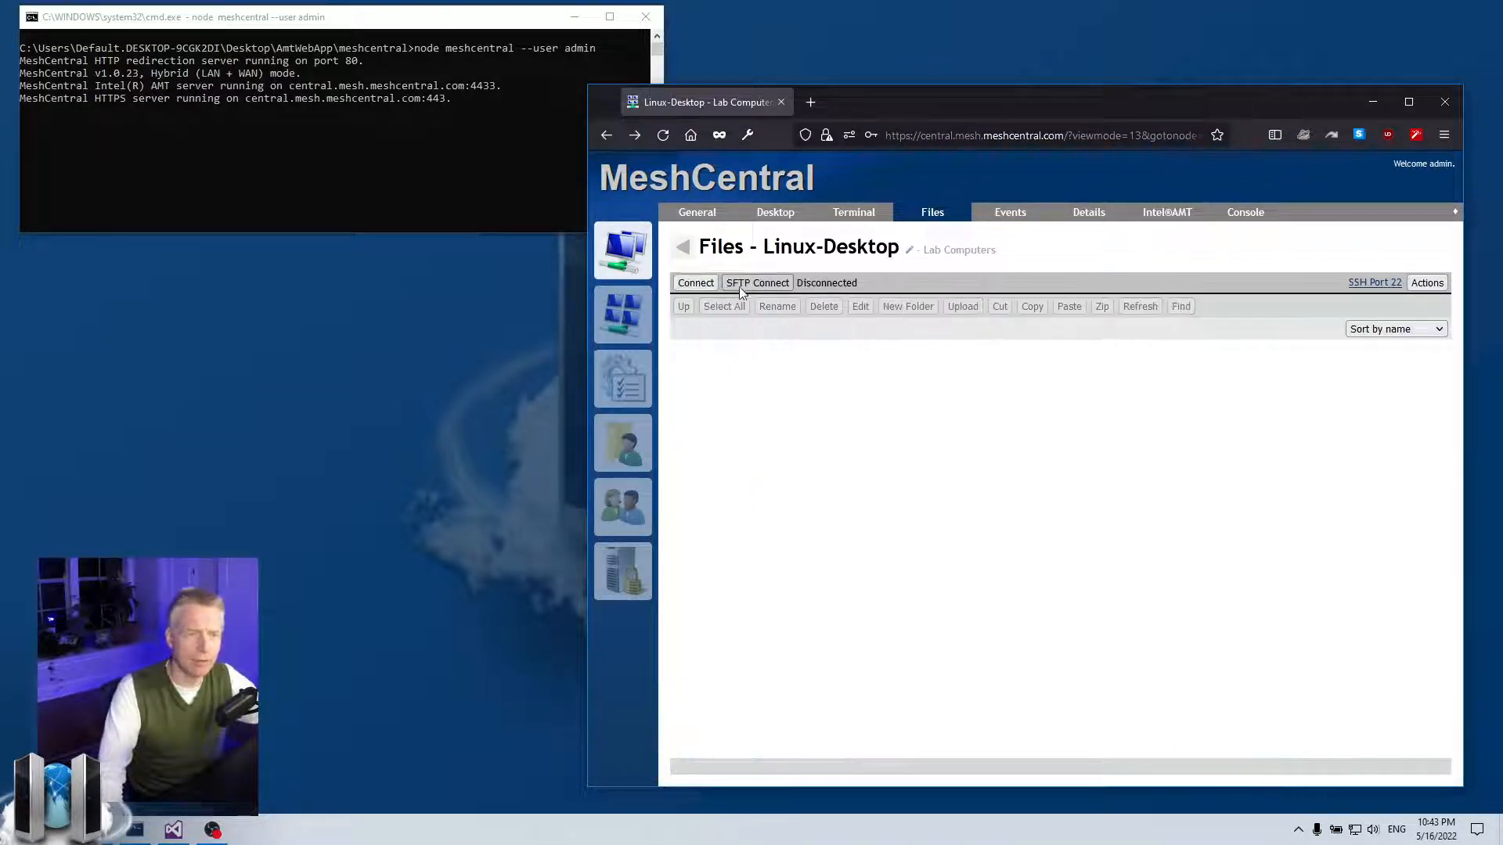
left_click(855, 213)
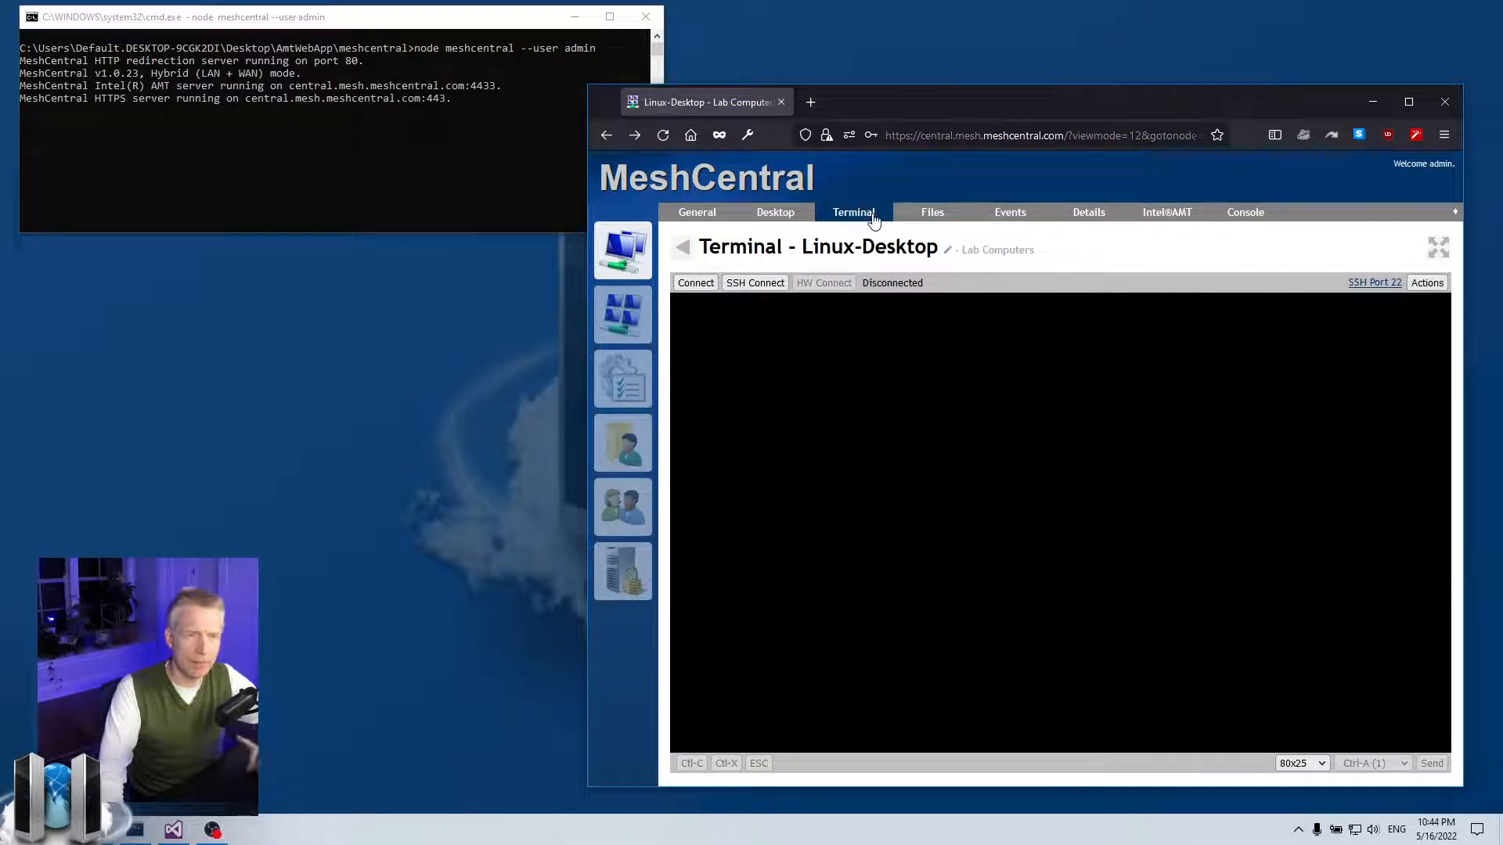
Step: From My Devices open the local device LinuxTest and view its terminal and files pages
left_click(932, 213)
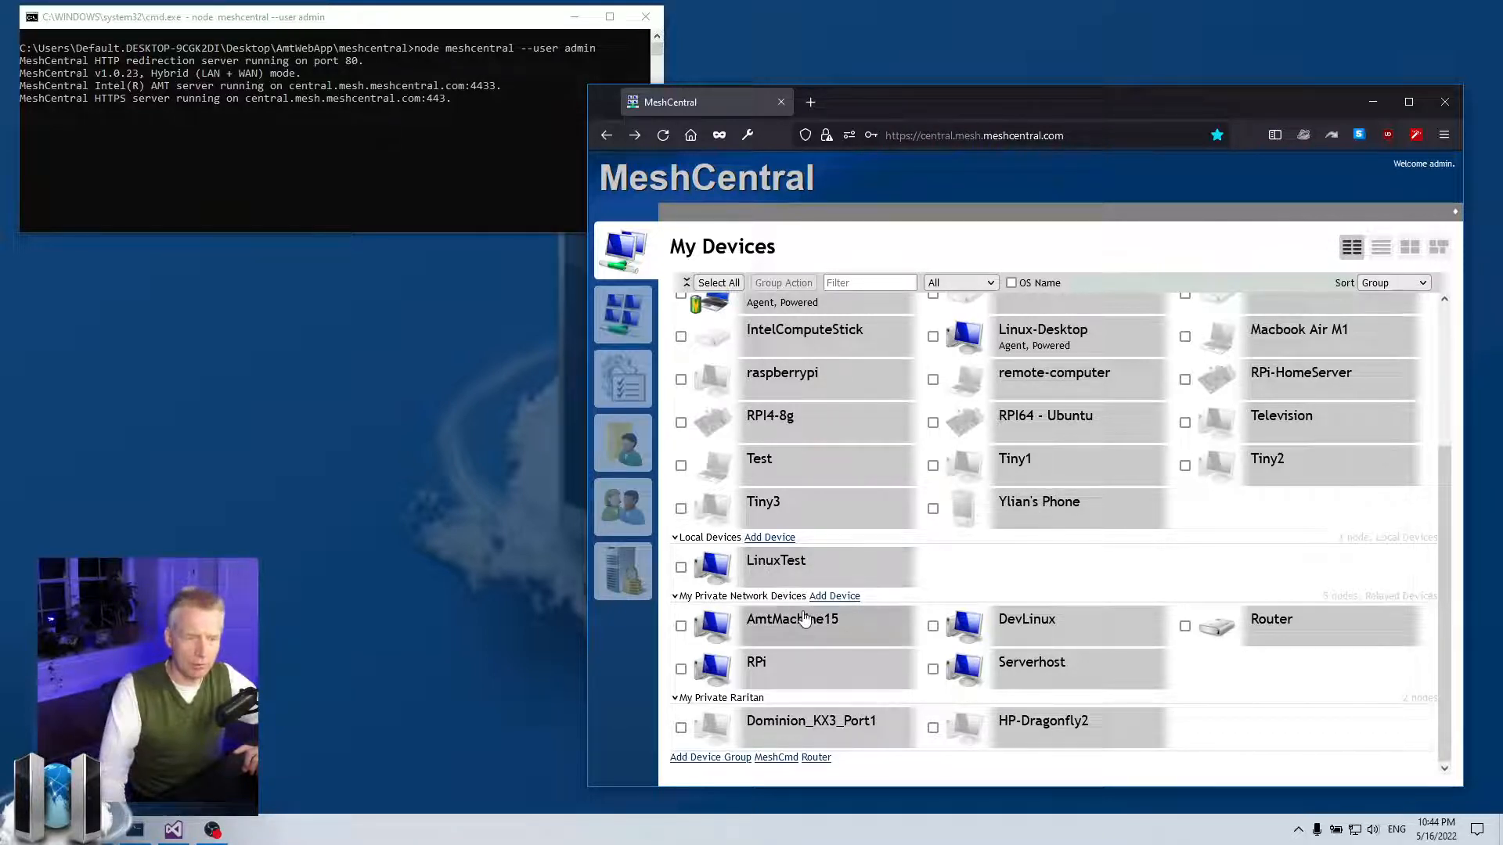
mouse_move(771, 600)
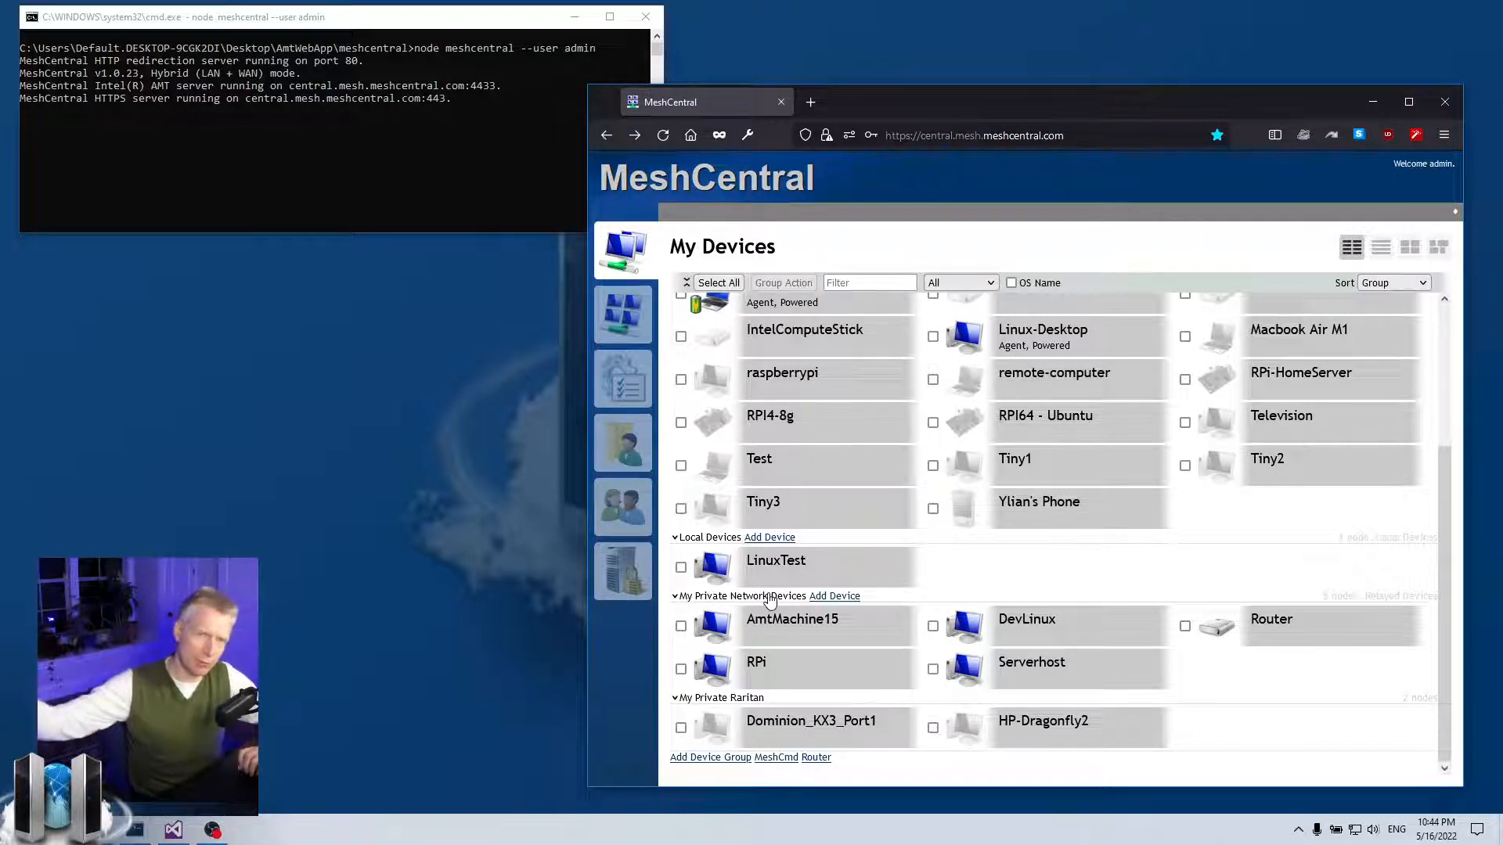
left_click(777, 560)
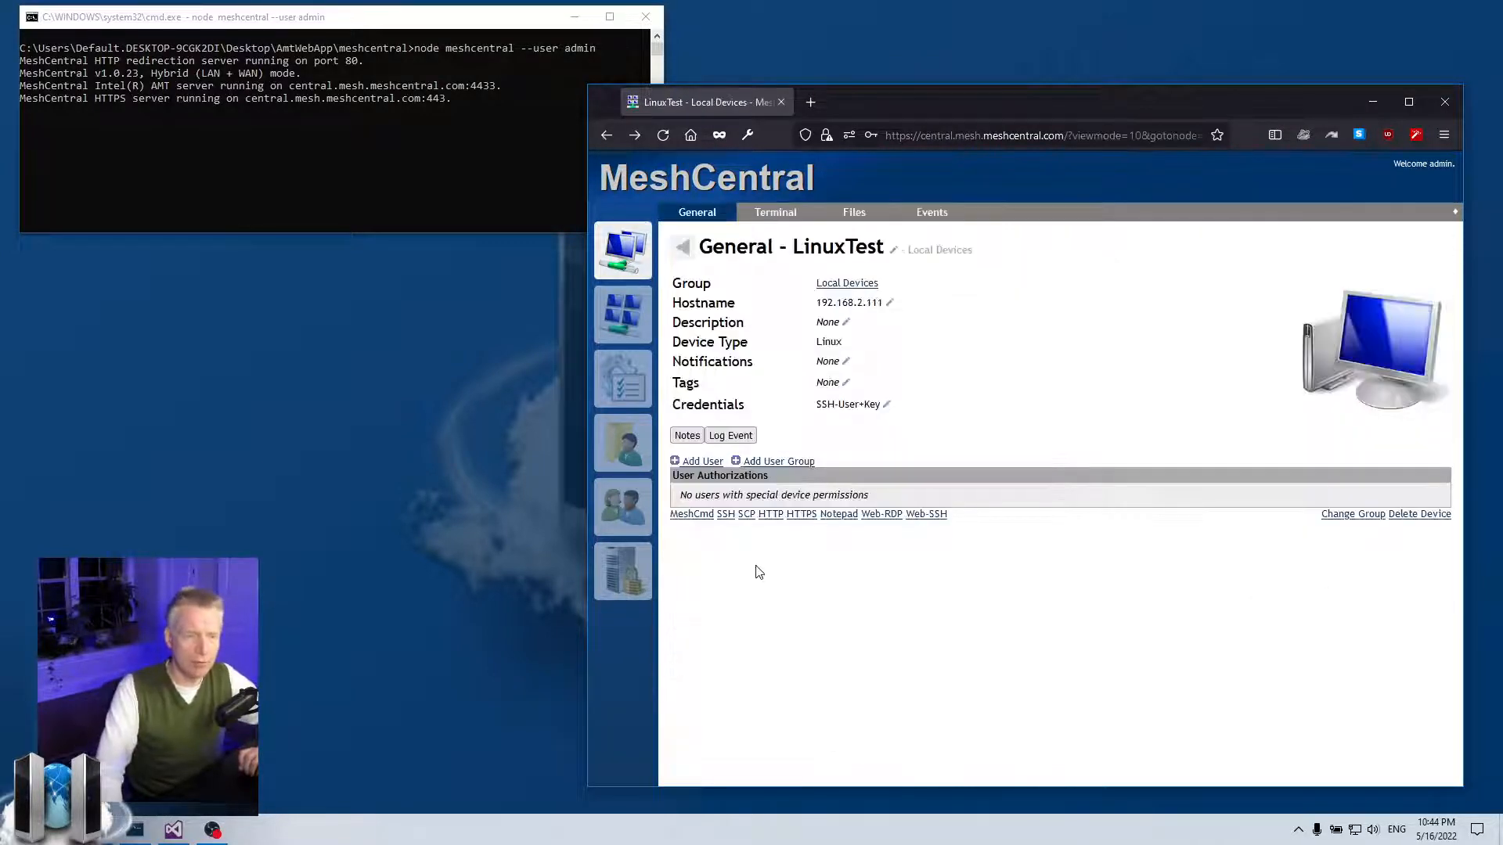
left_click(775, 213)
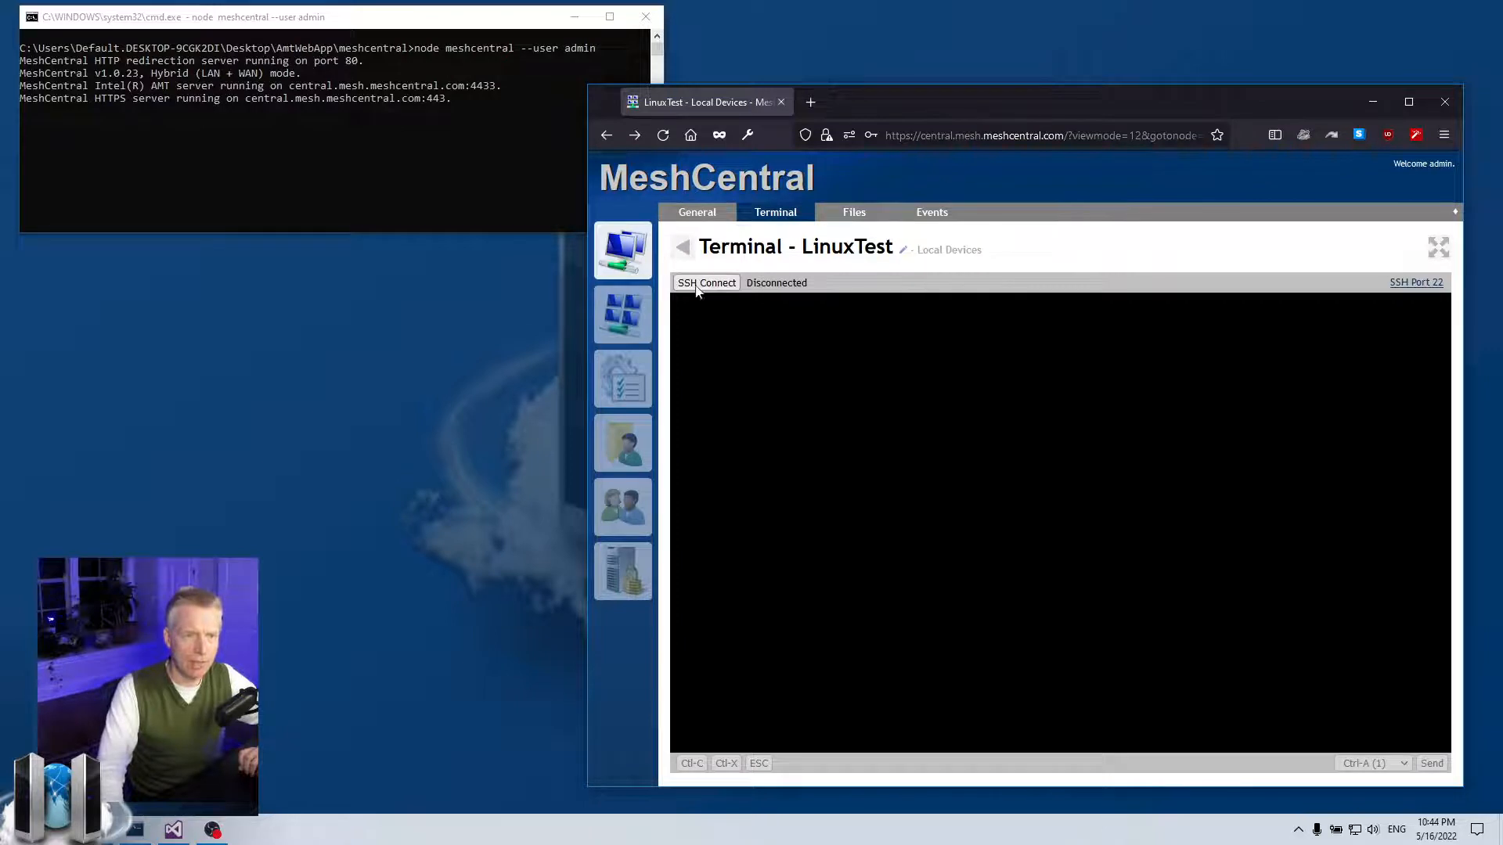
left_click(854, 213)
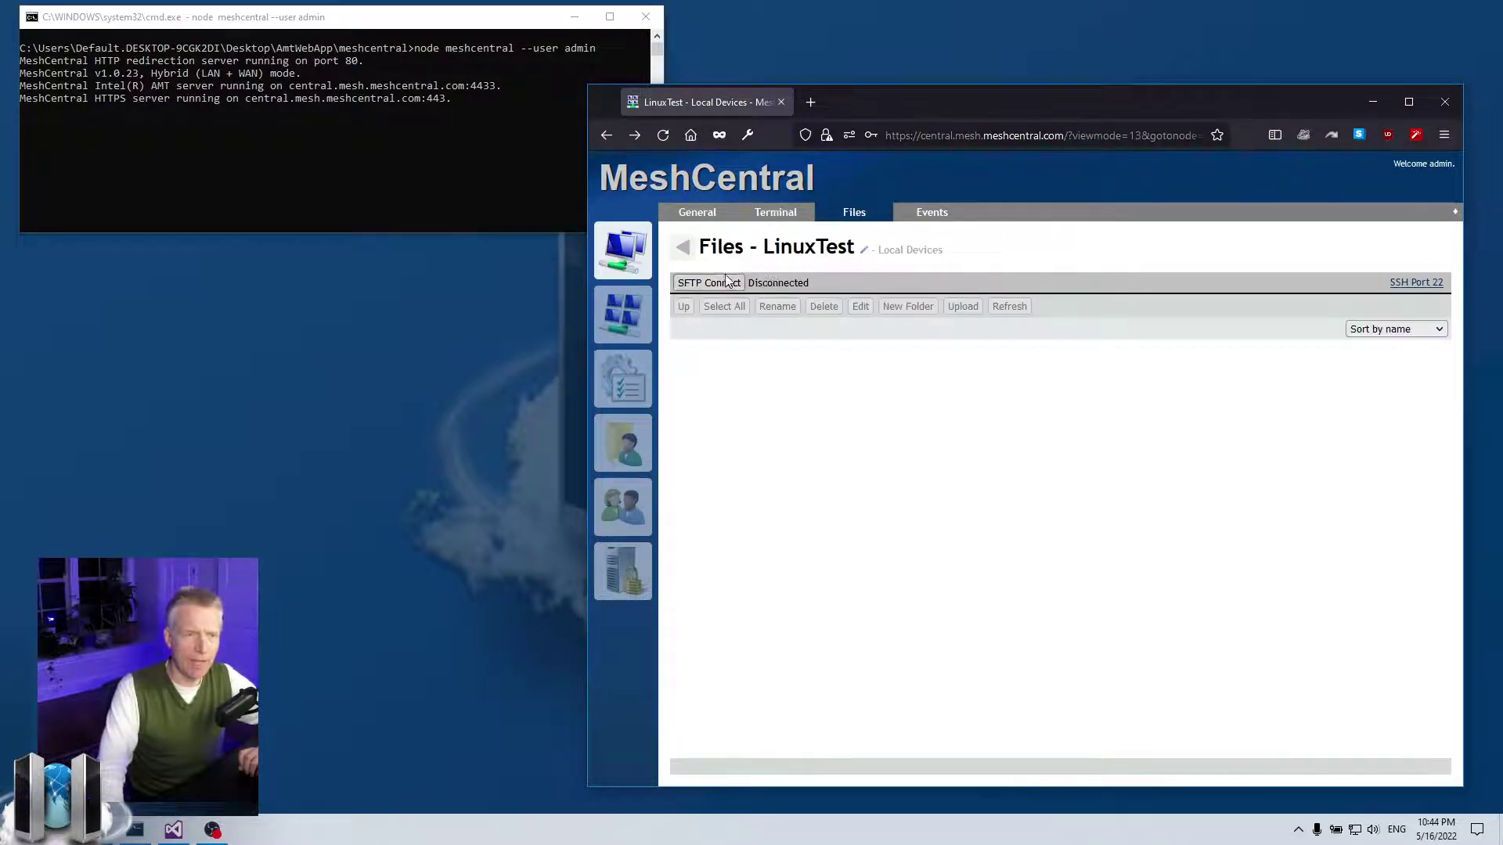
mouse_move(782, 217)
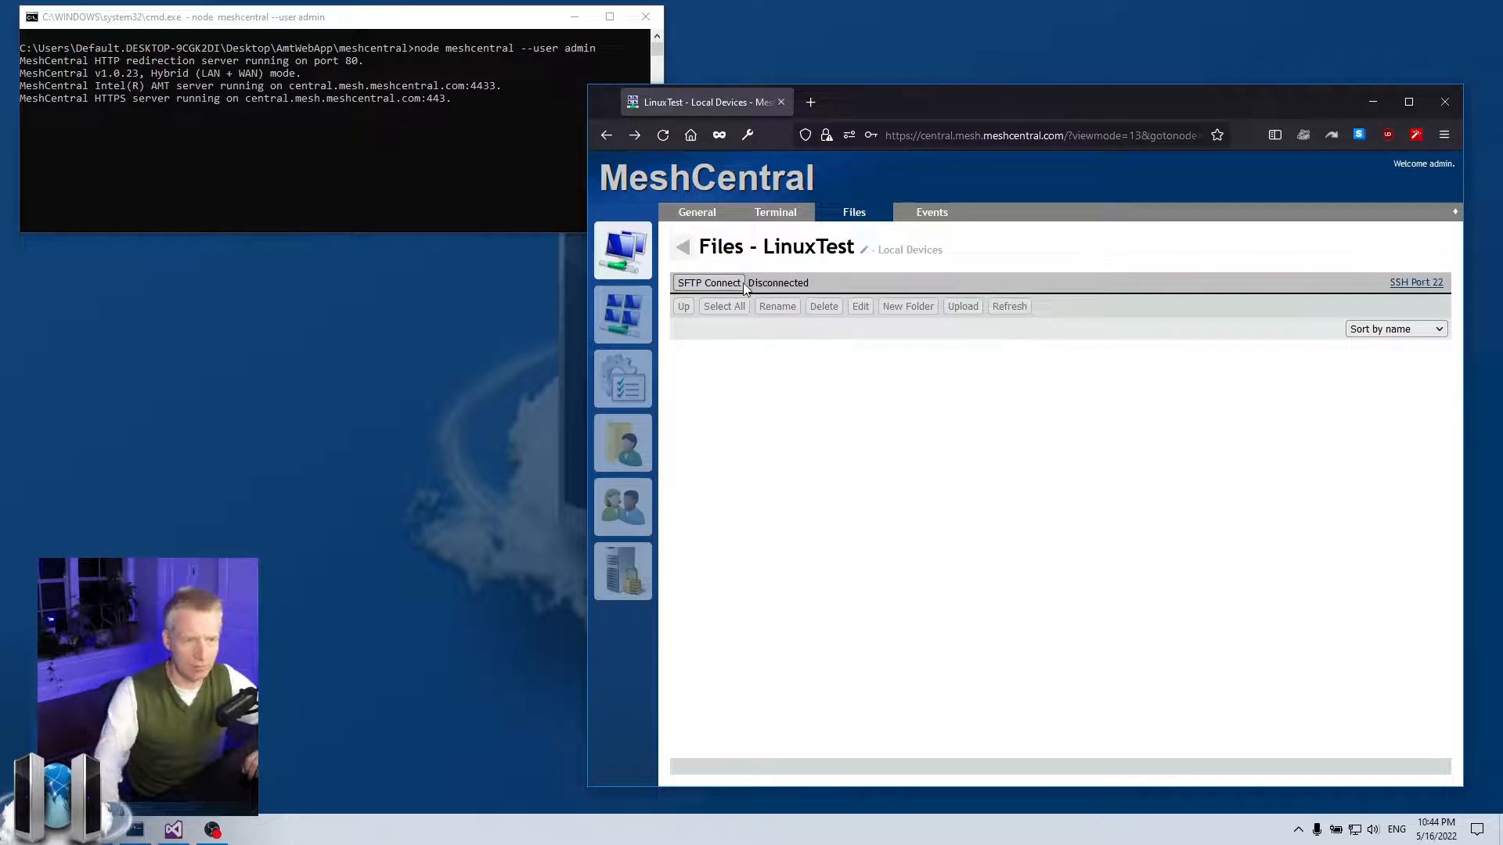
Step: Attempt an SFTP login to LinuxTest with the stored key, then return to My Devices
left_click(708, 282)
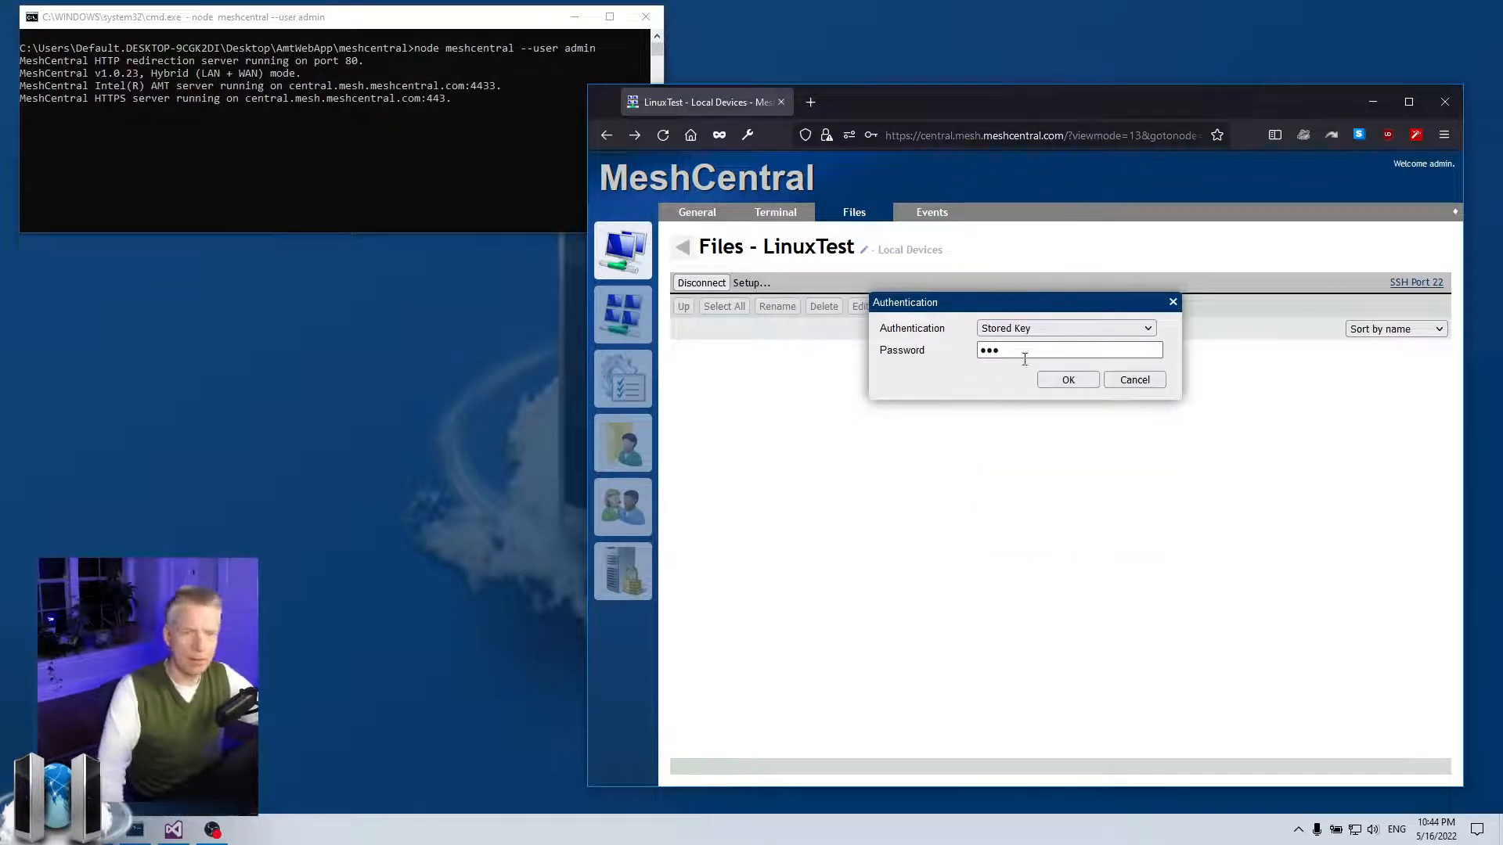
left_click(1067, 379)
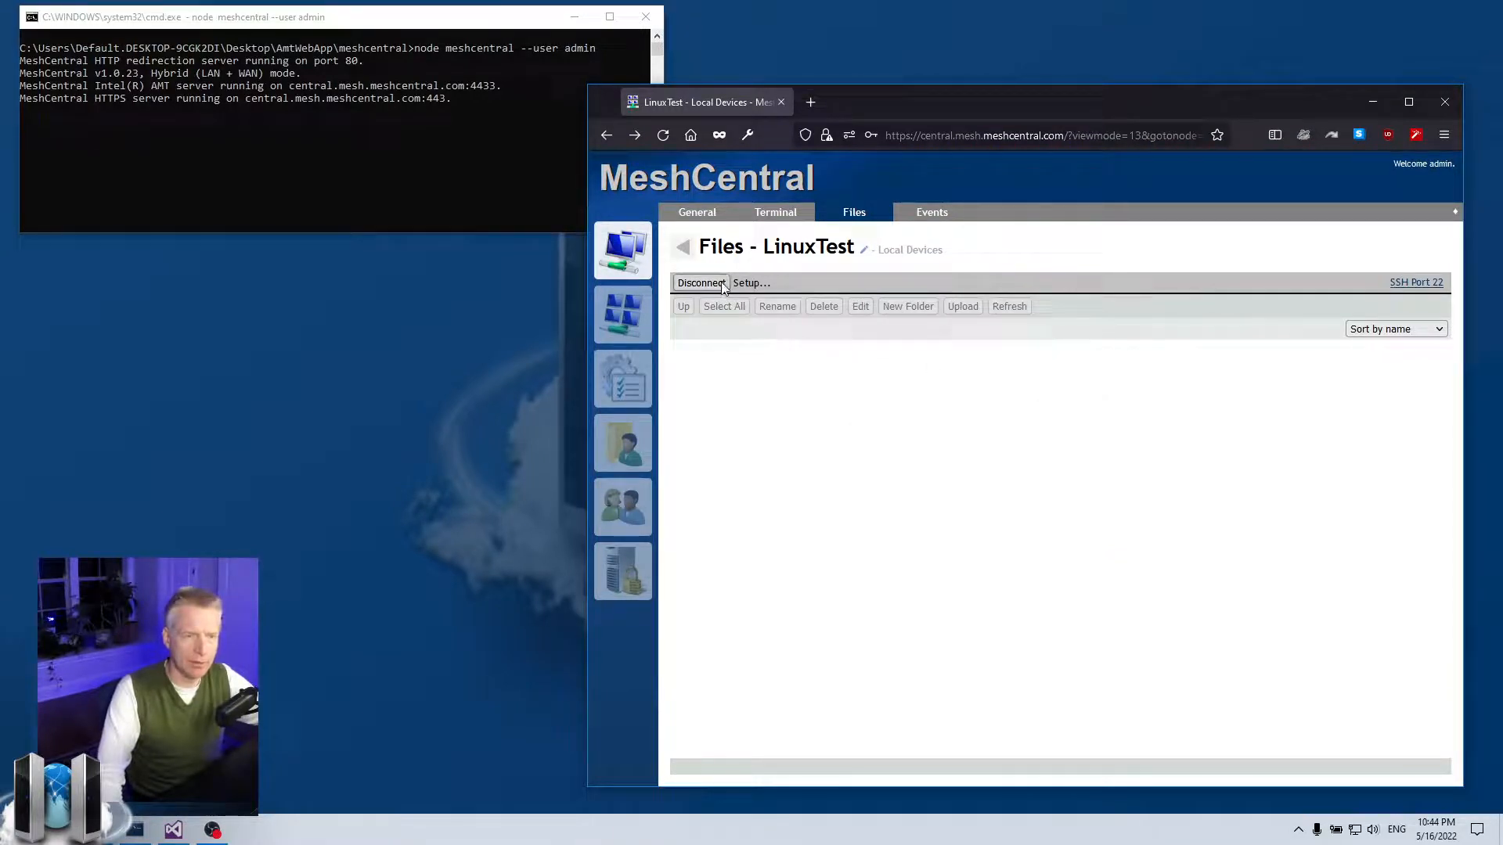
left_click(695, 213)
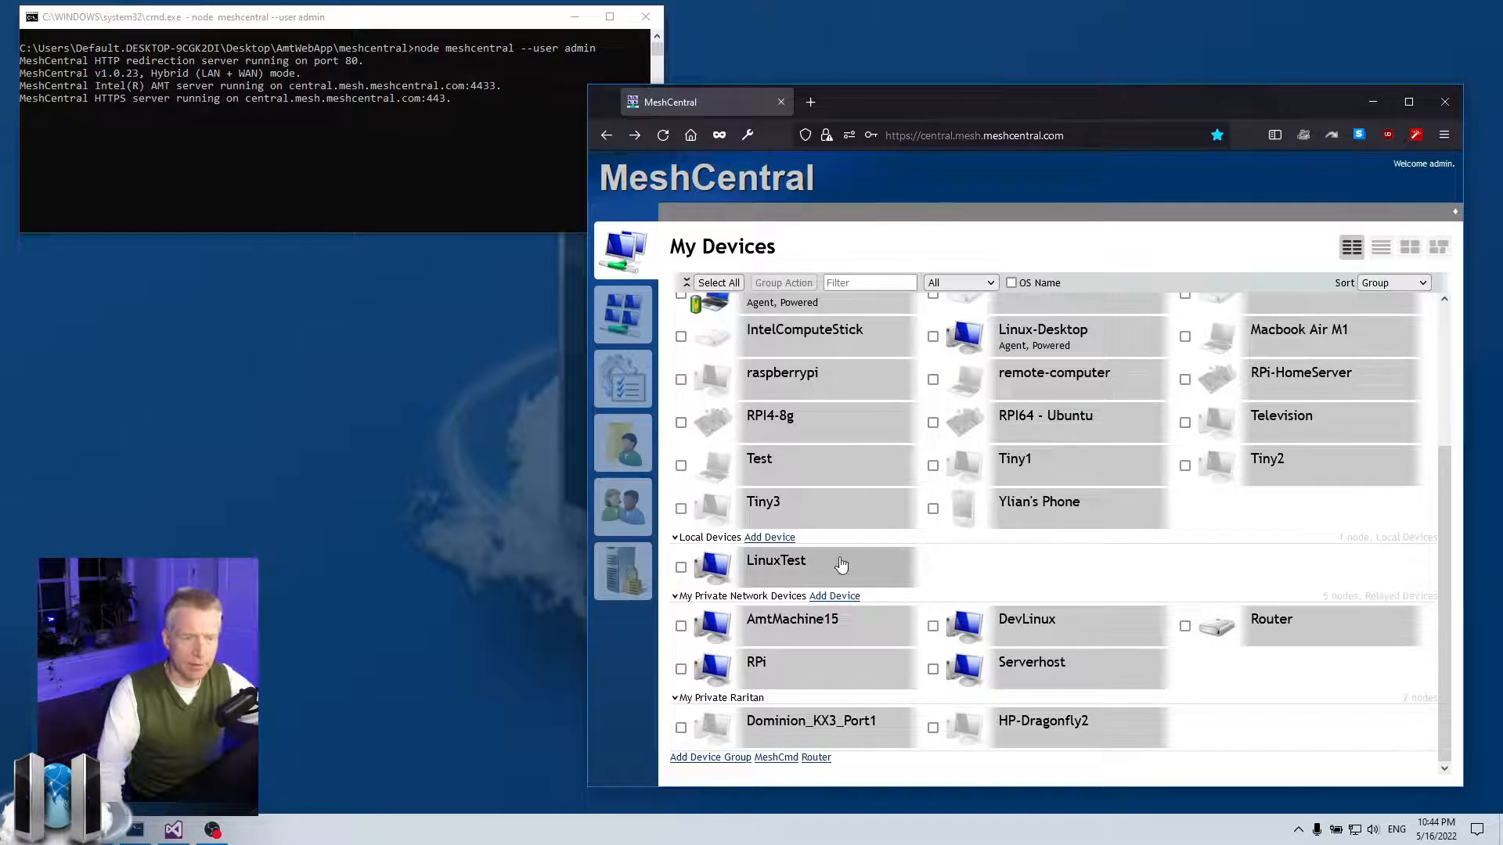
mouse_move(841, 563)
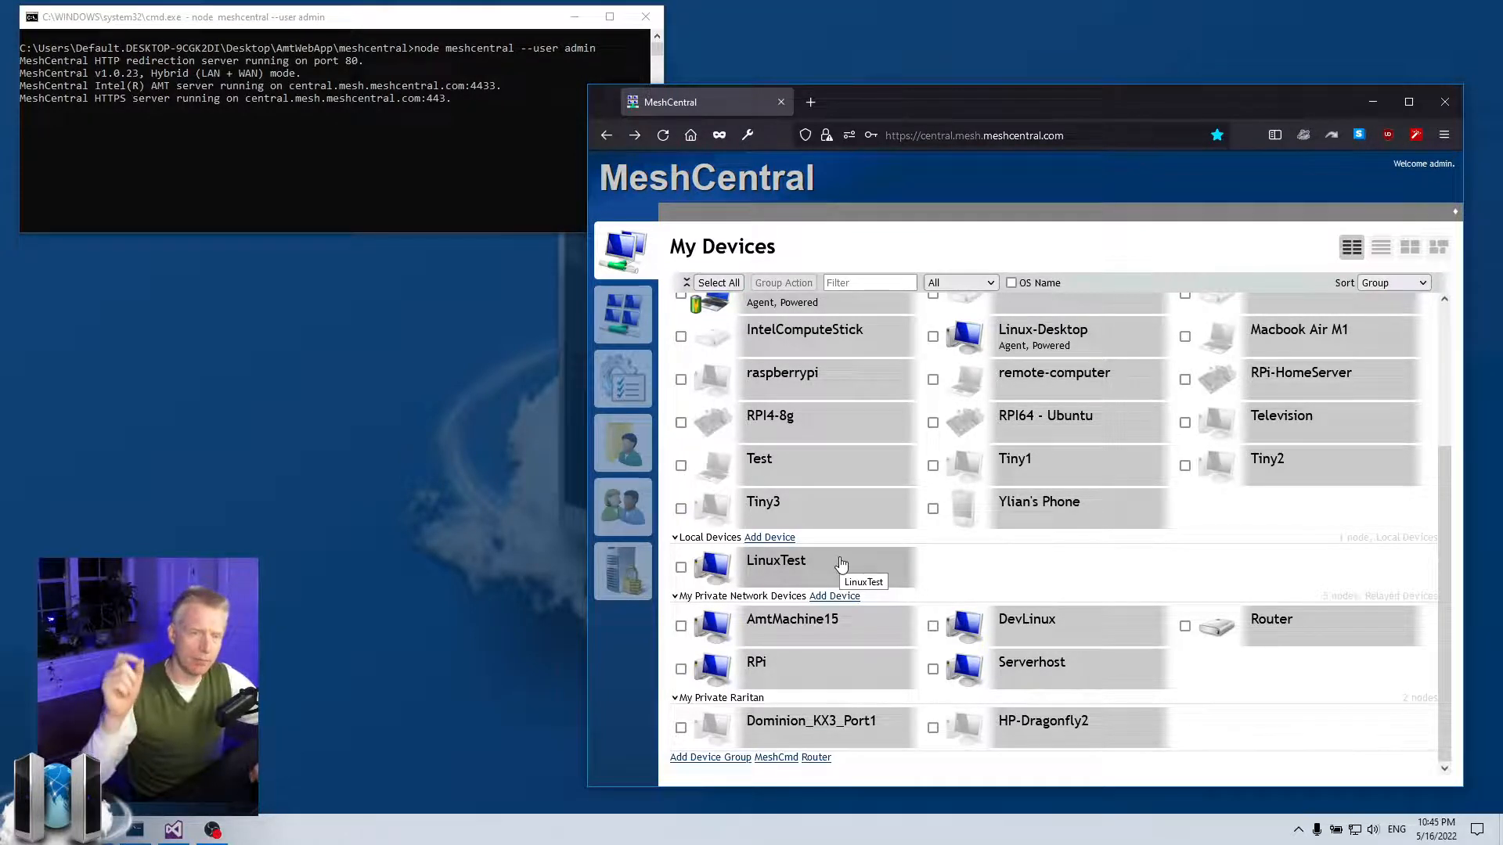